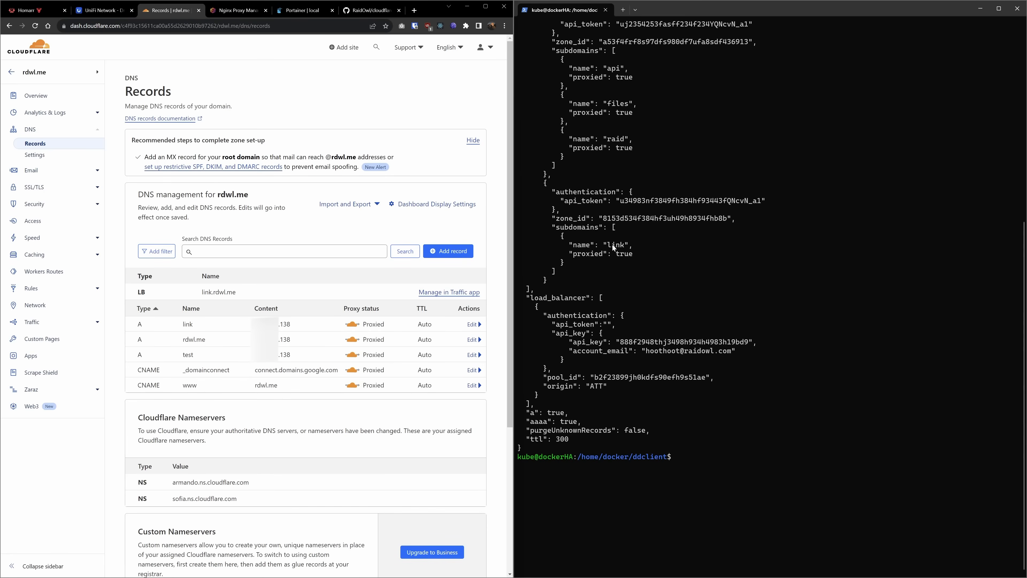
mouse_move(309, 293)
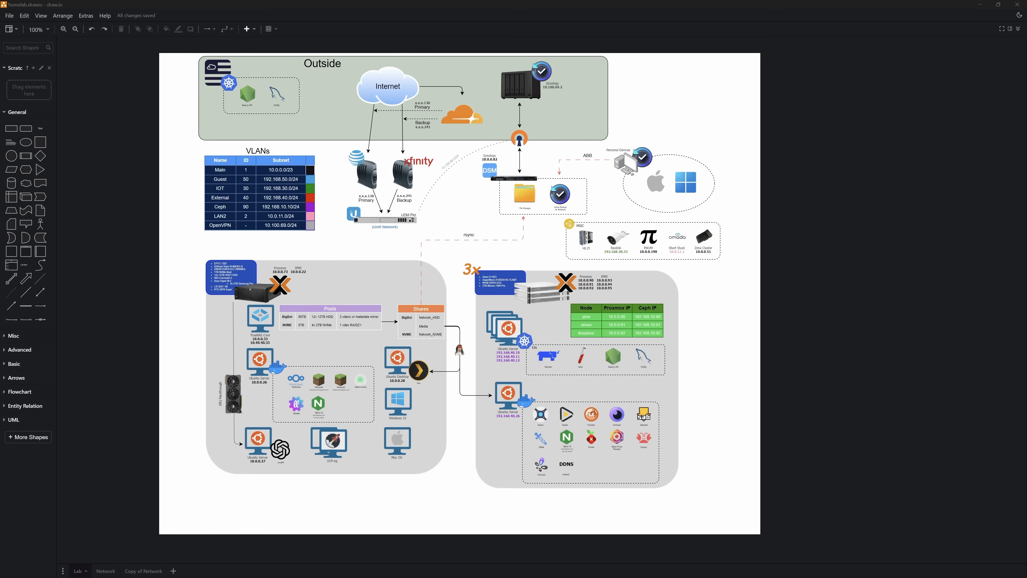
mouse_move(101, 192)
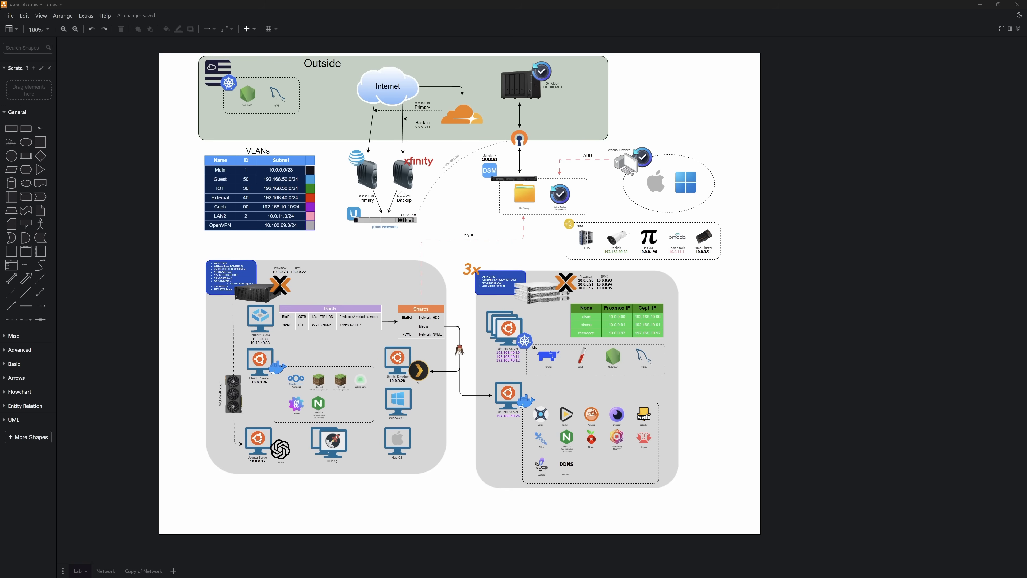
- Zoom to 250% on the Outside area with the Internet cloud, Cloudflare logo and modems
left_click(63, 28)
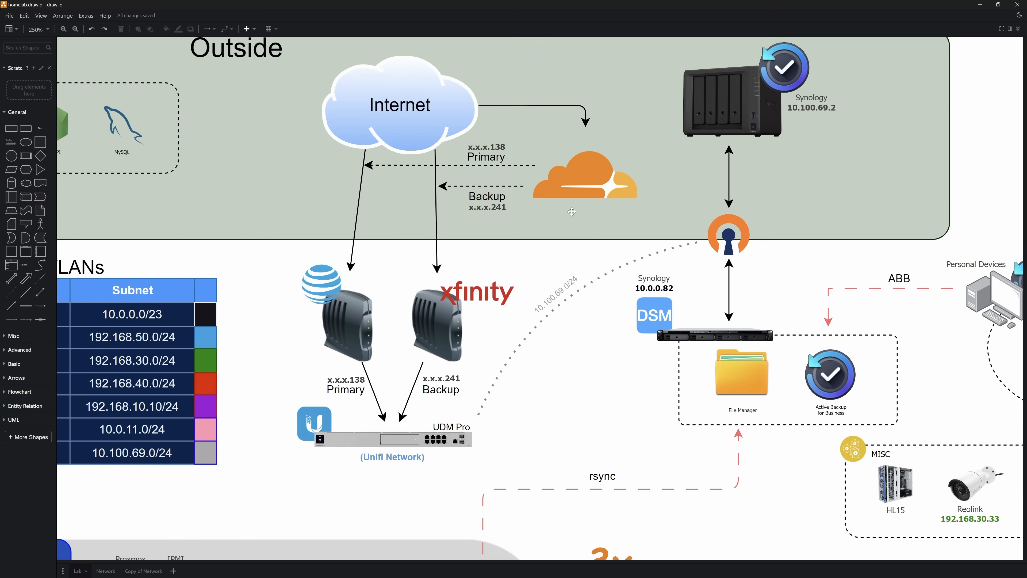
mouse_move(567, 187)
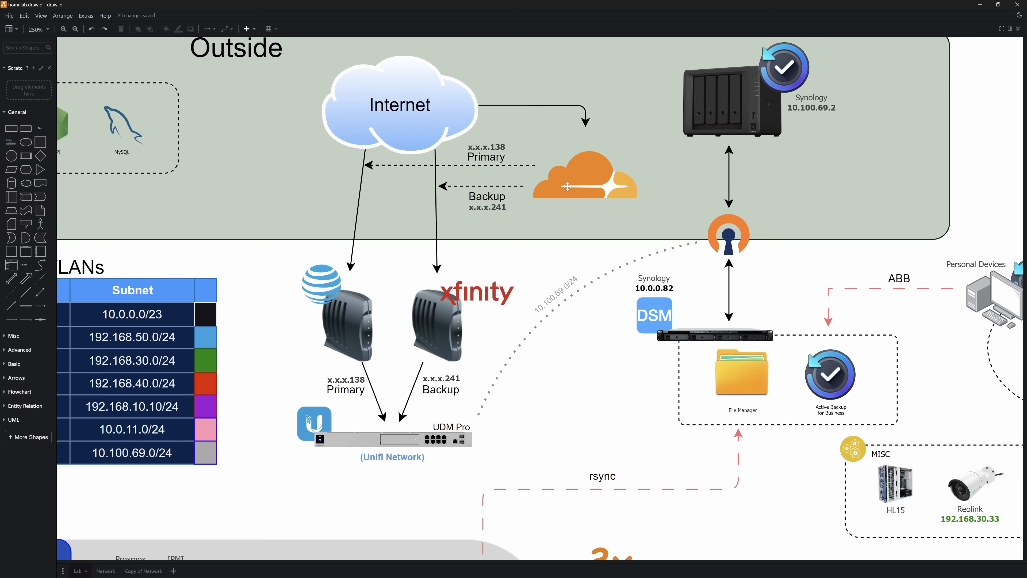
mouse_move(362, 268)
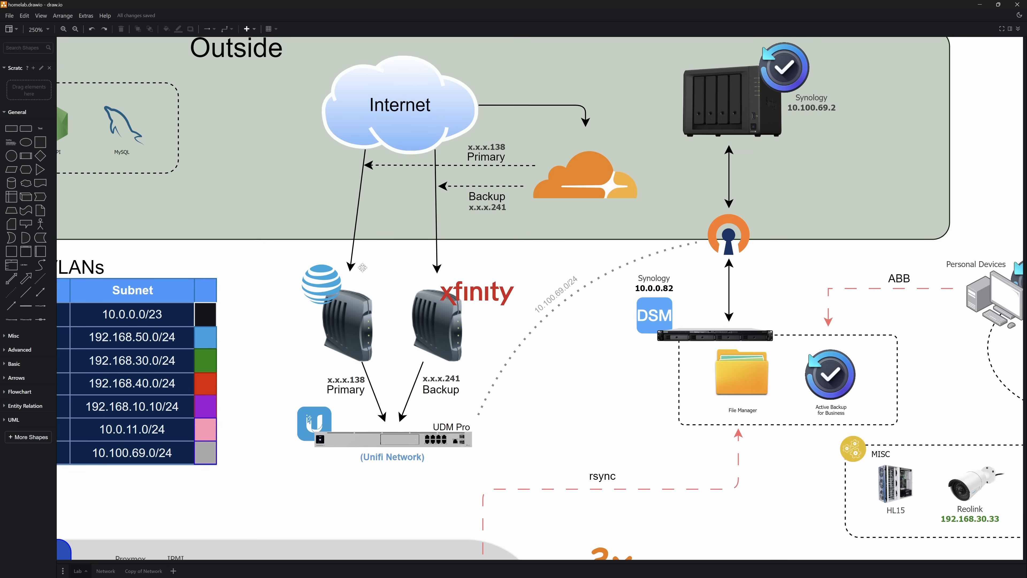
mouse_move(449, 369)
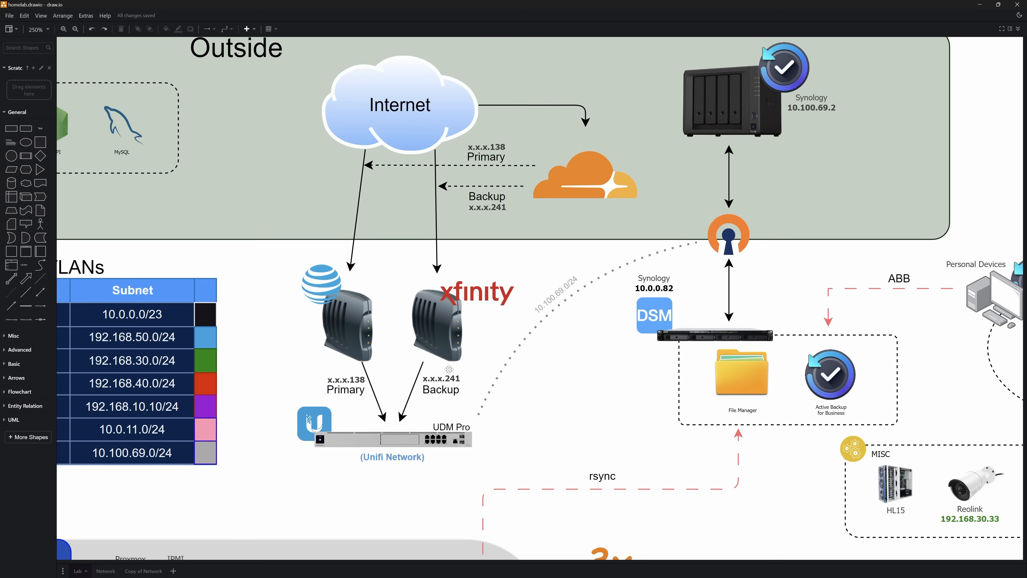
mouse_move(313, 255)
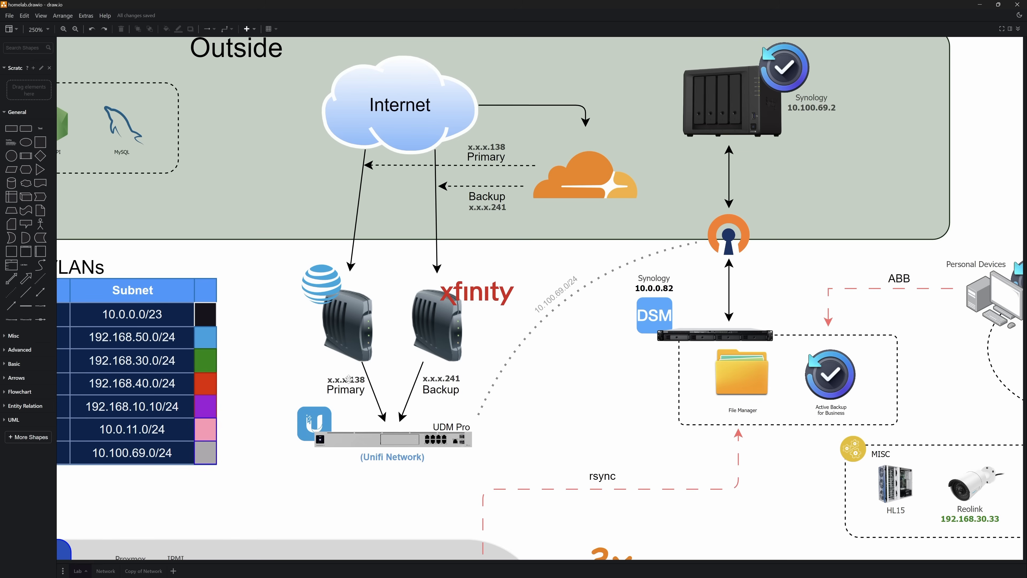
mouse_move(472, 317)
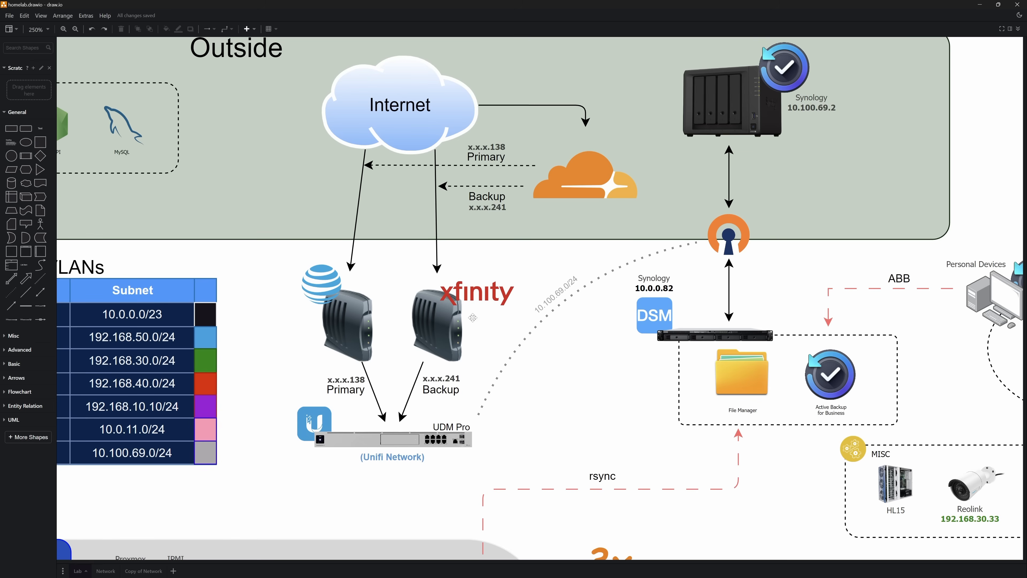
mouse_move(450, 382)
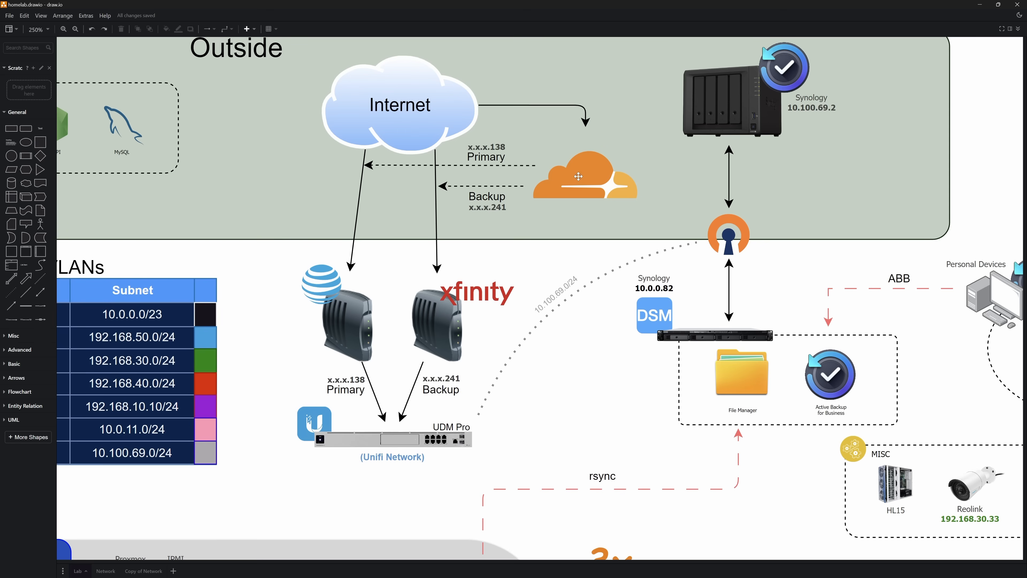
mouse_move(352, 380)
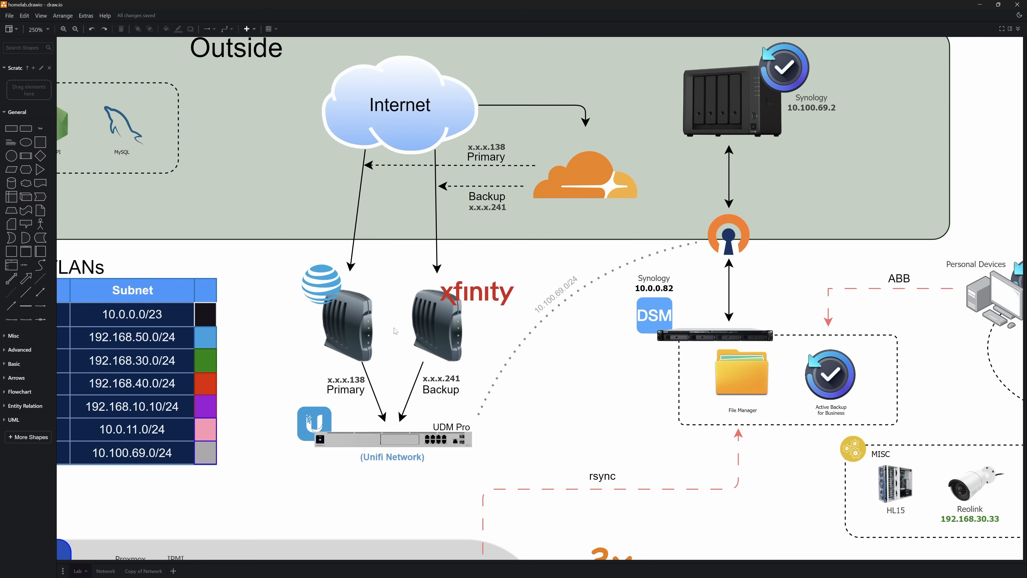
mouse_move(339, 400)
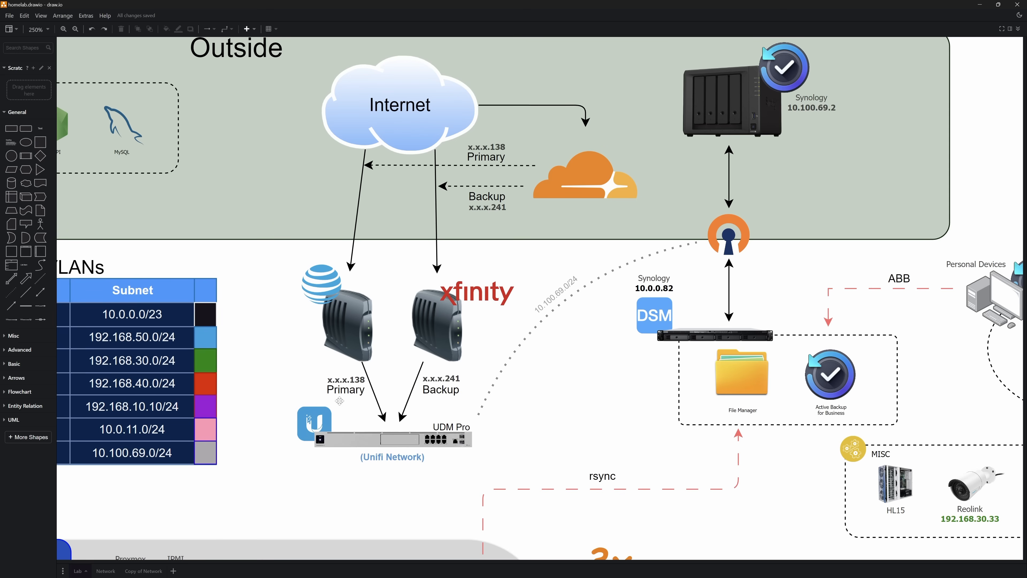
mouse_move(348, 380)
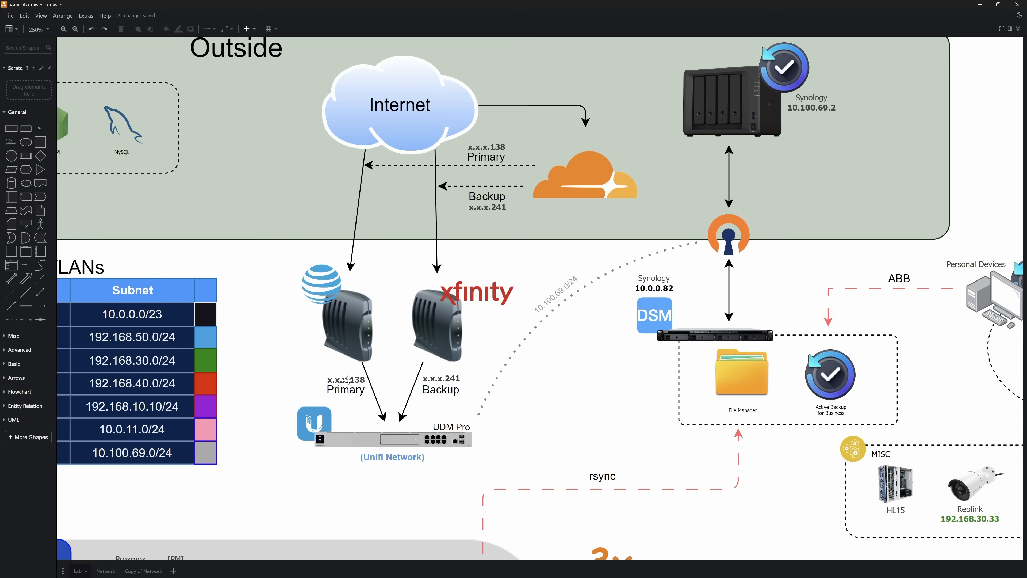
mouse_move(583, 170)
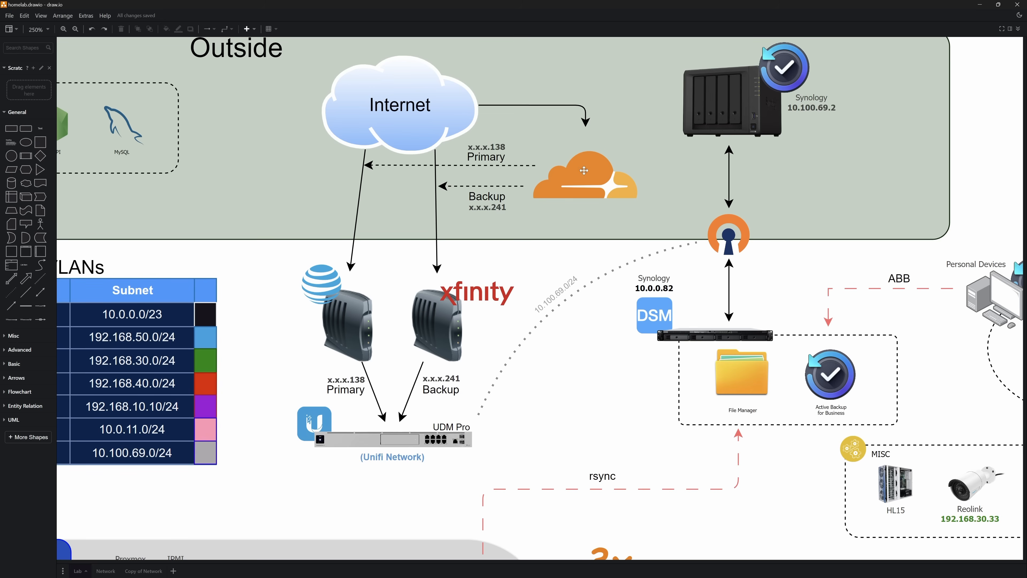
mouse_move(347, 373)
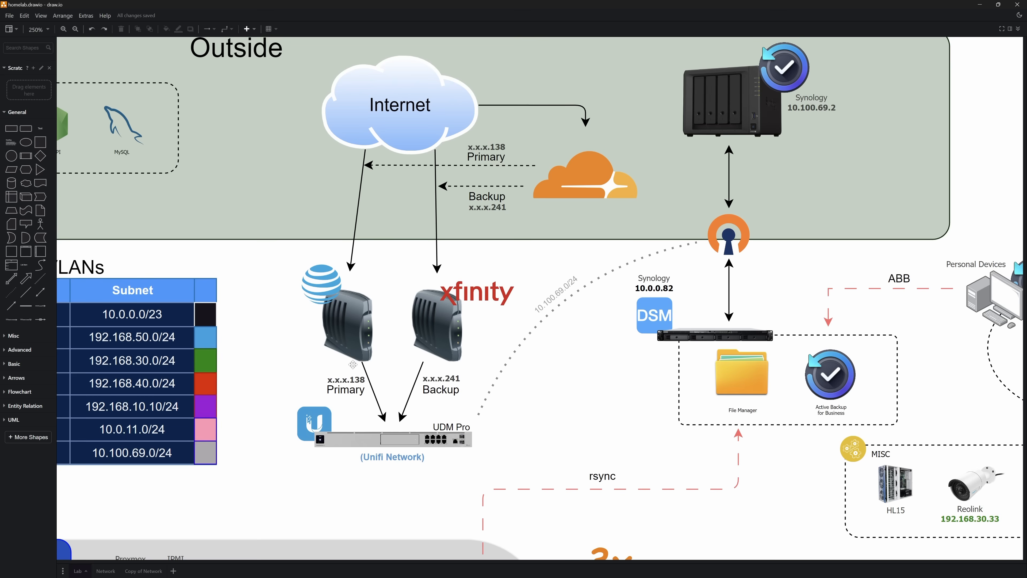
mouse_move(409, 307)
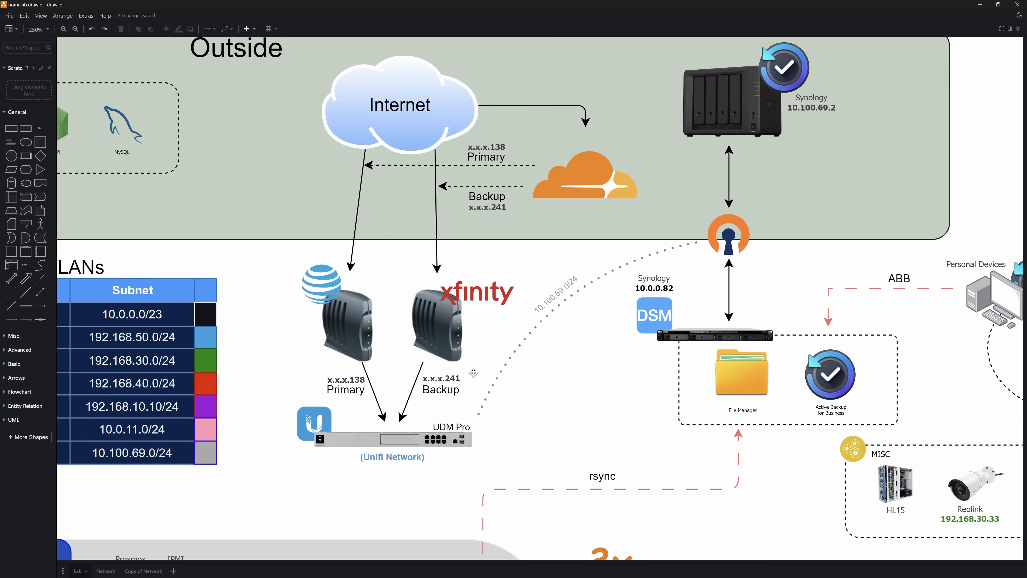
- Scroll to the Ubuntu Server Docker stack running ddclient, then back up
scroll("down", 3)
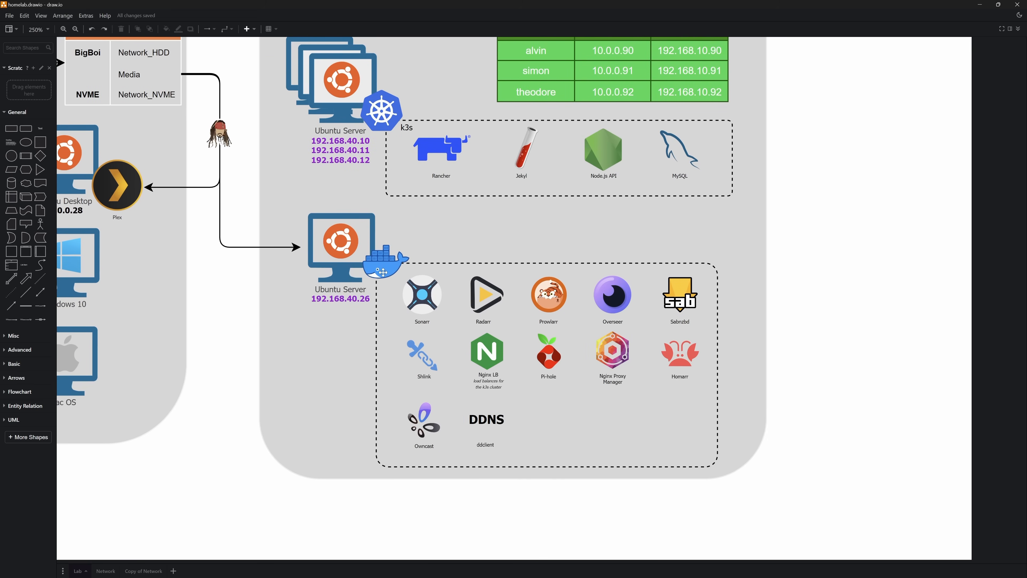
mouse_move(341, 308)
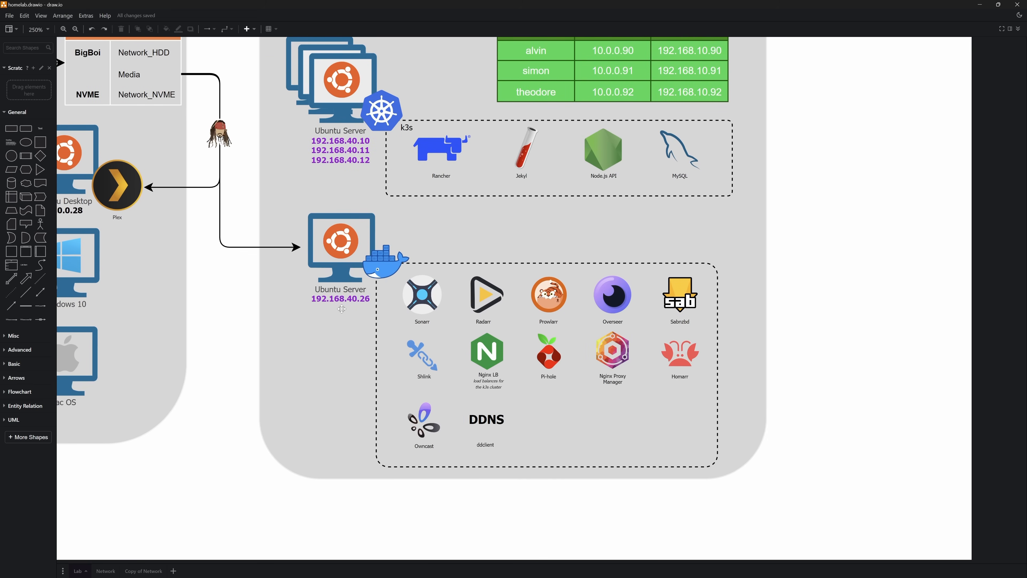
mouse_move(382, 299)
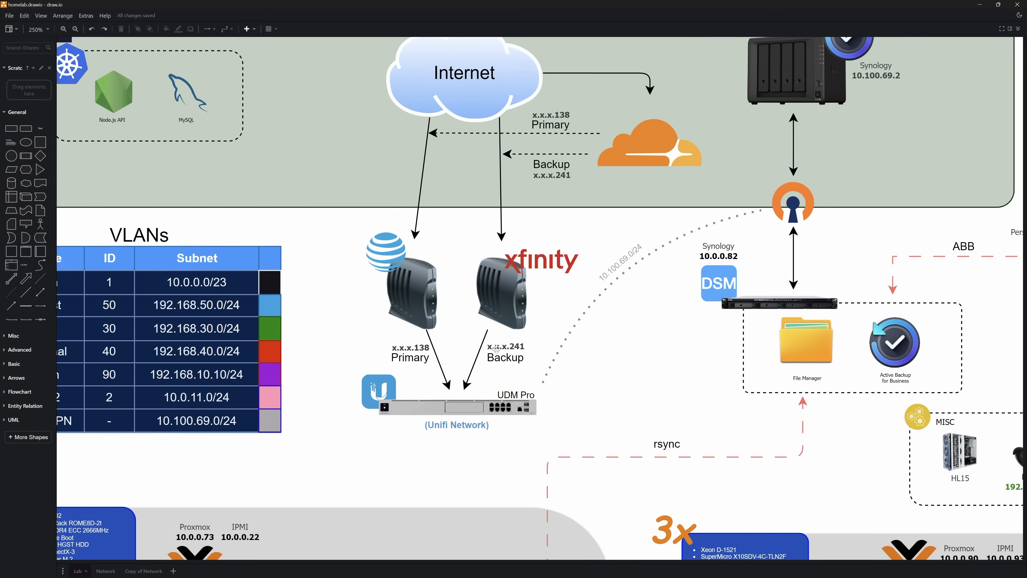
mouse_move(642, 143)
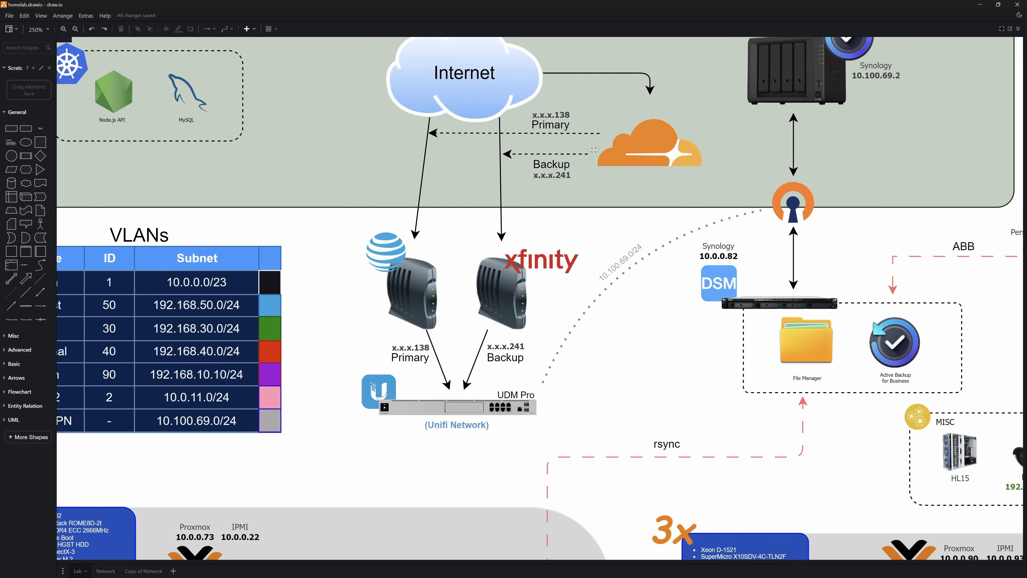
mouse_move(531, 321)
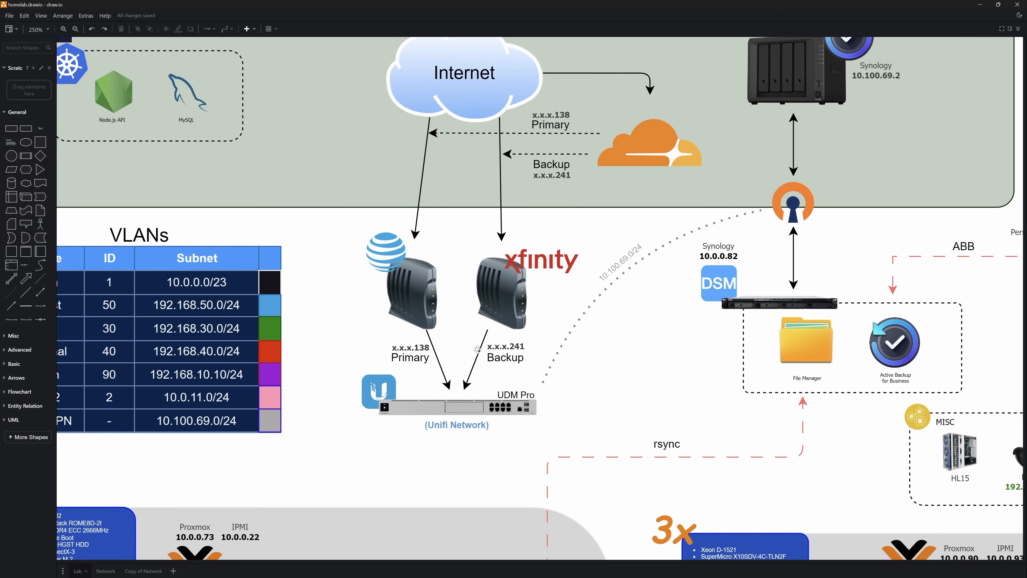
mouse_move(651, 166)
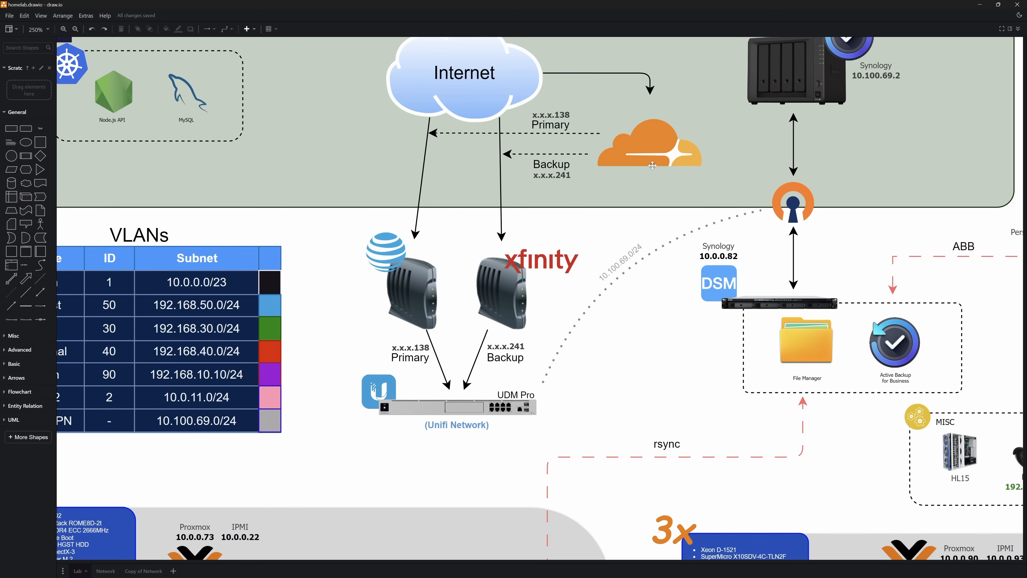
mouse_move(568, 114)
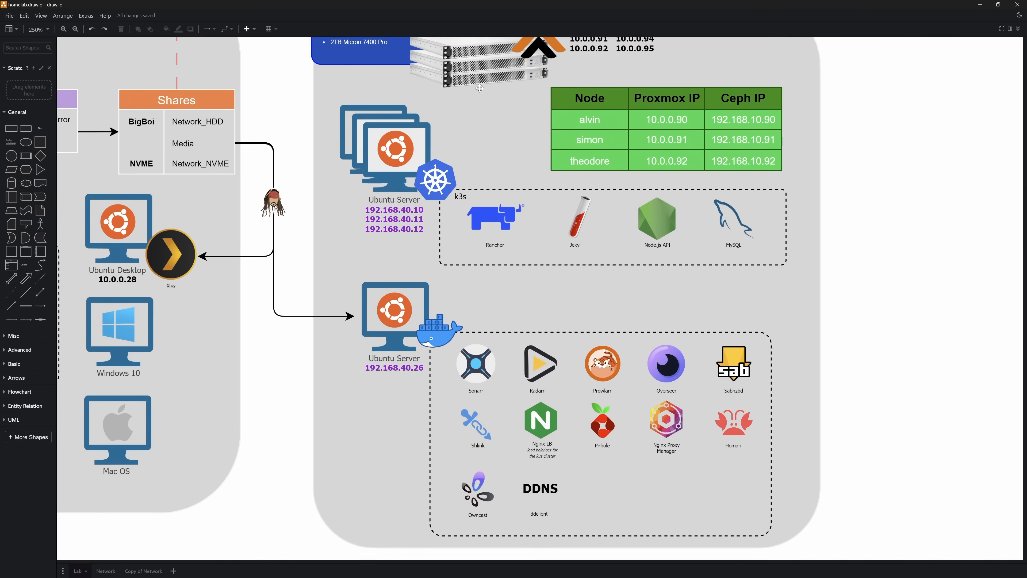
scroll("down", 3)
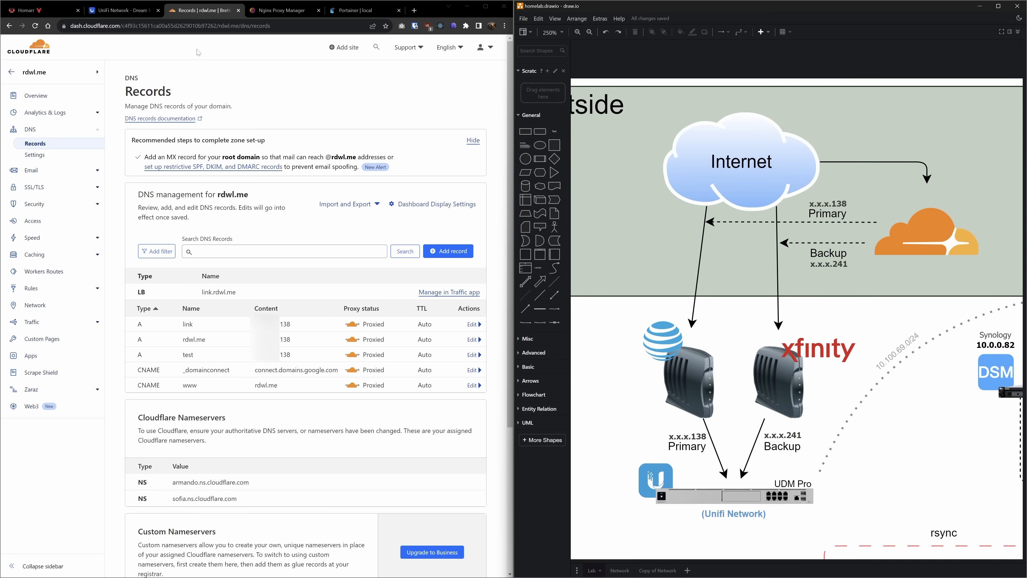
mouse_move(339, 95)
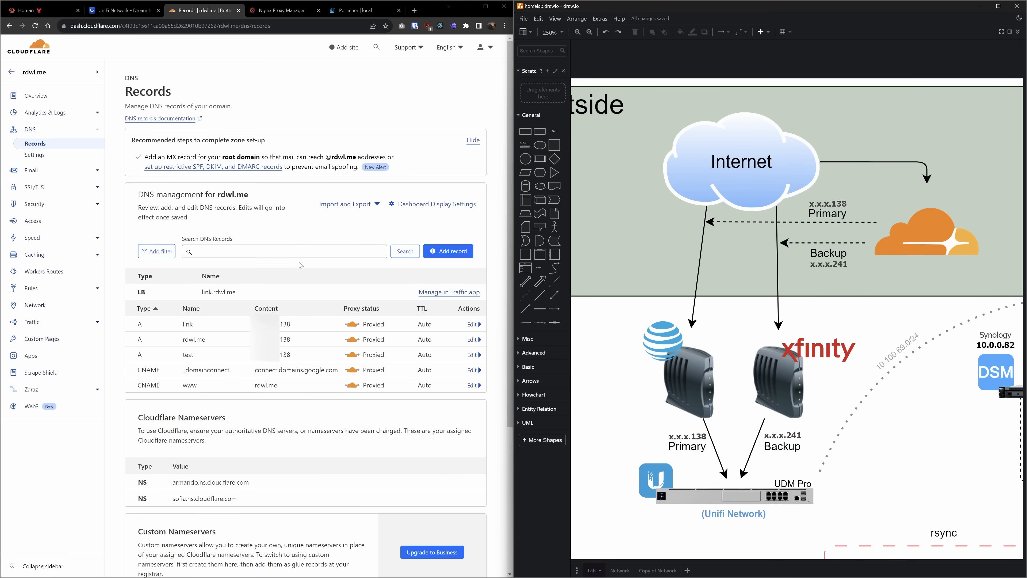
mouse_move(224, 327)
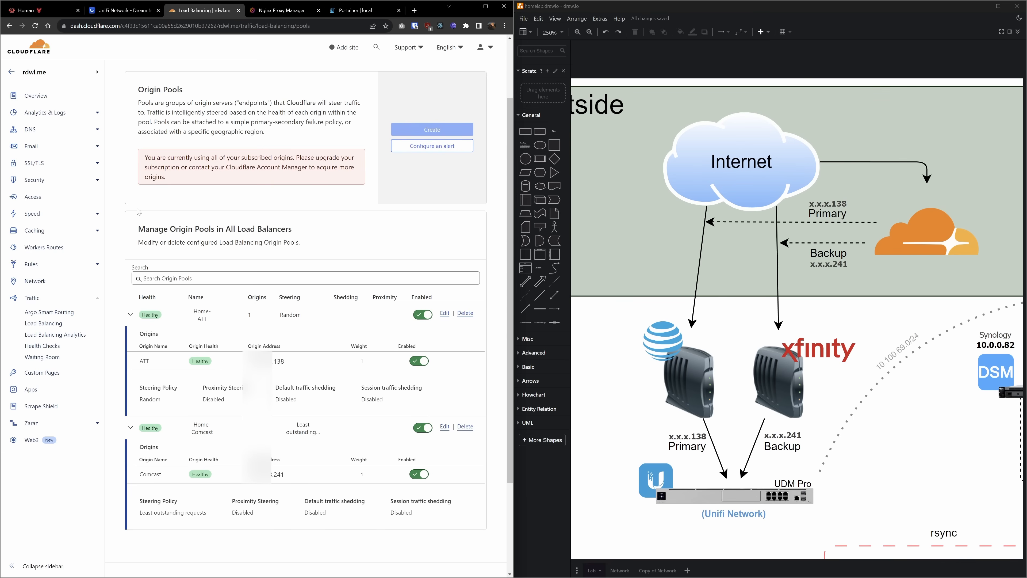
mouse_move(135, 491)
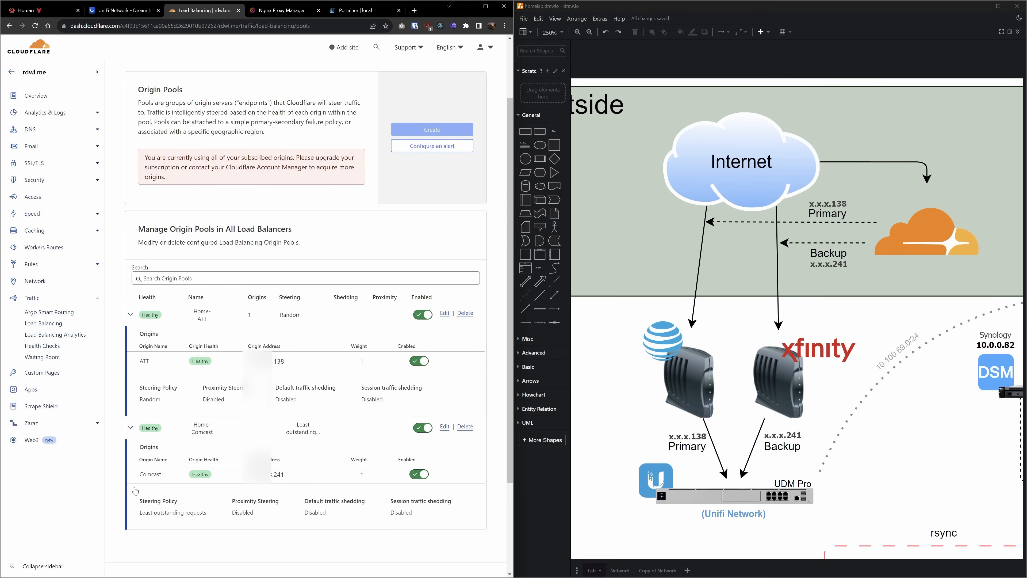
mouse_move(158, 484)
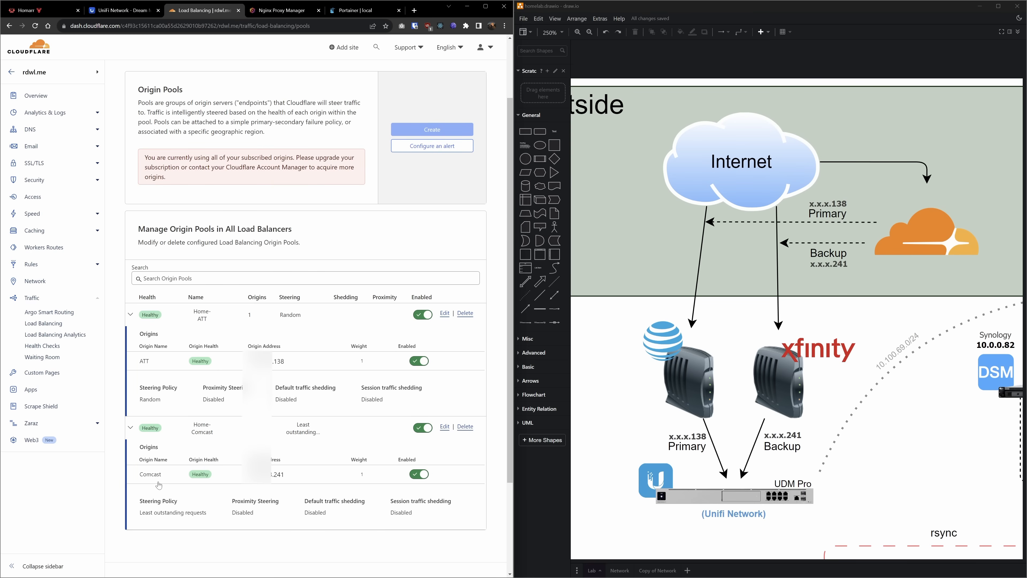
mouse_move(271, 329)
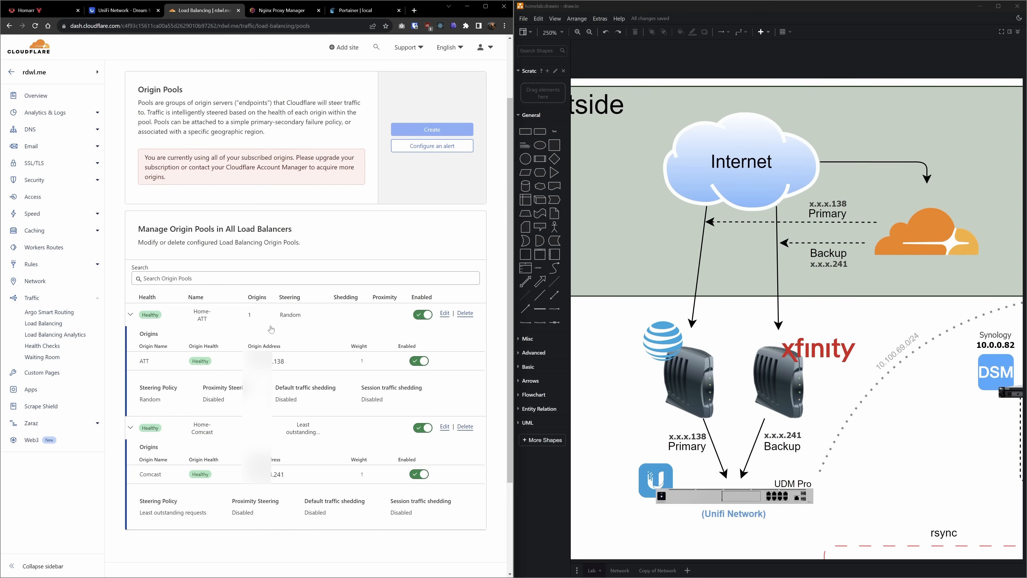
mouse_move(258, 495)
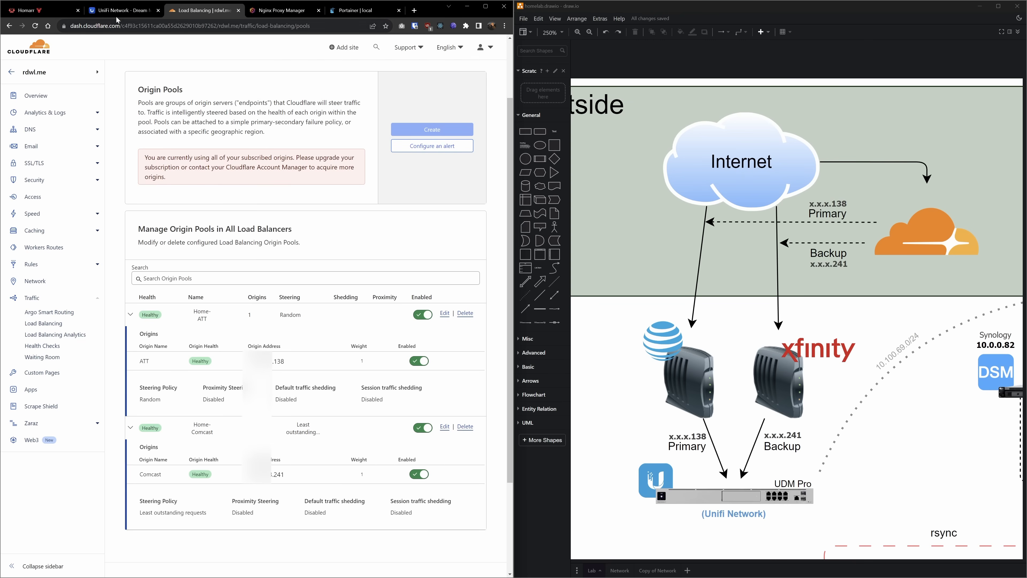
- Show the UniFi port forwarding rules, including nginx forwarding 443 to 192.168.40.26:443
left_click(123, 11)
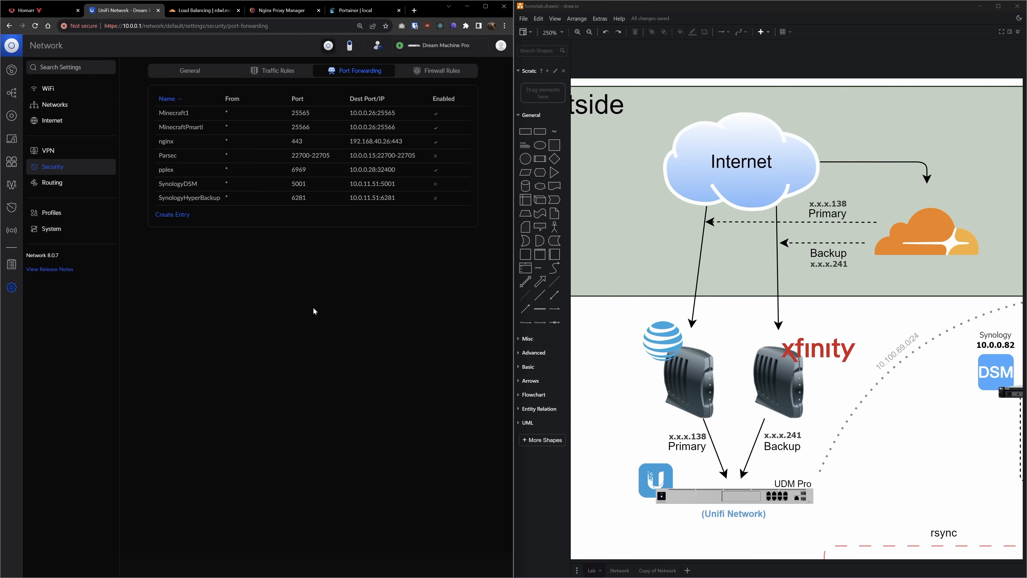
mouse_move(273, 173)
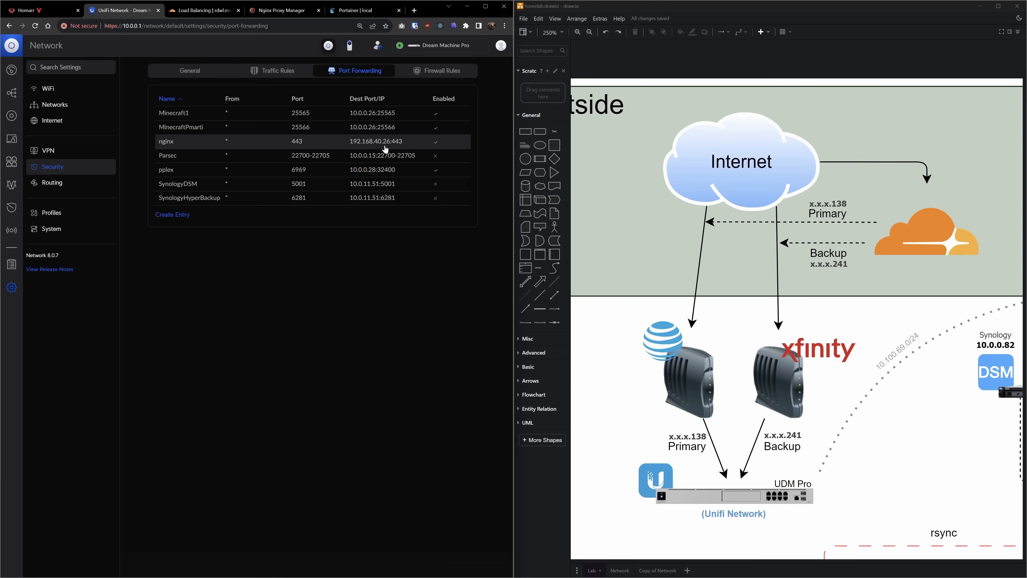
mouse_move(395, 146)
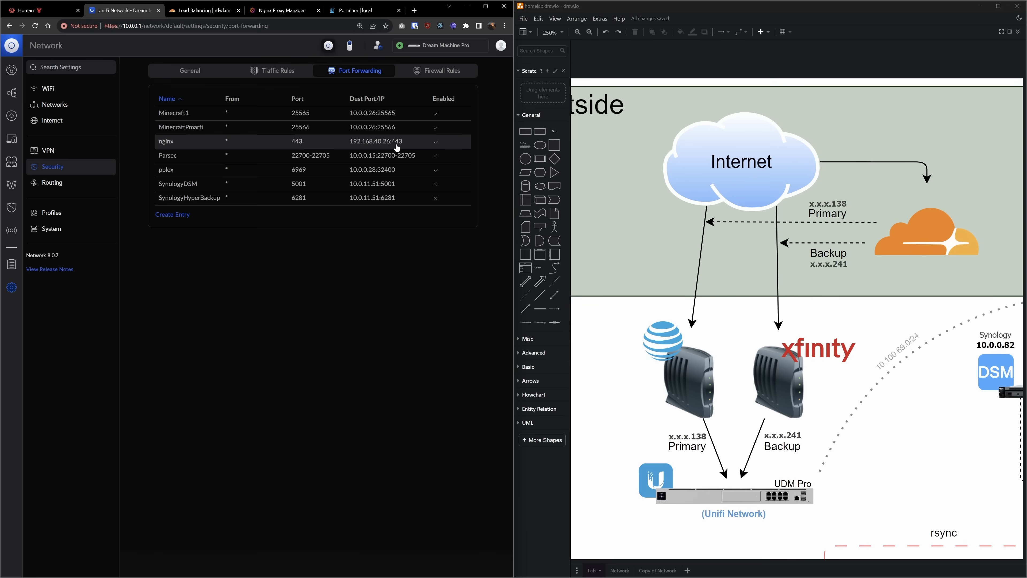
mouse_move(395, 151)
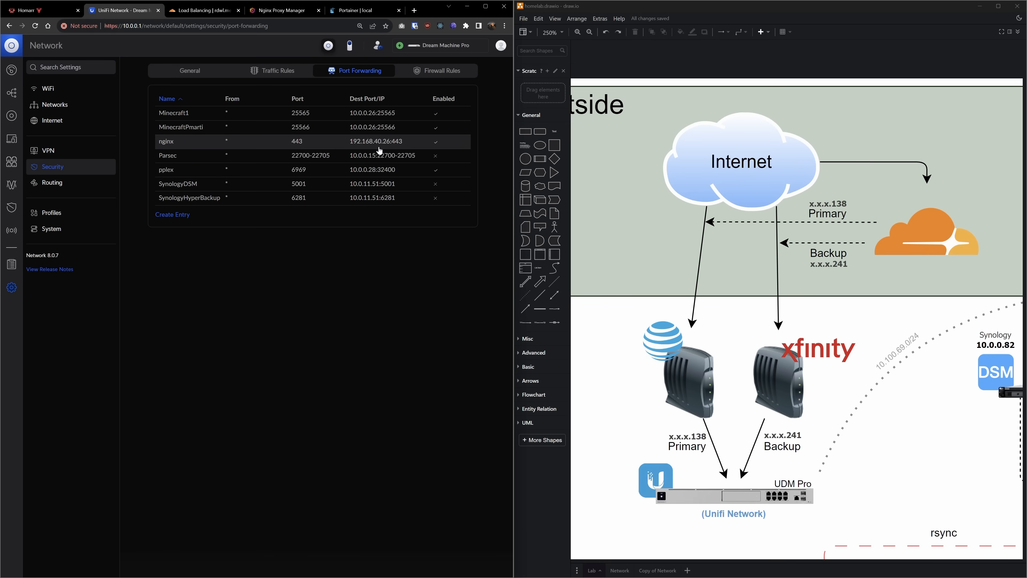
scroll("down", 3)
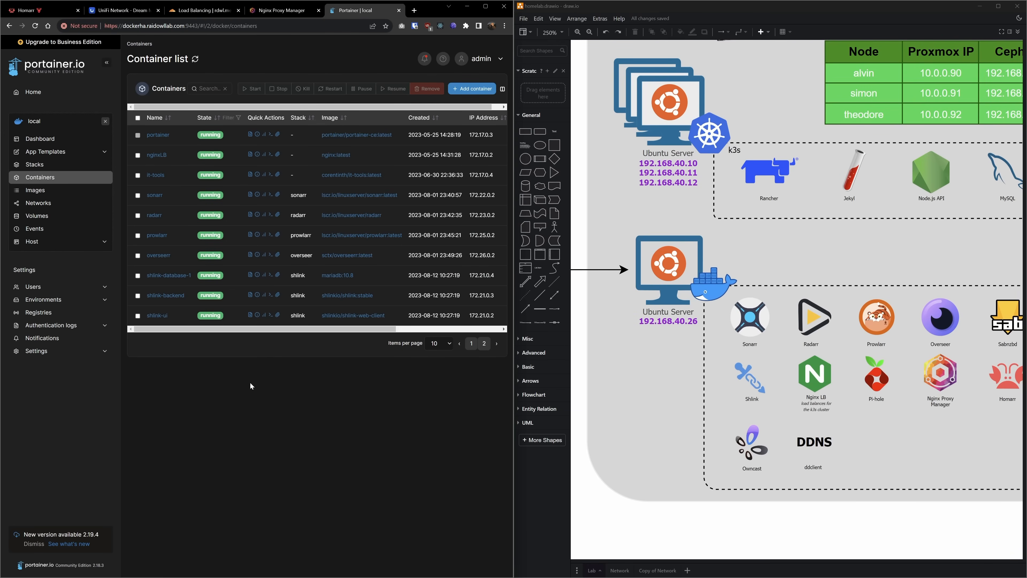
mouse_move(340, 345)
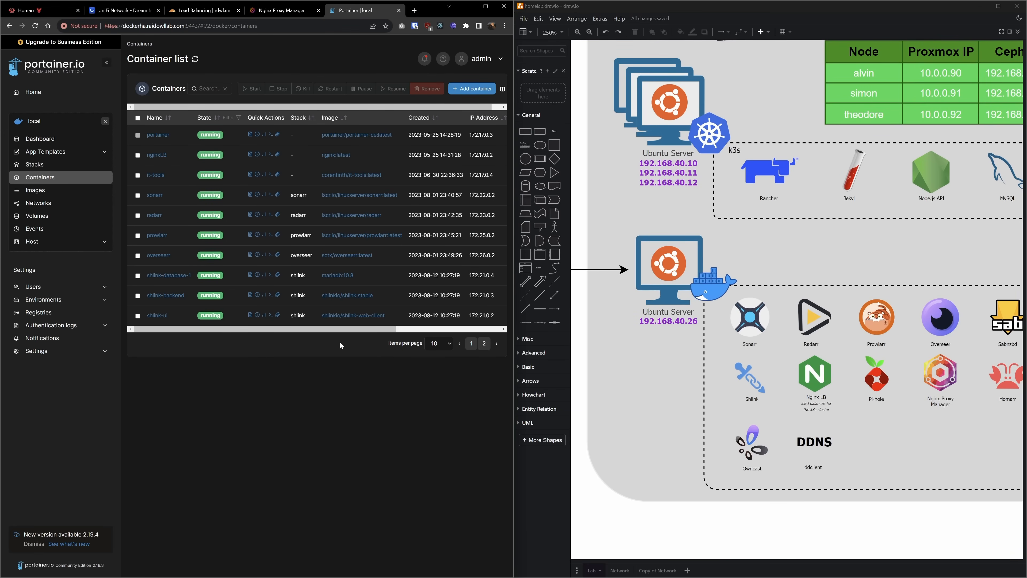
- Show container page 2 and open the cloudflare-ddns container's GitHub repository
left_click(484, 263)
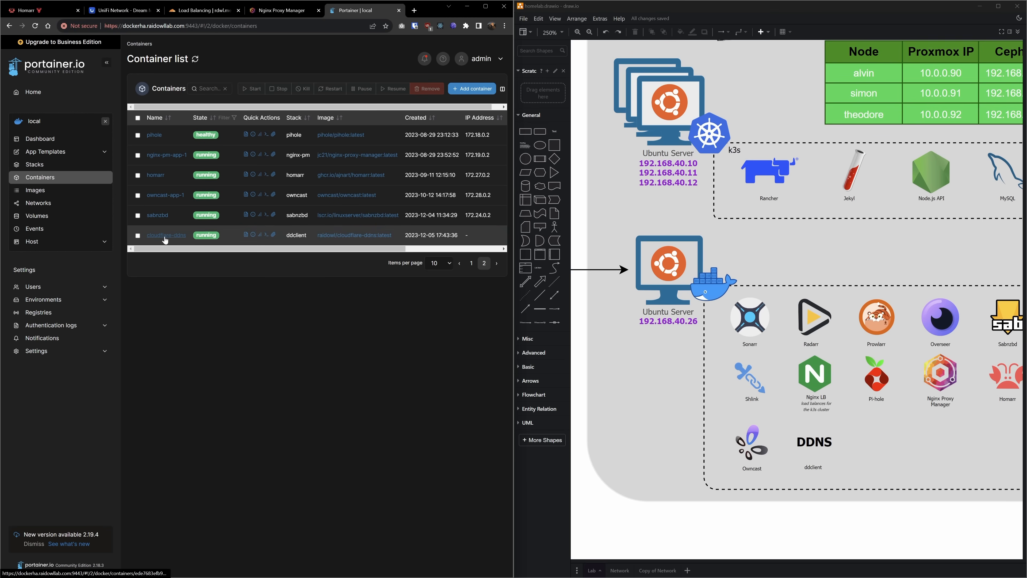
mouse_move(230, 238)
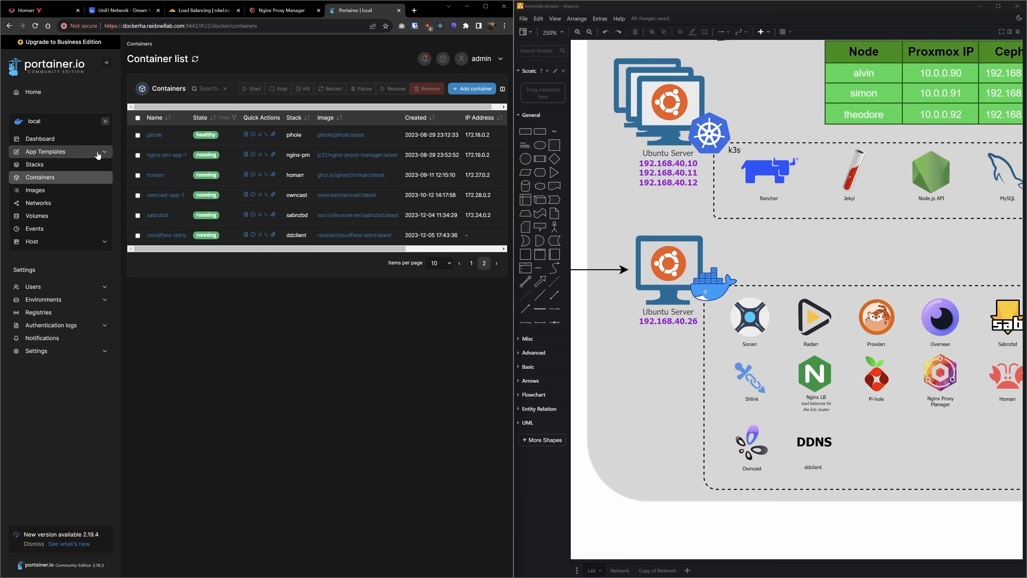
left_click(44, 152)
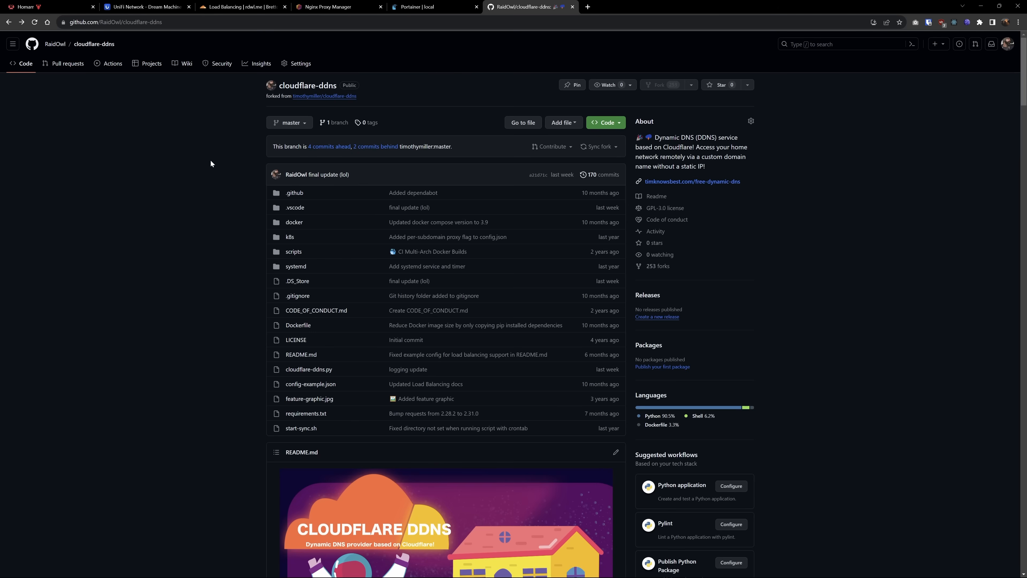
mouse_move(324, 95)
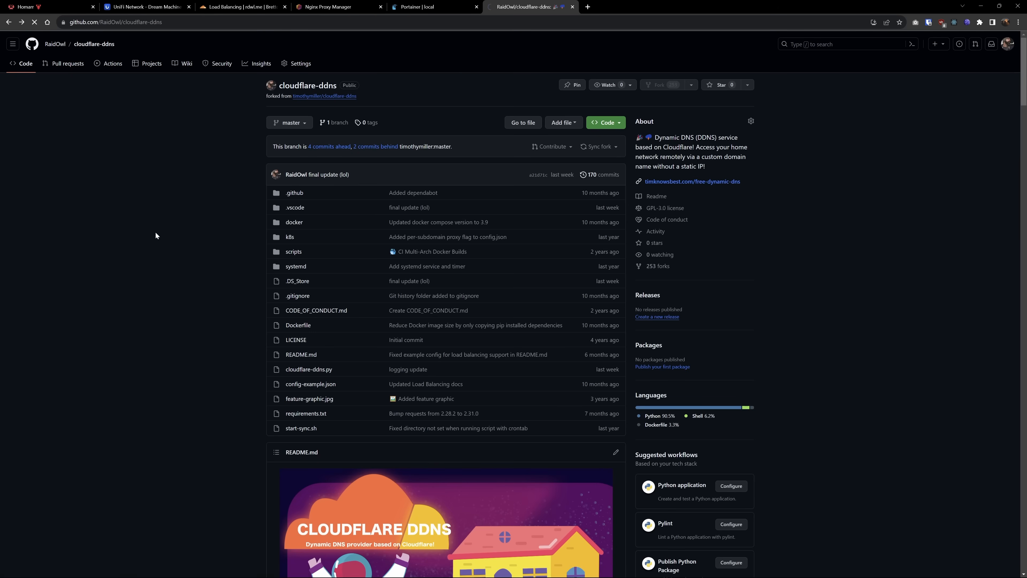
- Open the upstream cloudflare-ddns repository from the 'forked from' link
left_click(324, 96)
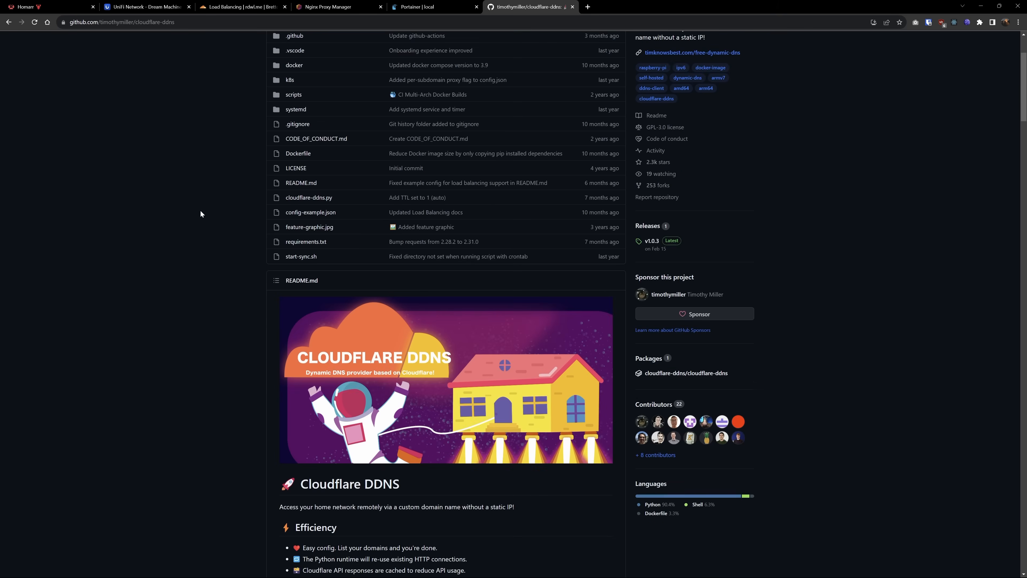
- Scroll the README down through its config examples to the Load Balancing example
scroll("down", 3)
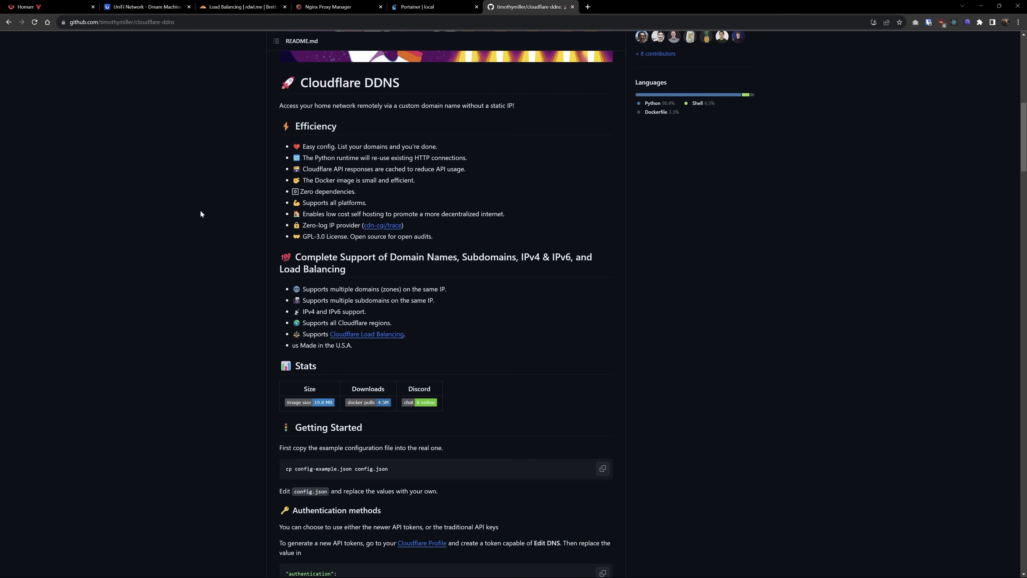
scroll("down", 3)
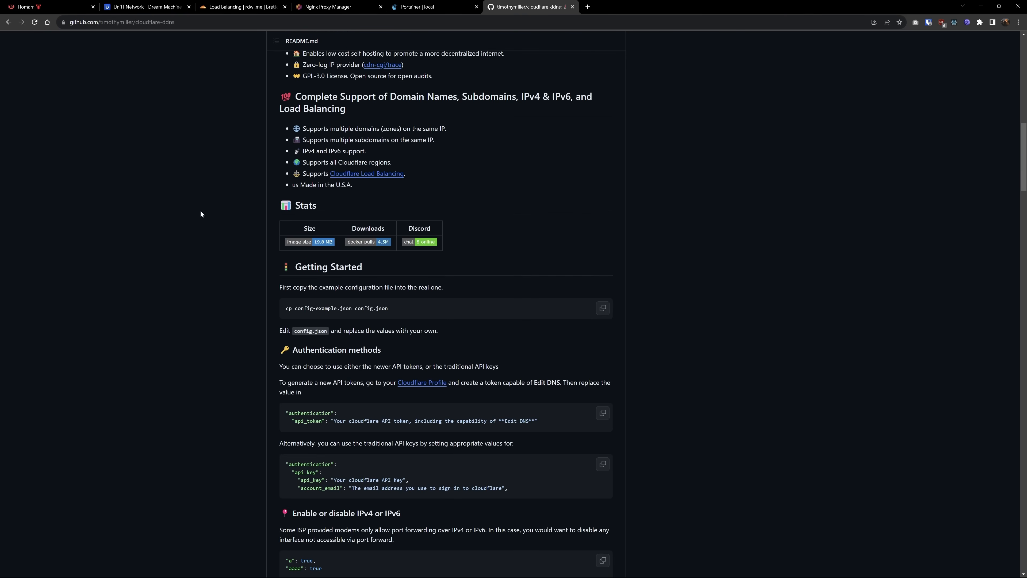
scroll("down", 3)
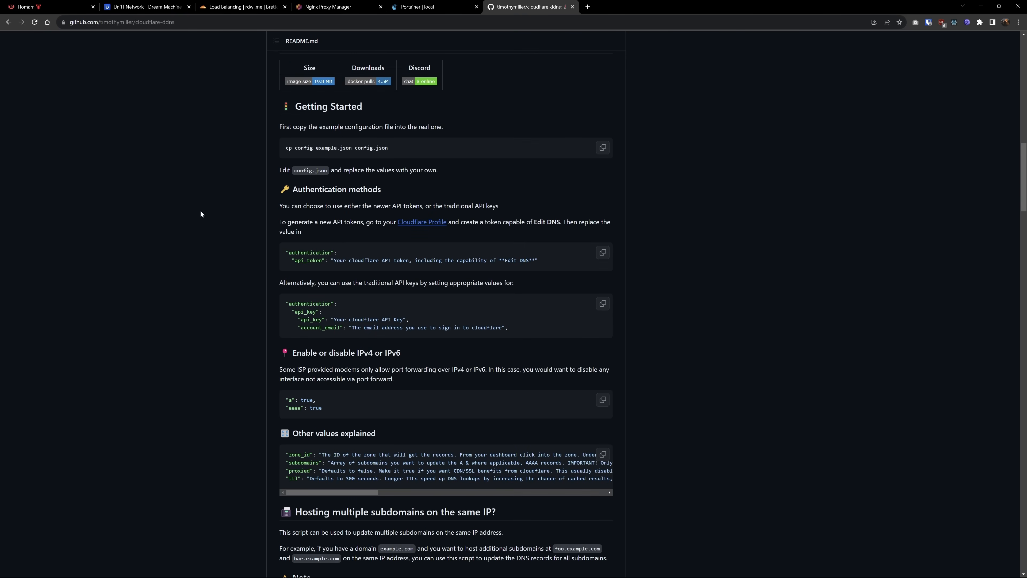
scroll("down", 3)
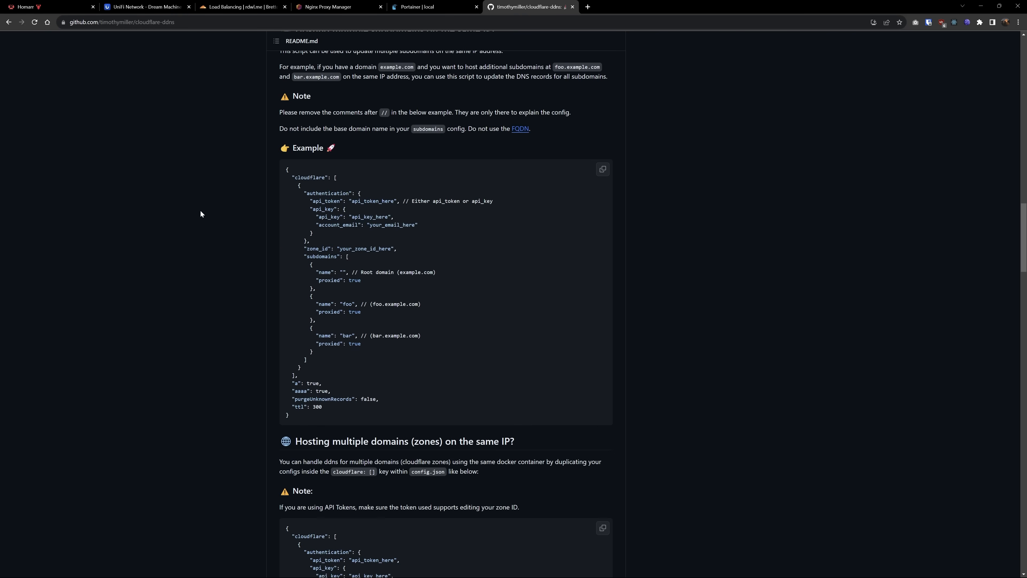
scroll("down", 3)
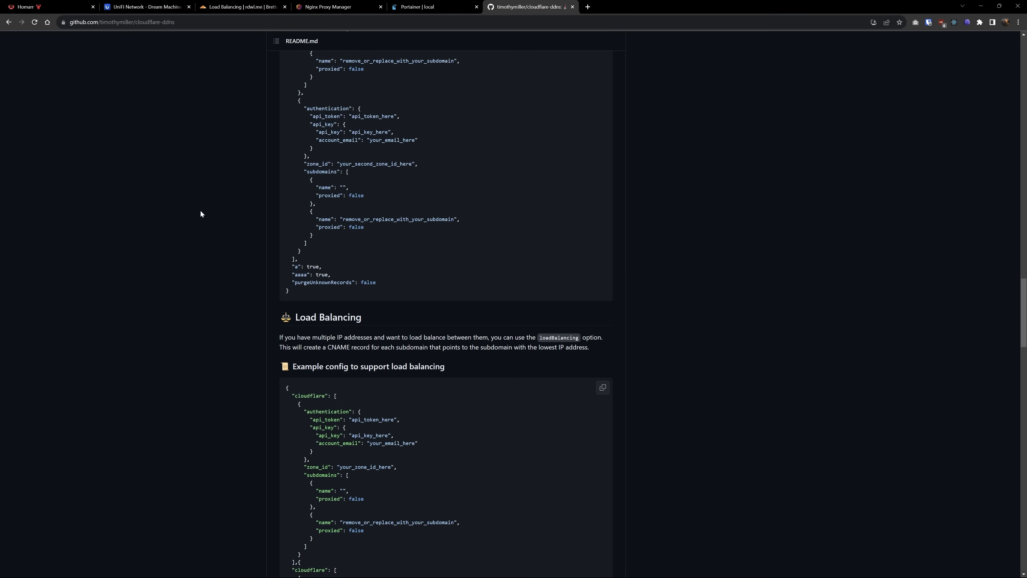
scroll("down", 3)
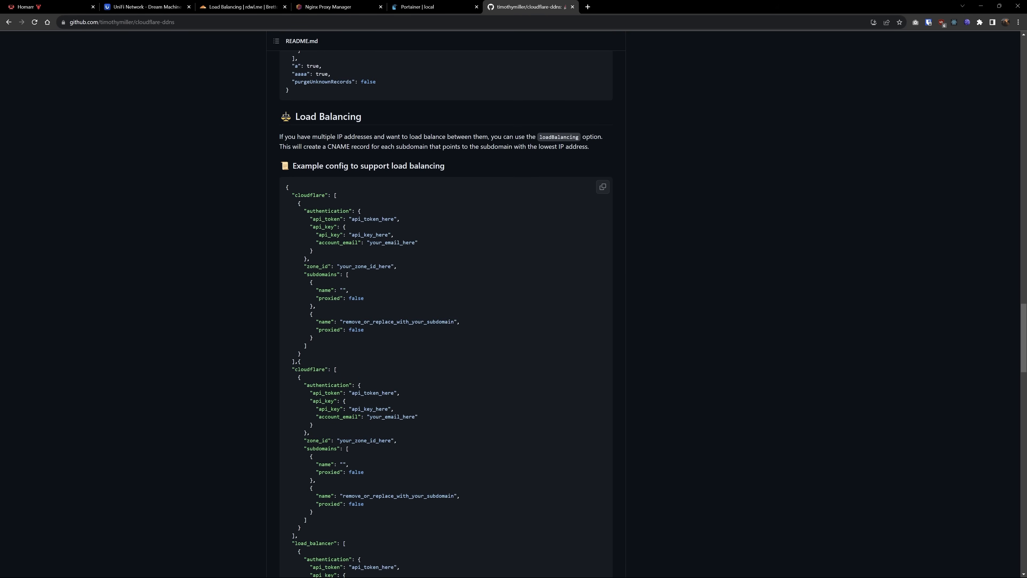
scroll("down", 3)
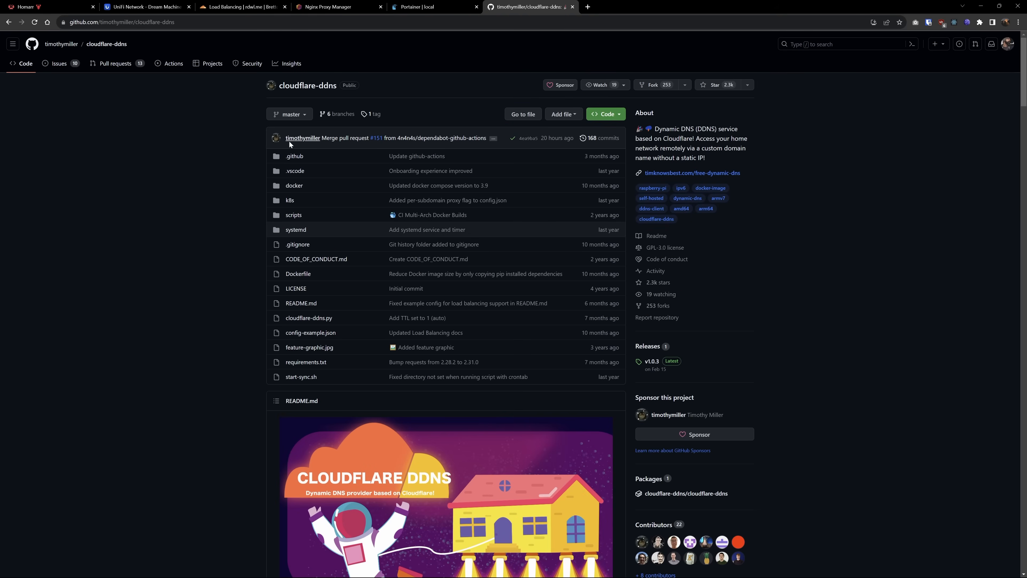
mouse_move(302, 138)
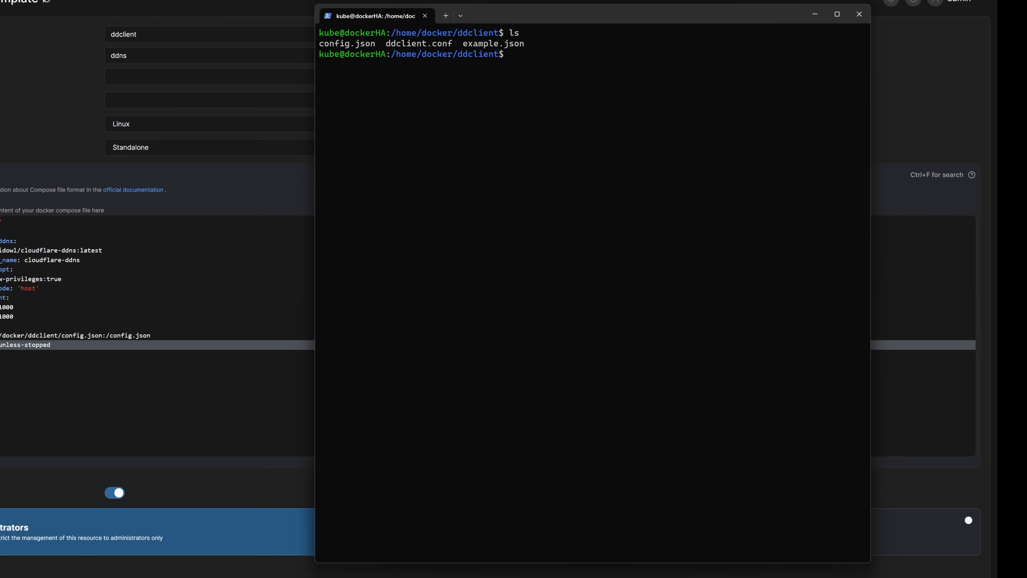
- Print example.json with cat, showing its two Cloudflare zones and subdomains
type("cat example.json")
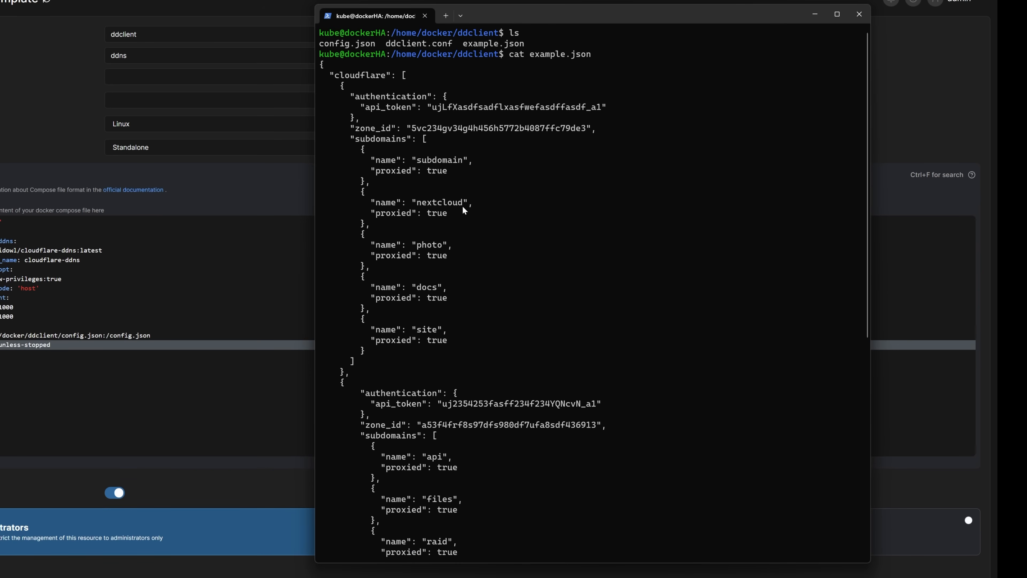
mouse_move(435, 212)
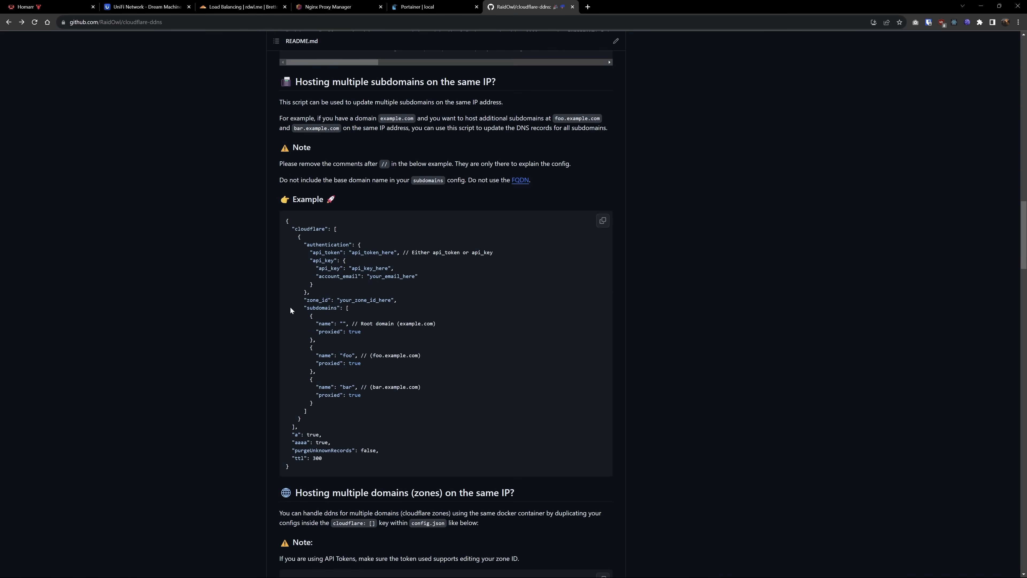
- Scroll the cloudflare-ddns README down to the Load Balancing section and example config
scroll("down", 3)
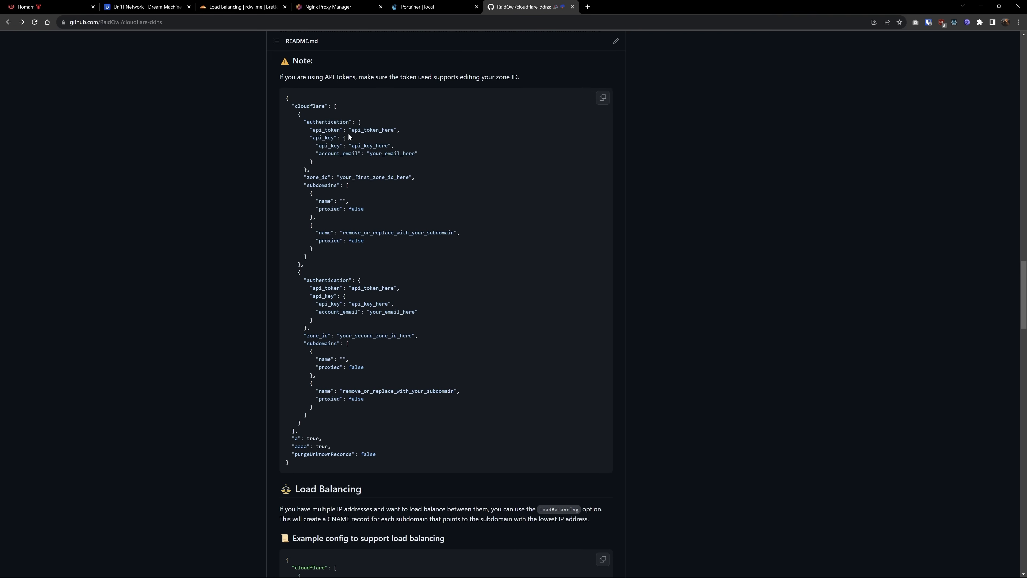
mouse_move(353, 175)
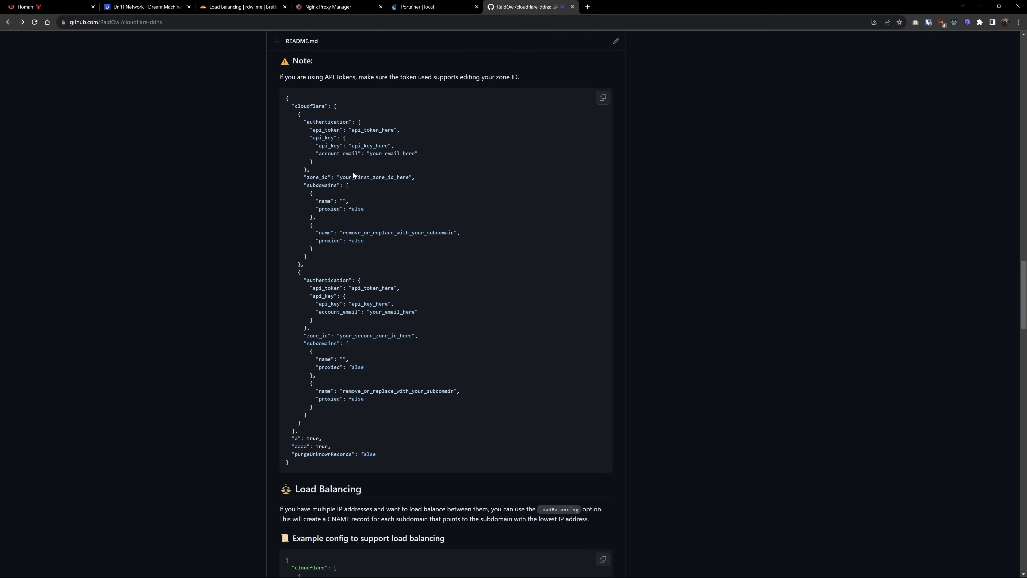
mouse_move(376, 218)
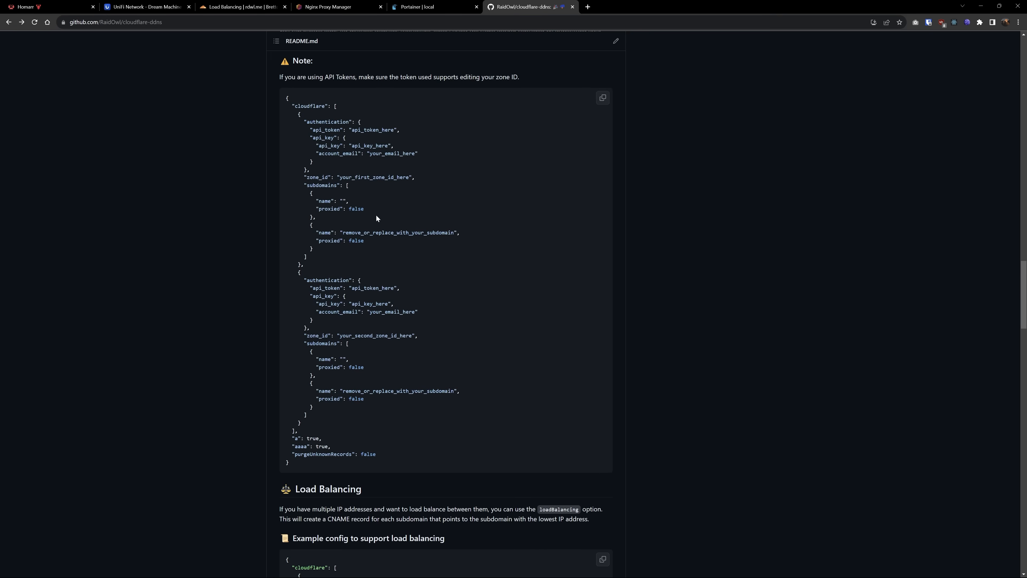
scroll("down", 3)
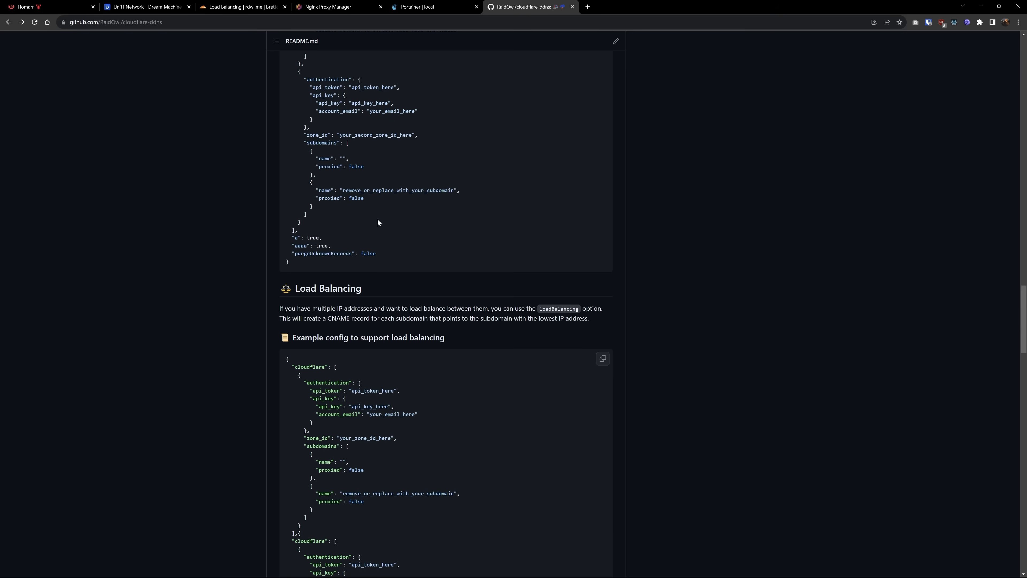
scroll("down", 3)
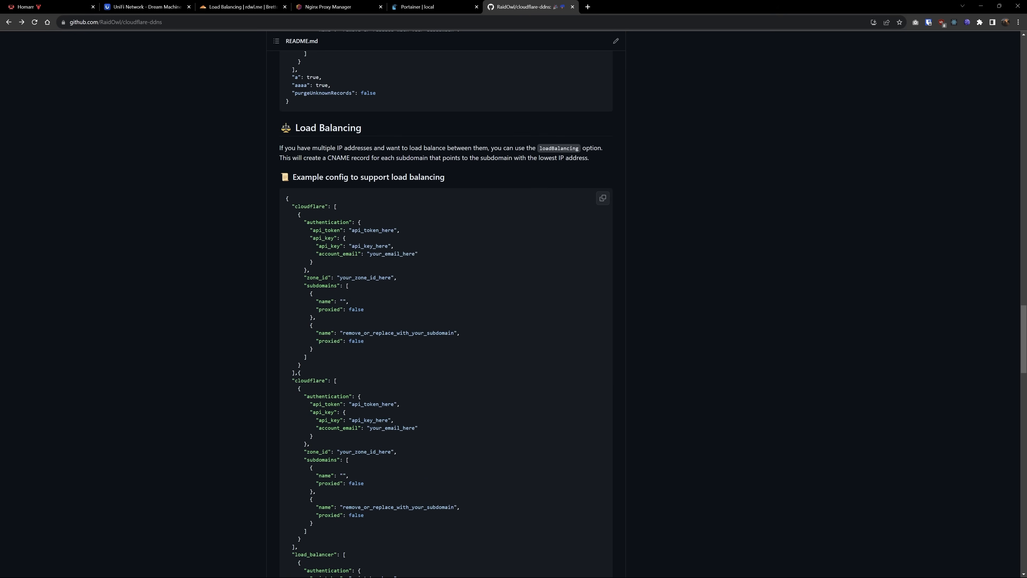
scroll("down", 3)
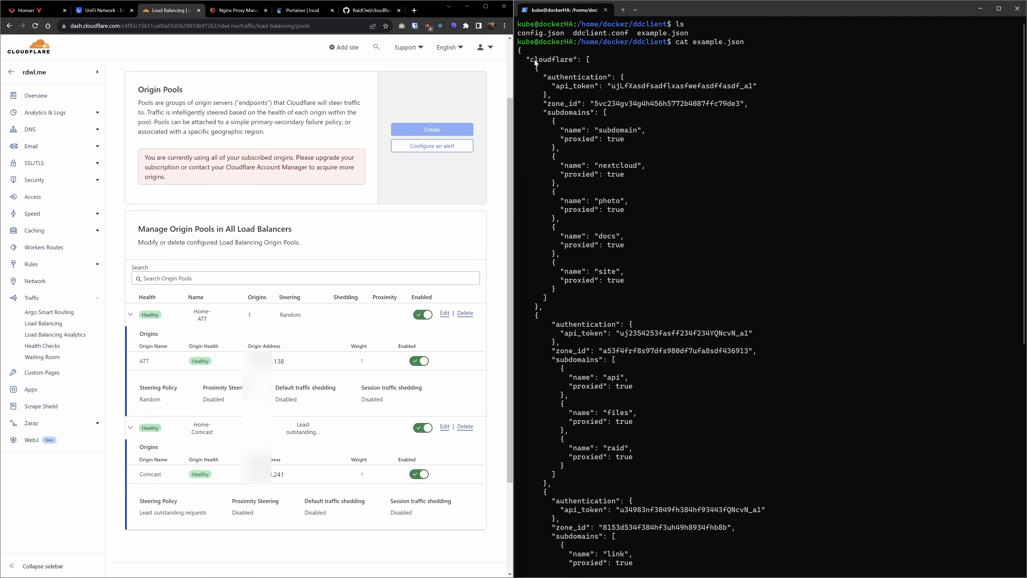
mouse_move(600, 60)
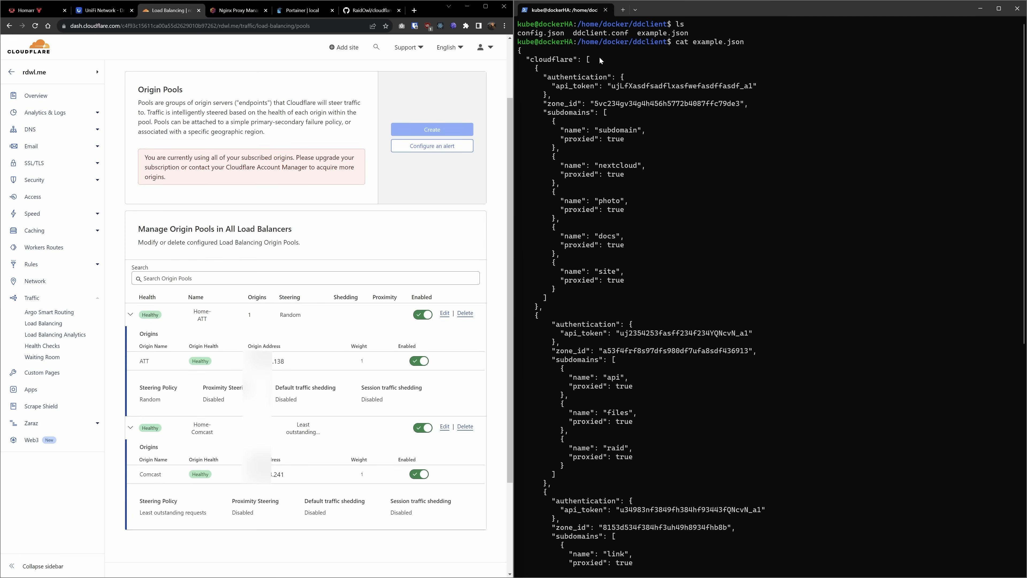
mouse_move(562, 103)
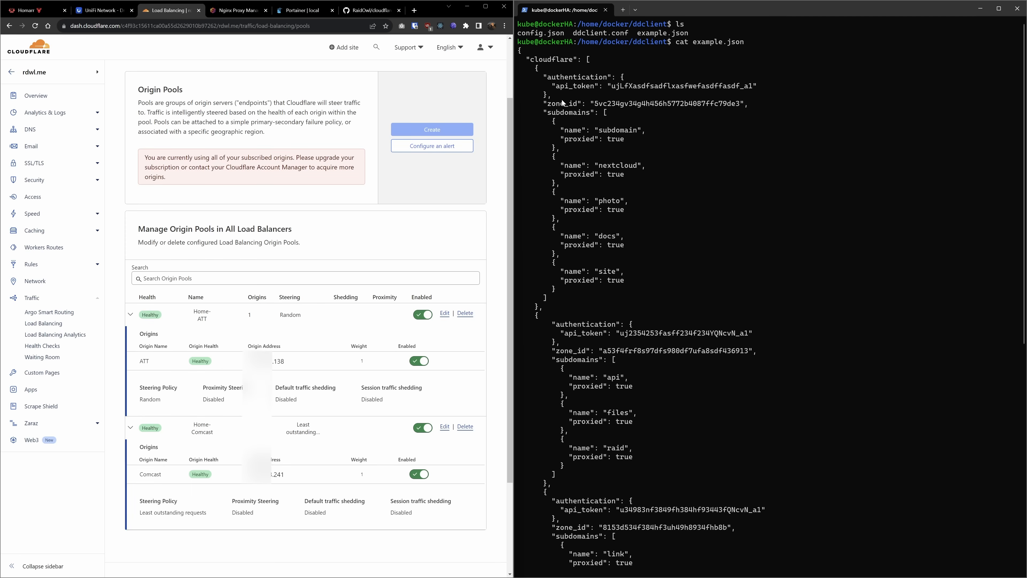
mouse_move(603, 236)
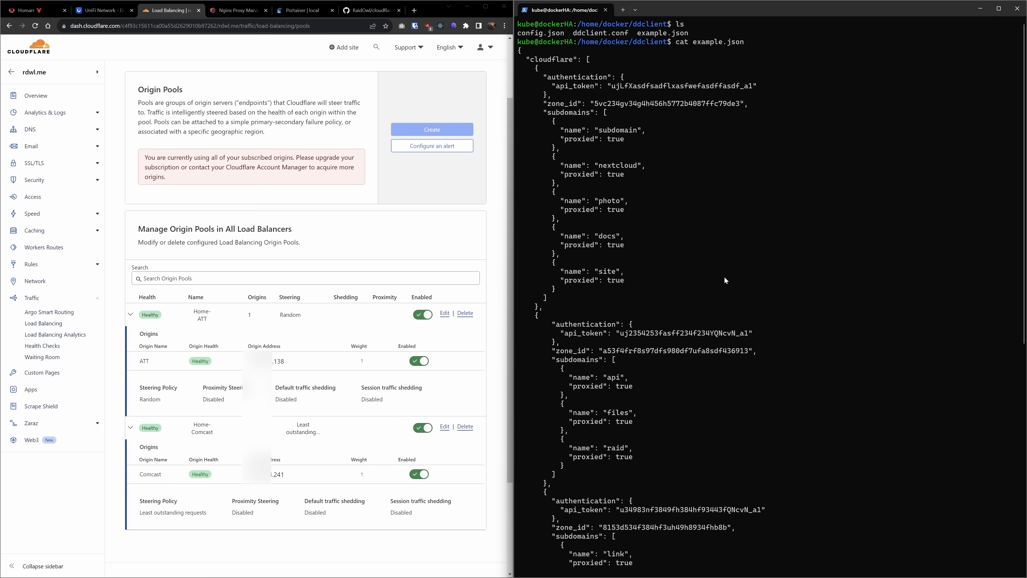
mouse_move(577, 85)
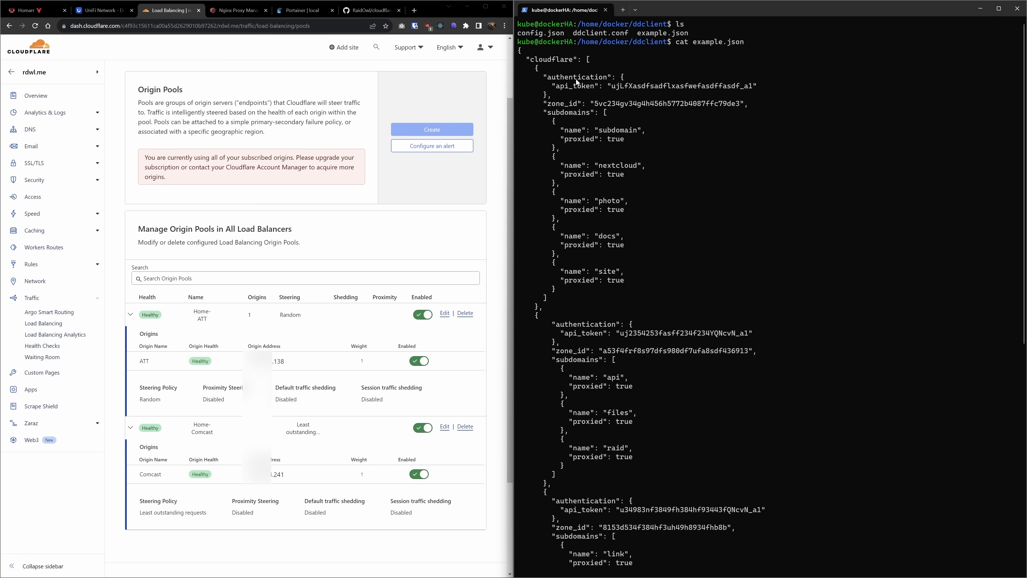
mouse_move(557, 89)
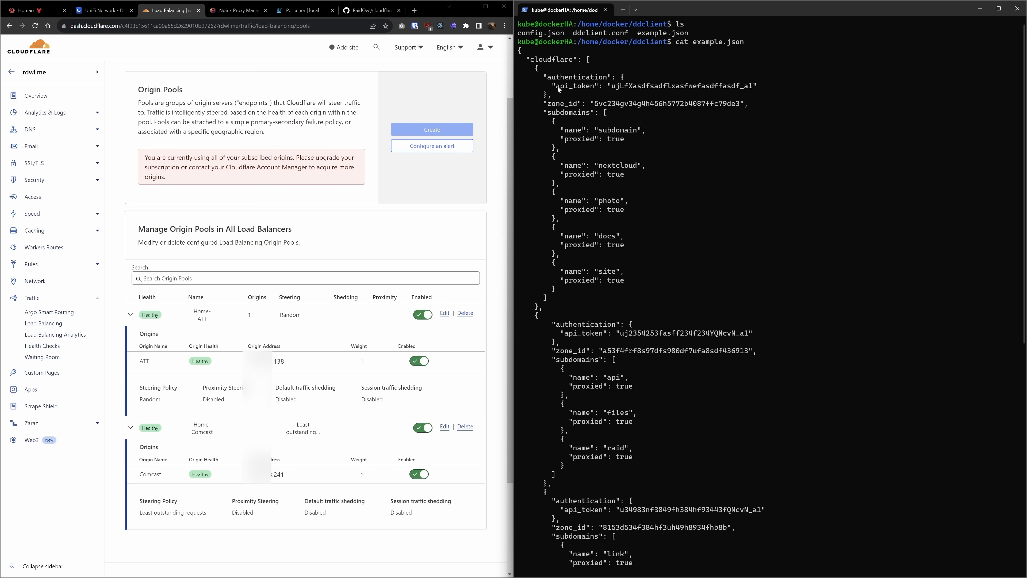
mouse_move(698, 229)
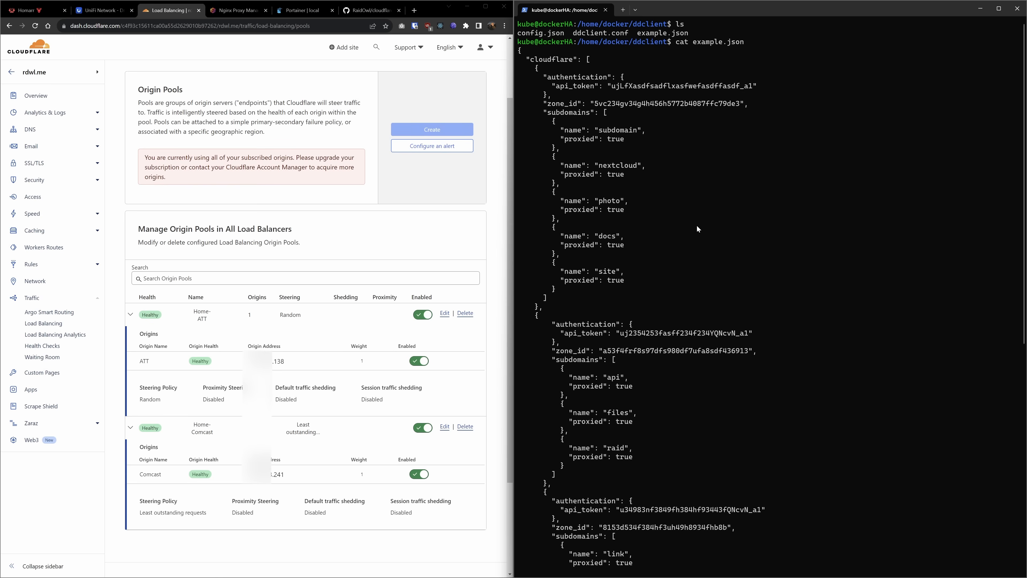
- Run cat example.json beside the Home-ATT and Home-Comcast origin pools to review its load_balancer block
scroll("down", 3)
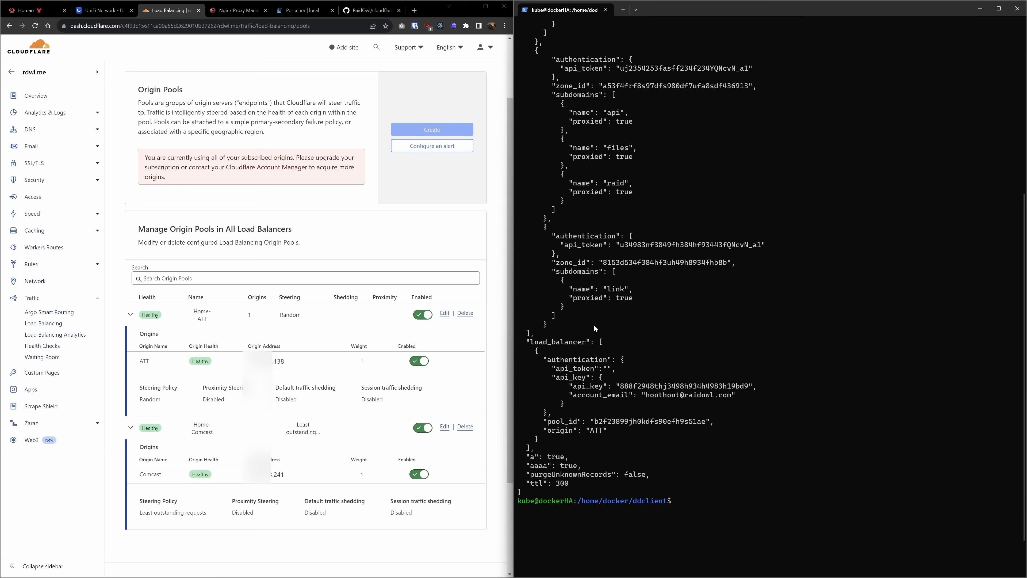
type("cat example.json")
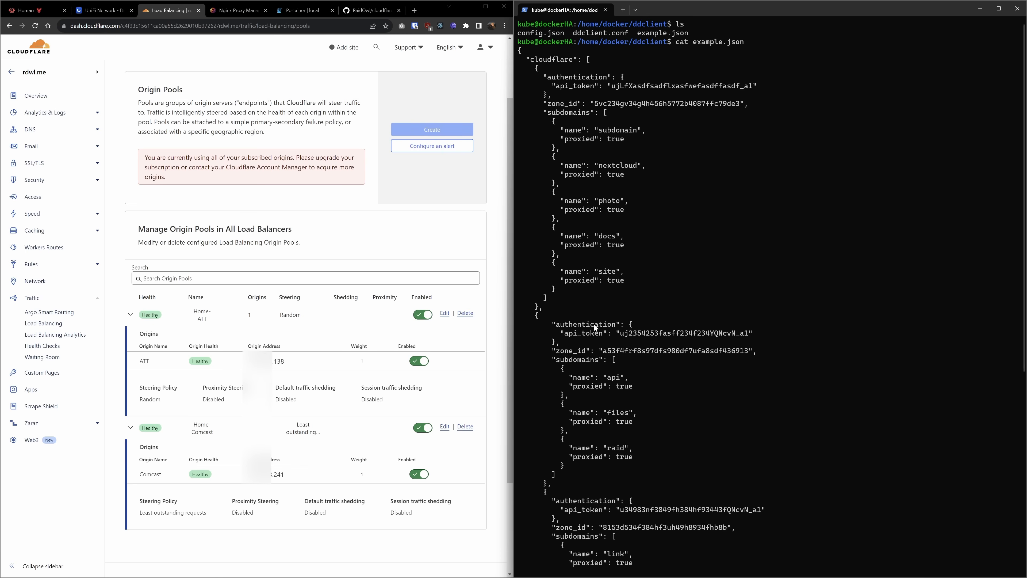
mouse_move(634, 91)
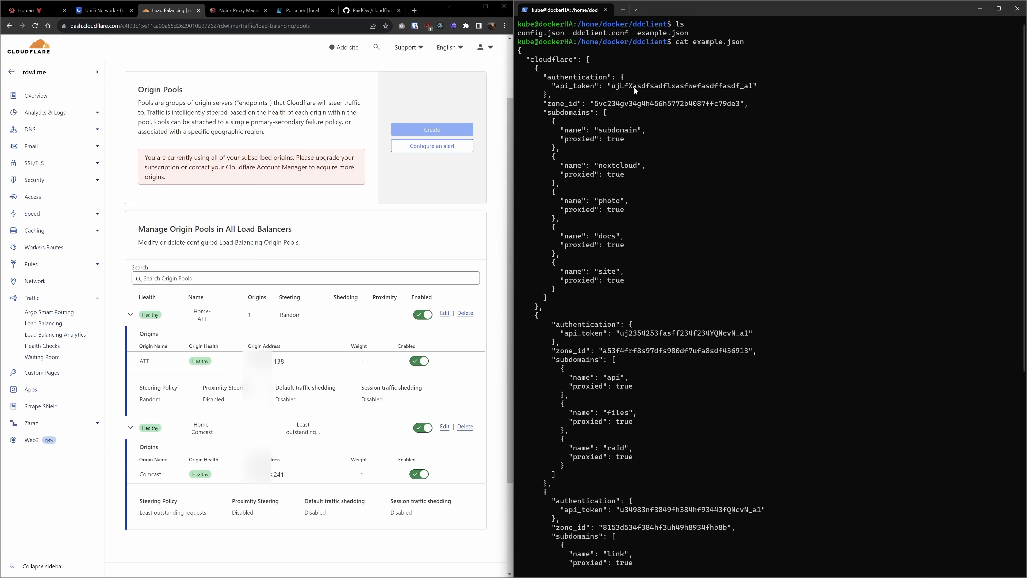
mouse_move(310, 96)
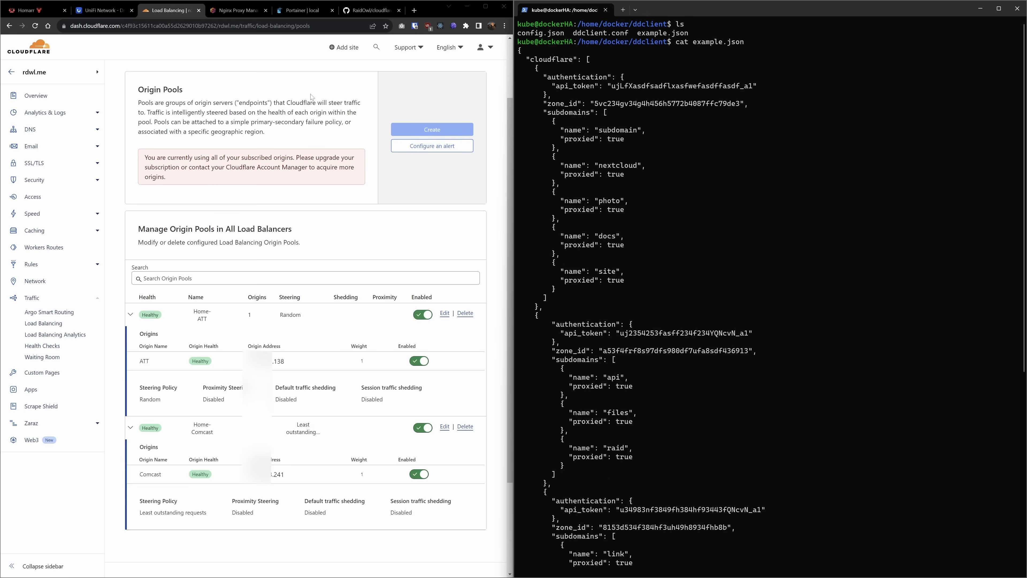
mouse_move(403, 47)
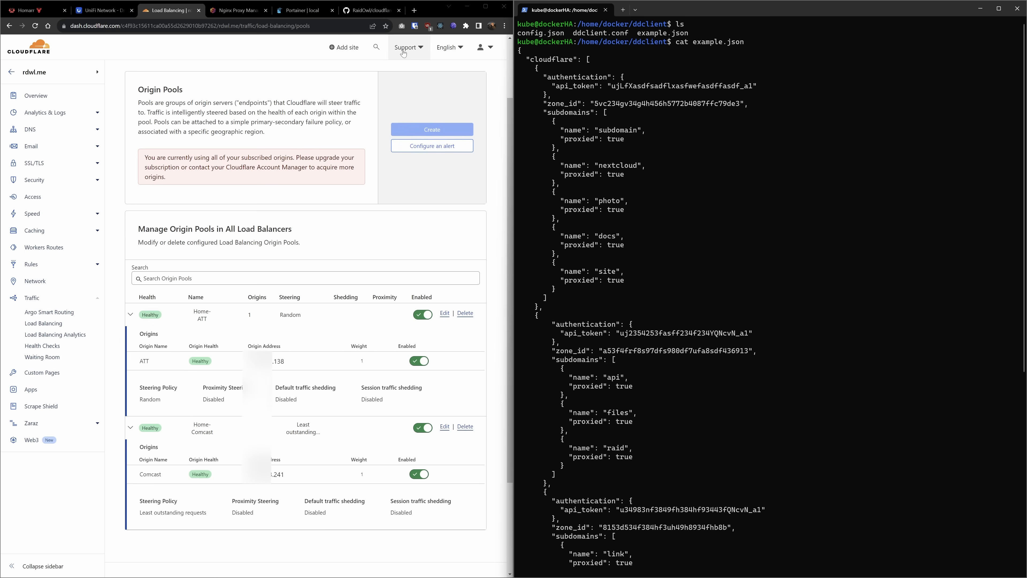
- Go to My Profile > API Tokens and start creating a new token
left_click(480, 47)
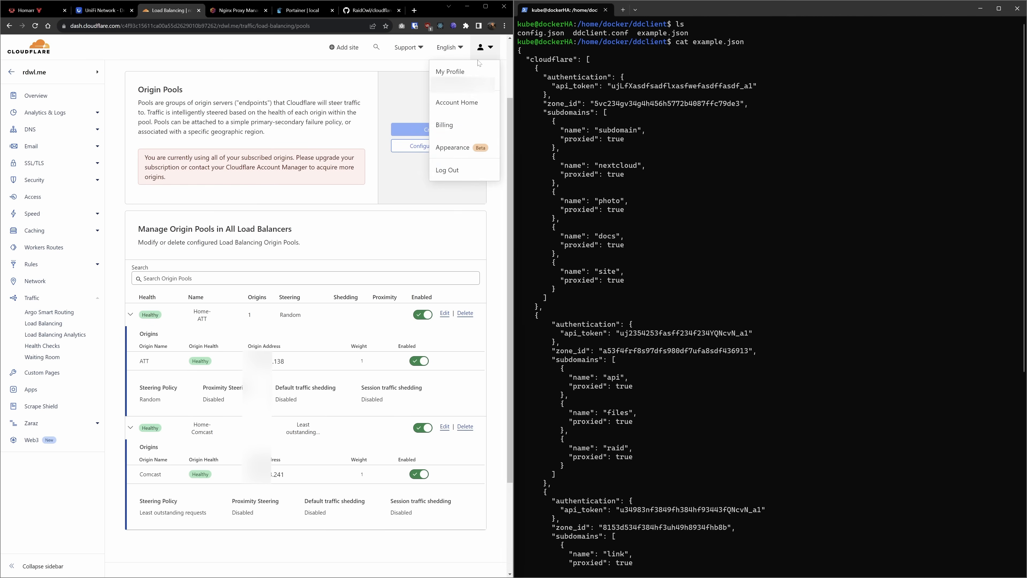
left_click(450, 71)
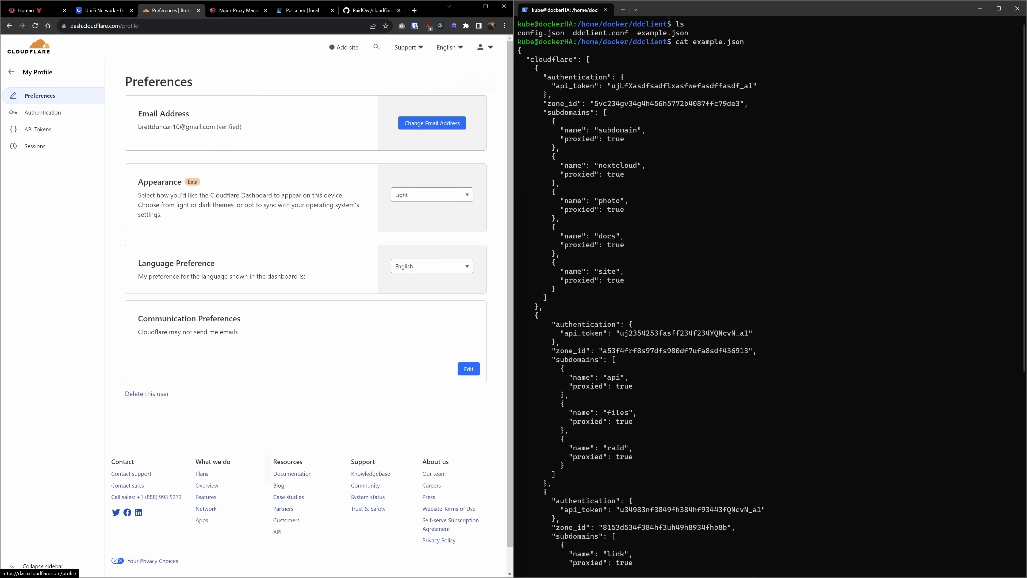
left_click(38, 129)
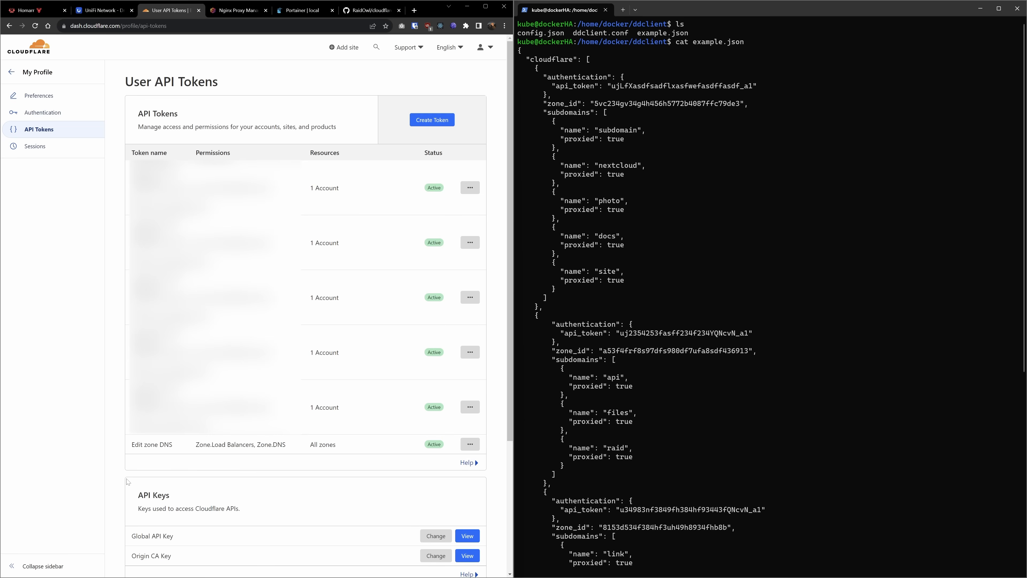
mouse_move(144, 531)
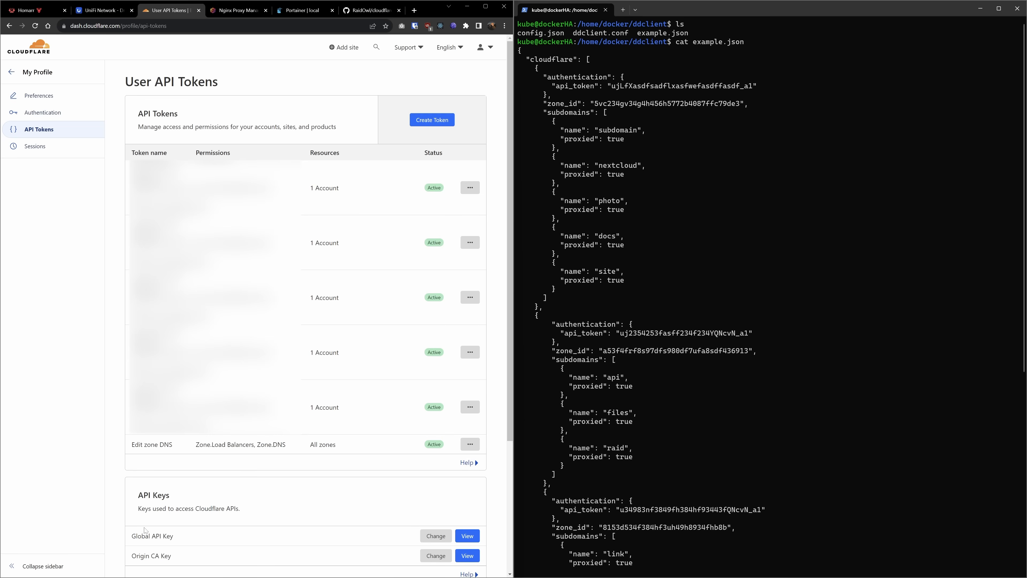
mouse_move(129, 530)
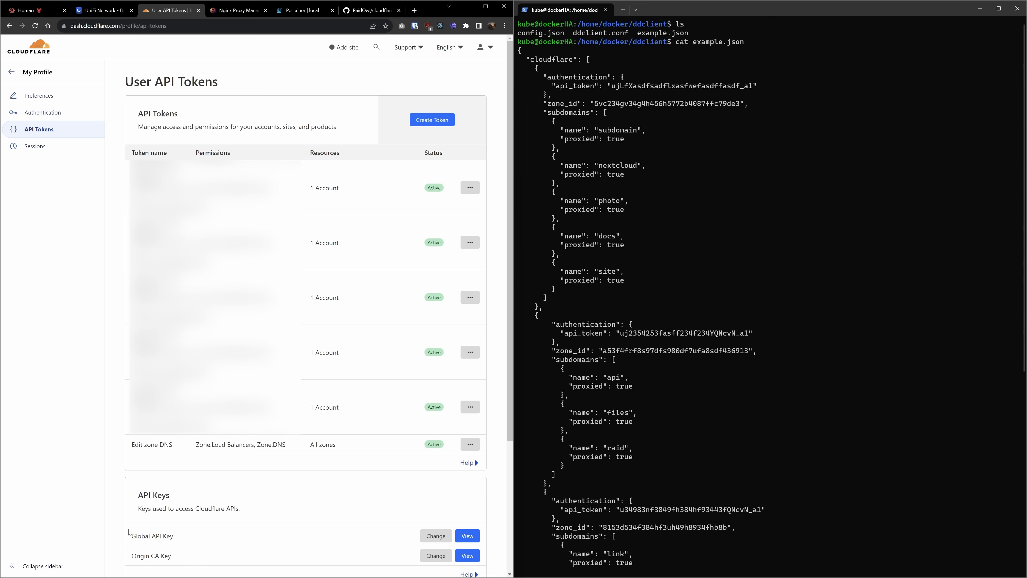
mouse_move(137, 547)
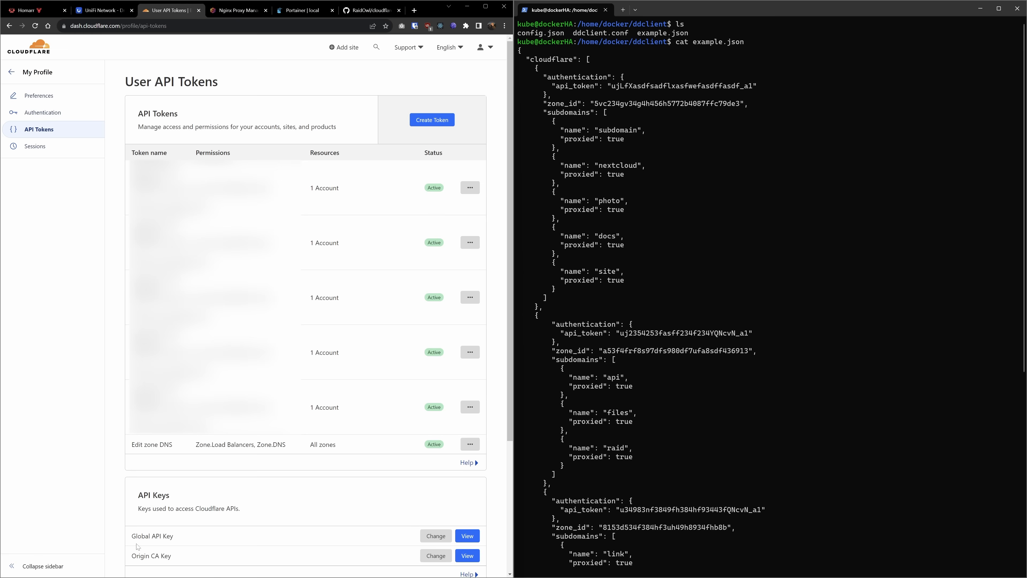
mouse_move(395, 96)
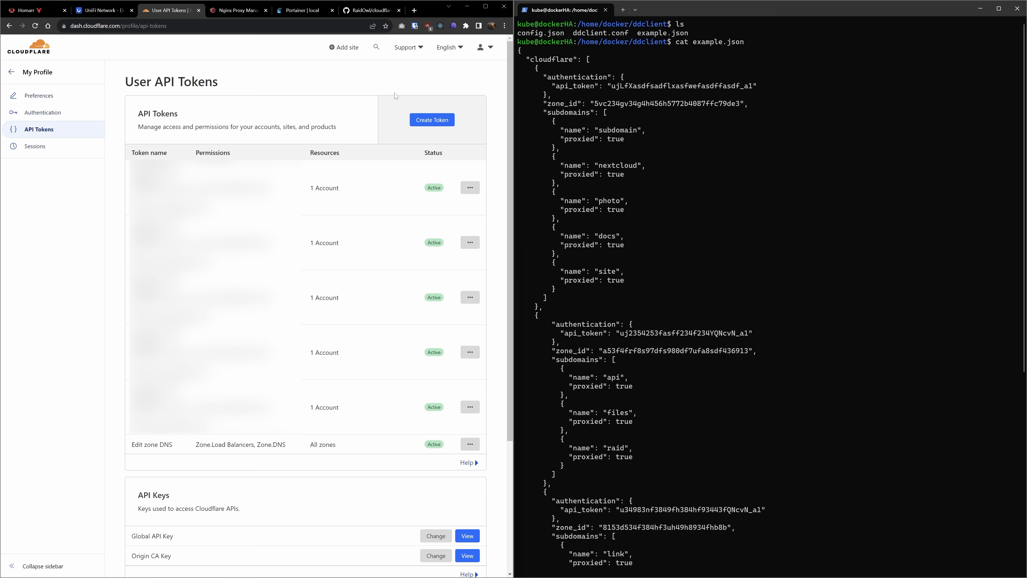
left_click(431, 120)
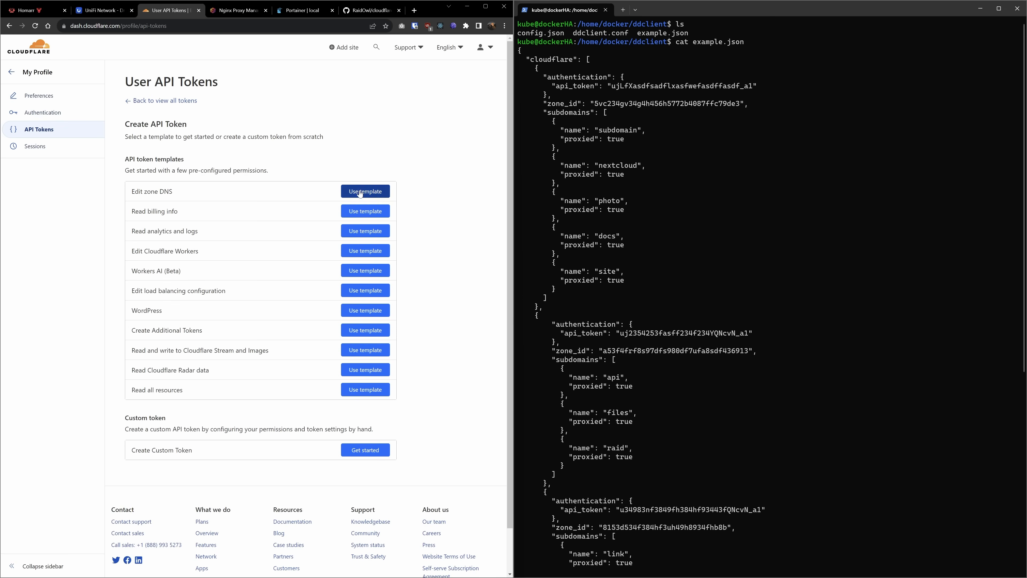
- Use the Edit zone DNS template and set Zone Resources to All zones, then continue to summary
left_click(365, 190)
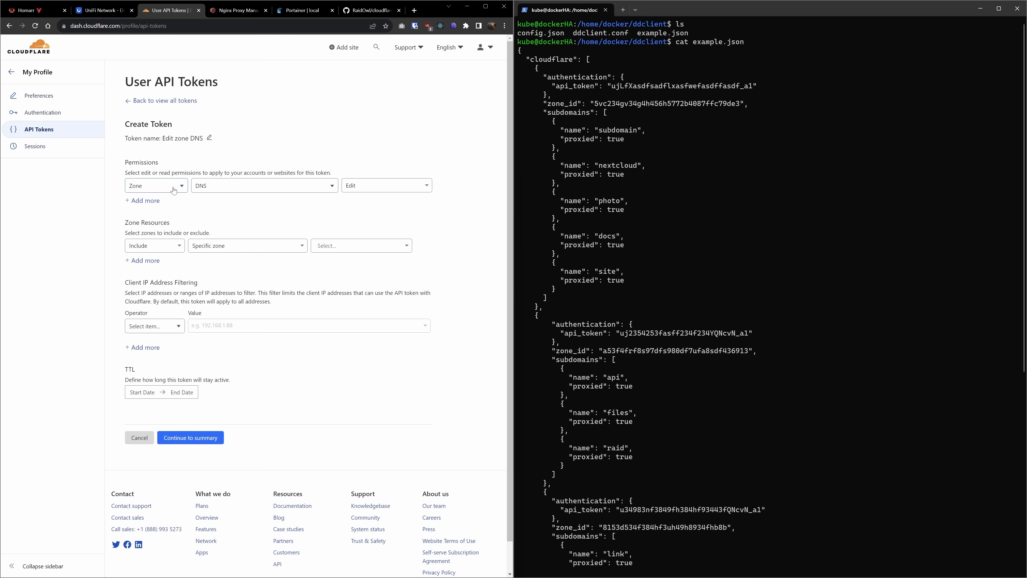
mouse_move(198, 171)
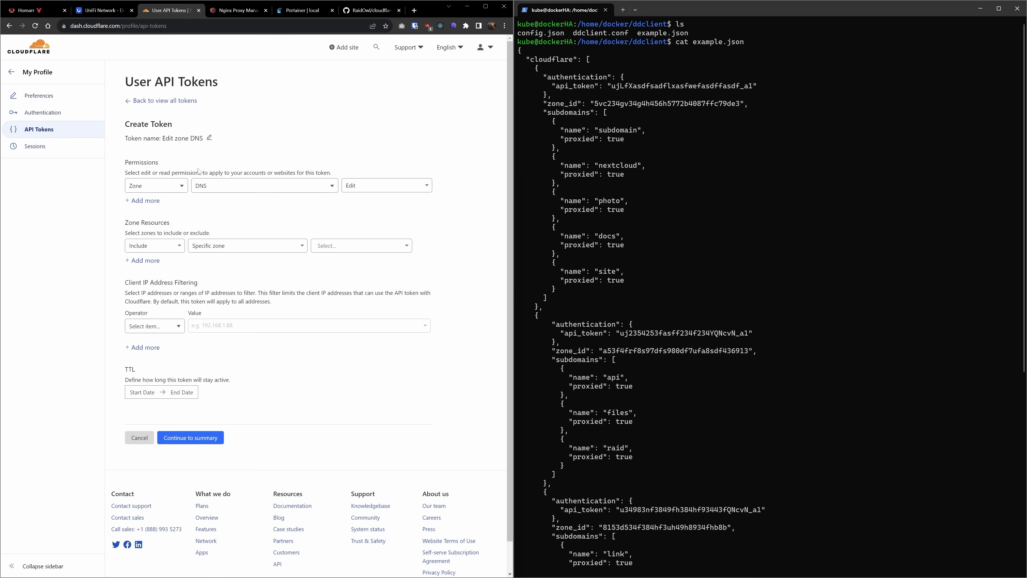
left_click(155, 185)
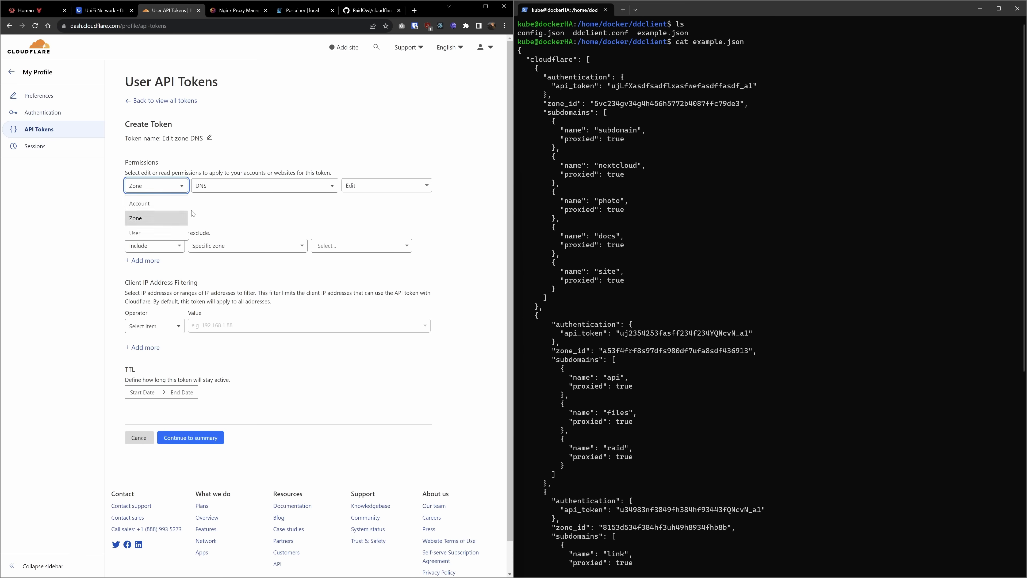
left_click(262, 186)
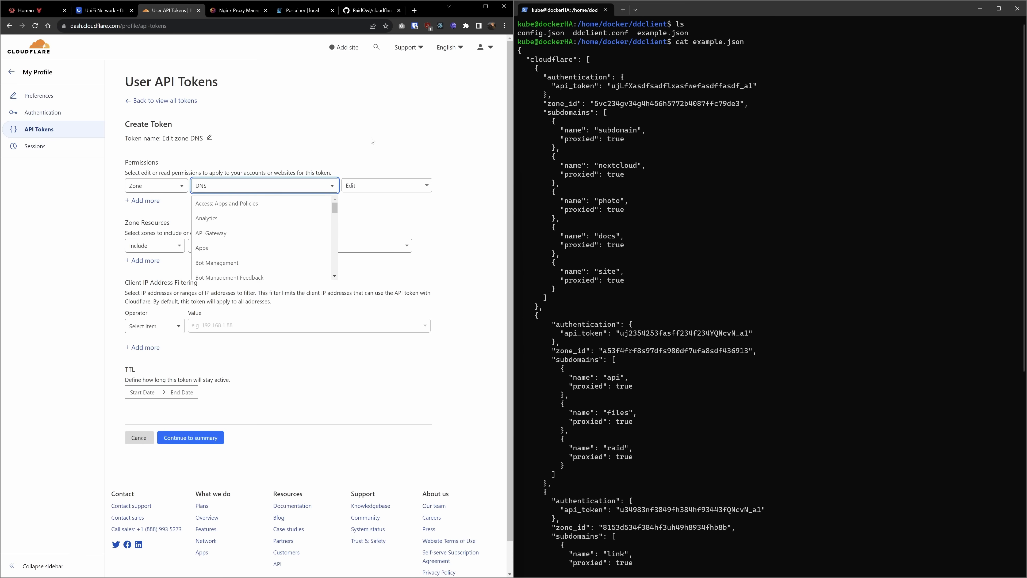
left_click(385, 186)
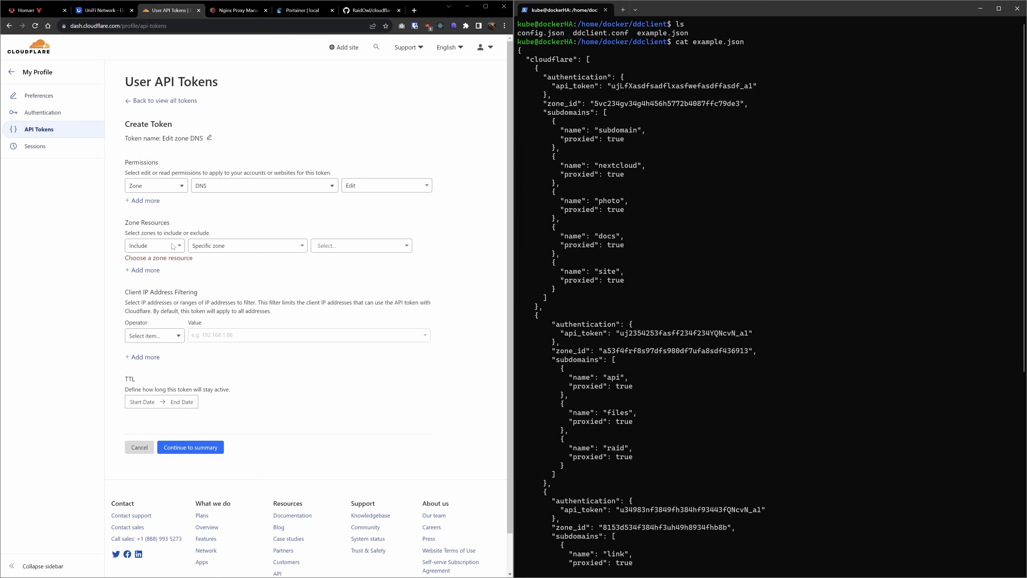
left_click(247, 245)
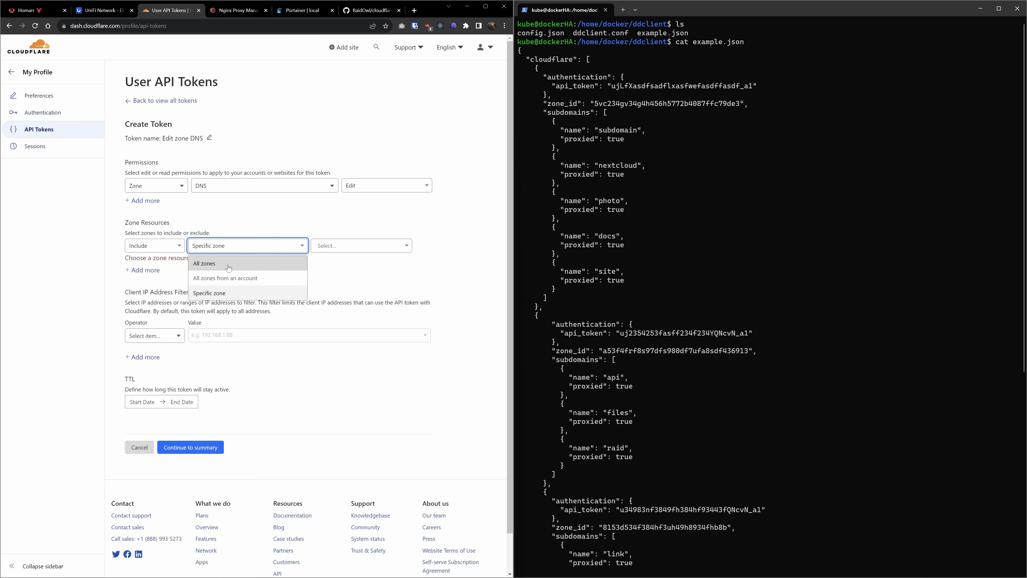
mouse_move(210, 268)
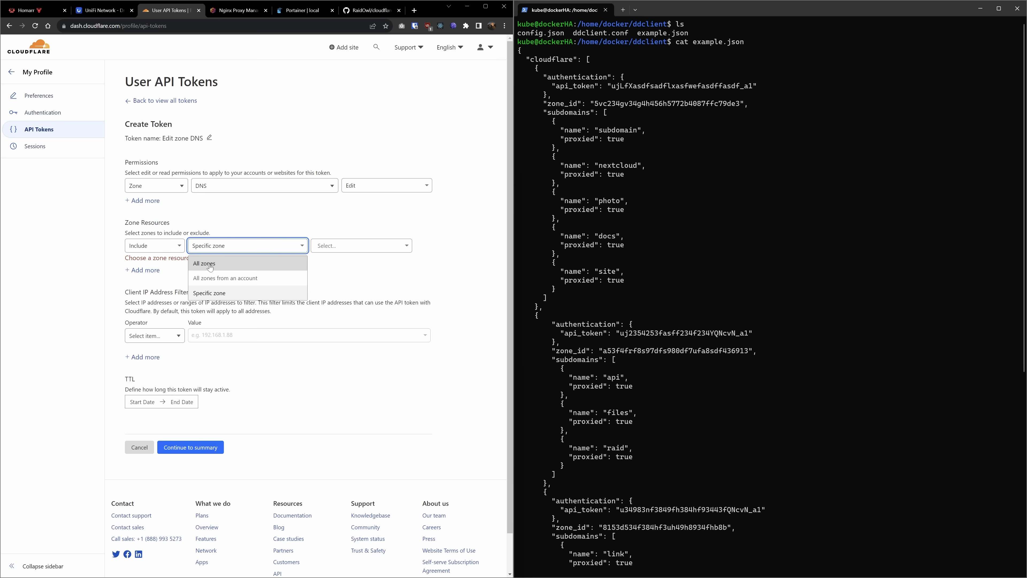
left_click(204, 263)
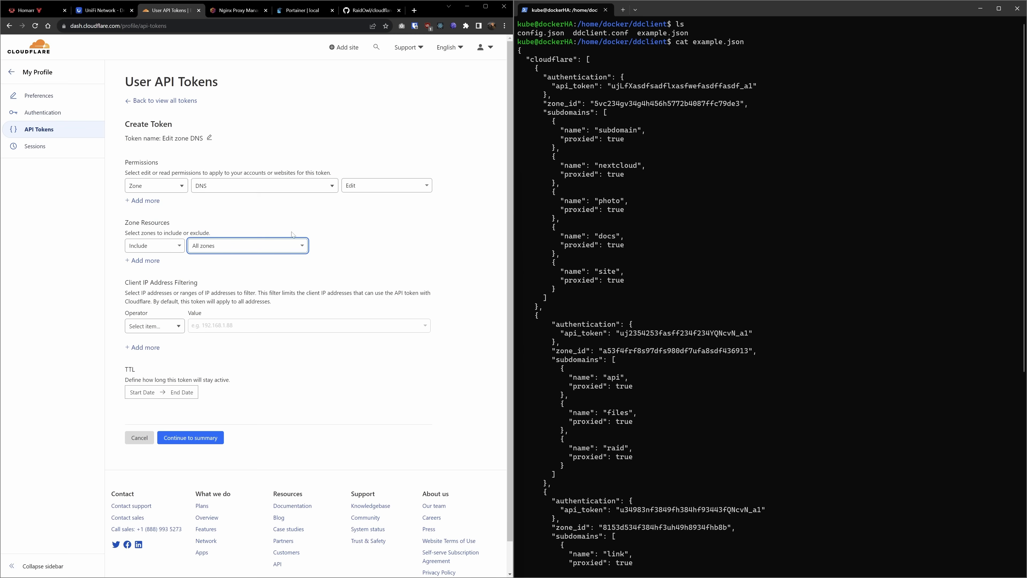
left_click(190, 437)
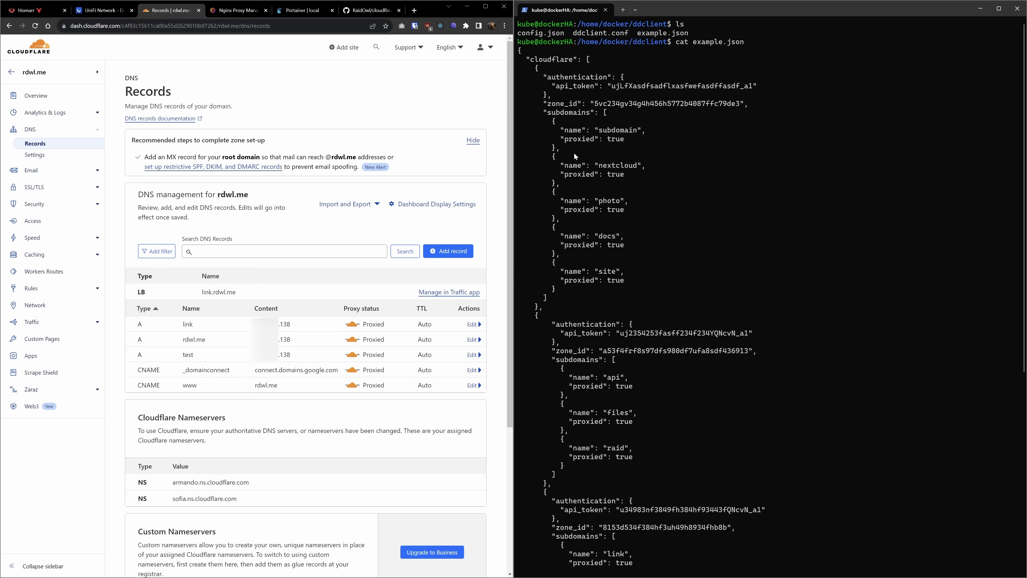
scroll("down", 3)
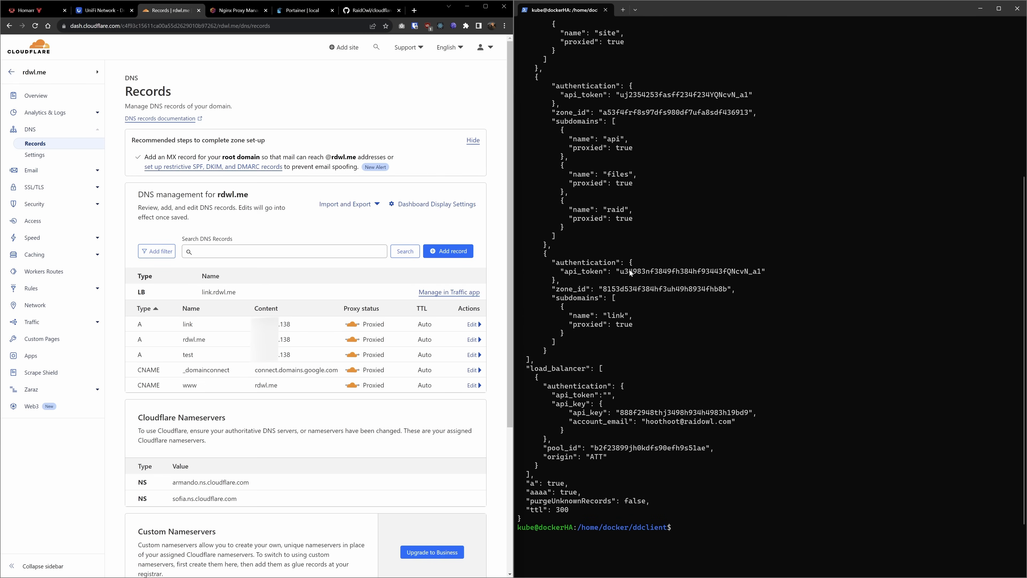
mouse_move(578, 275)
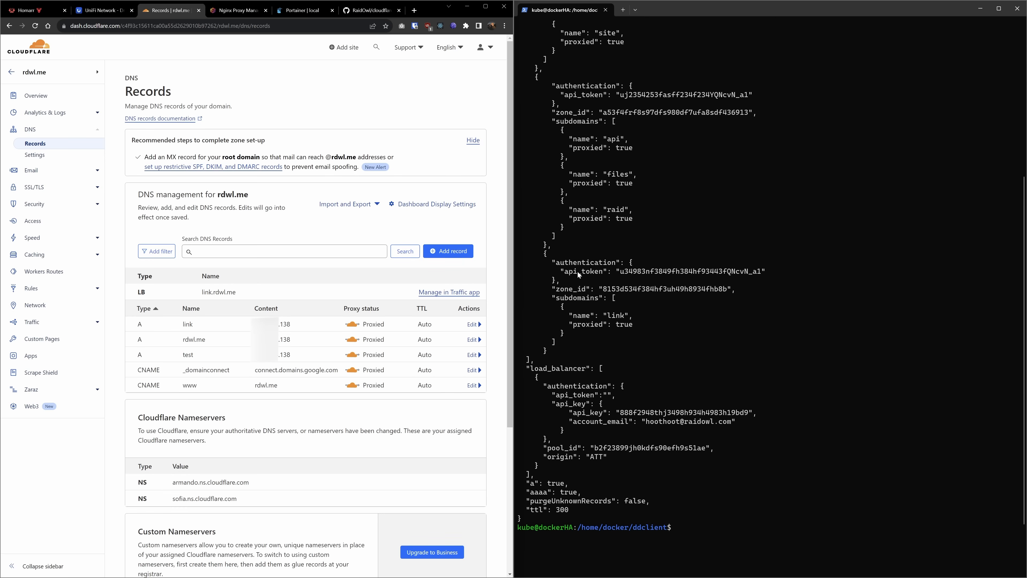
mouse_move(647, 298)
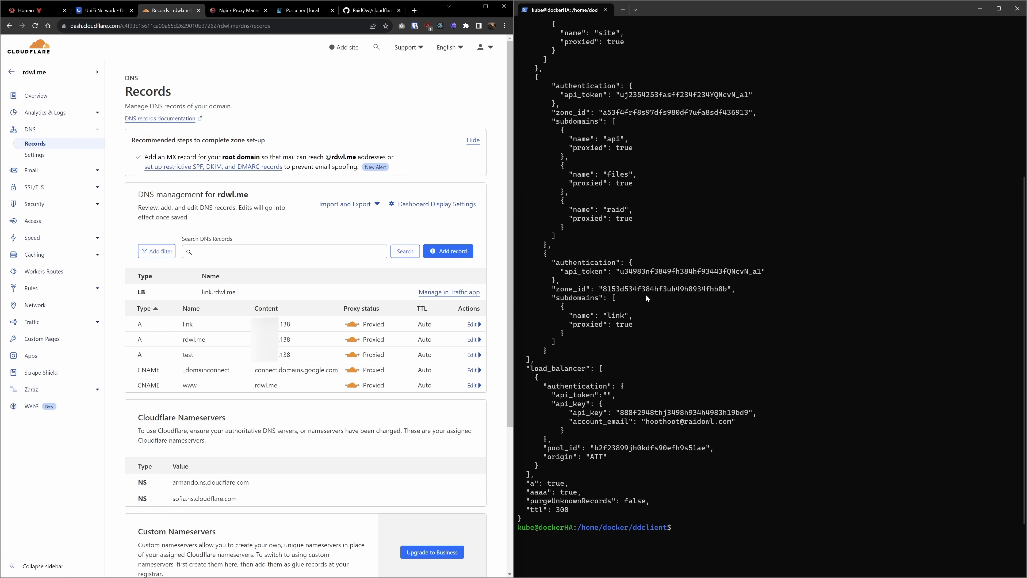
scroll("down", 3)
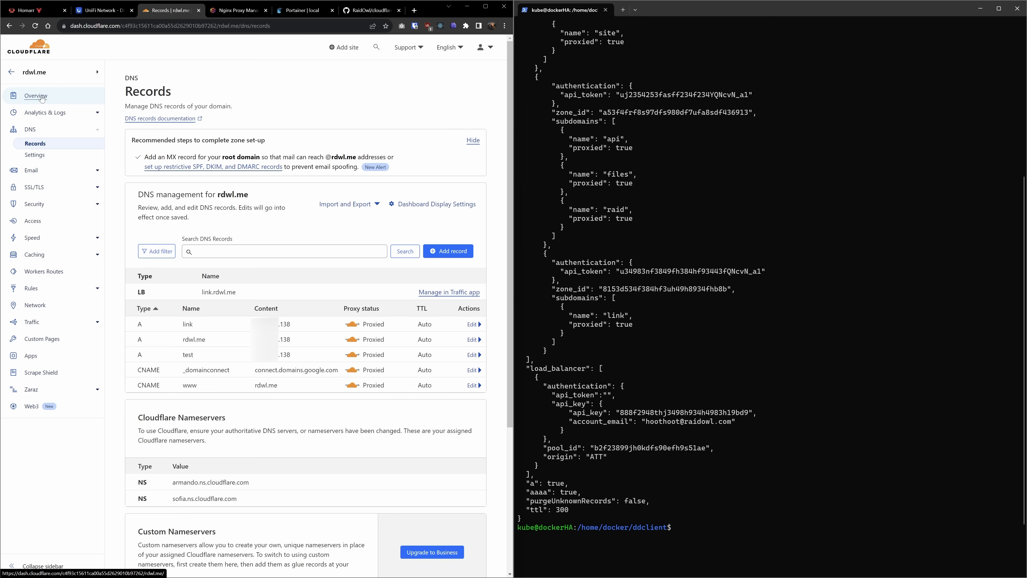
left_click(36, 95)
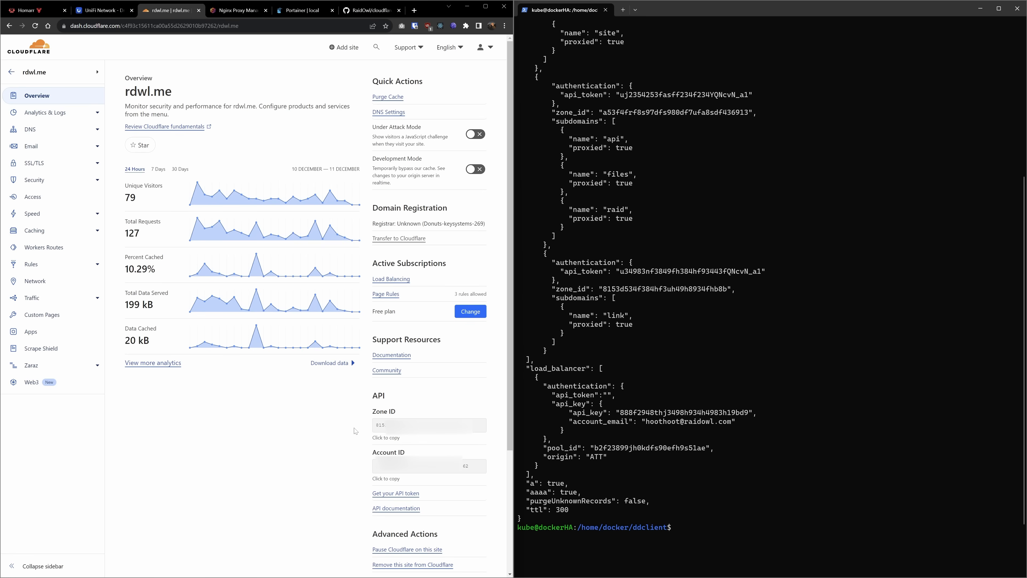
mouse_move(336, 428)
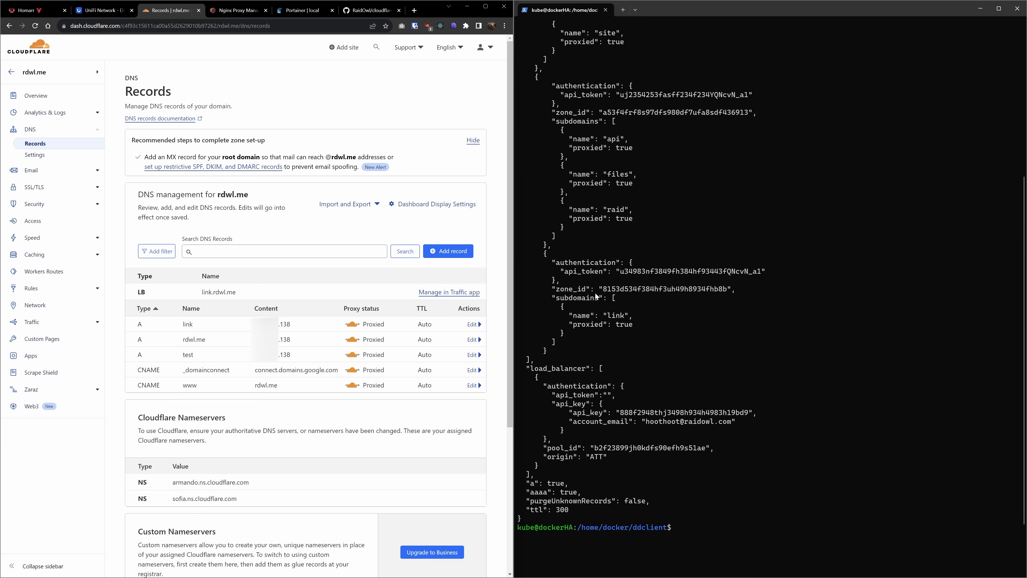
mouse_move(414, 280)
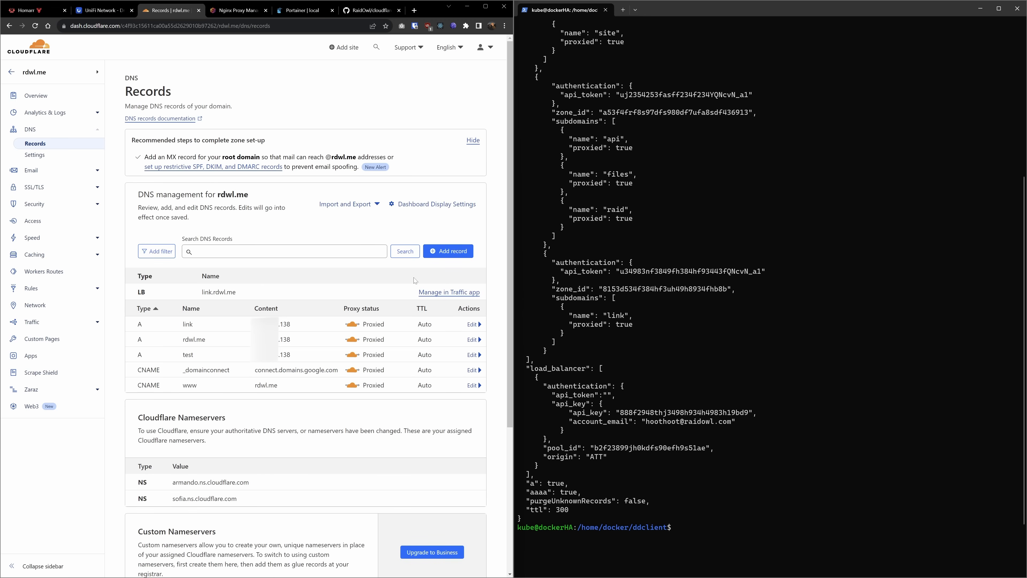
mouse_move(614, 318)
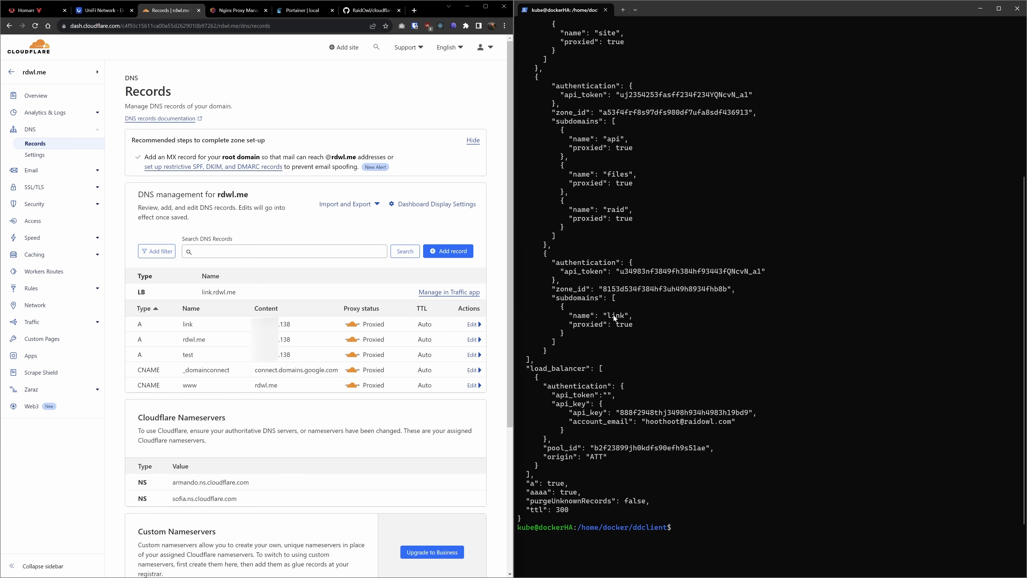
mouse_move(622, 329)
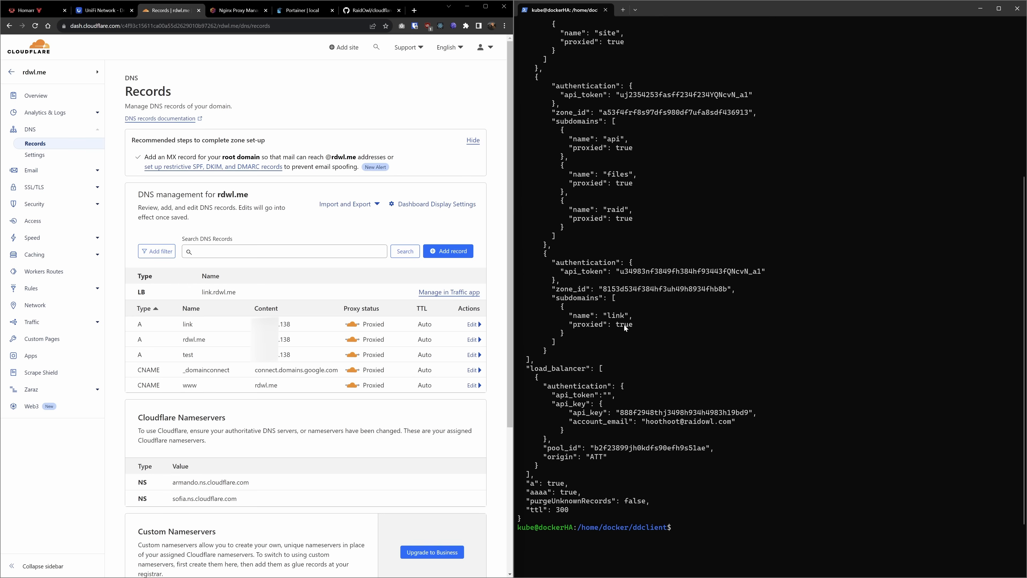
left_click(361, 308)
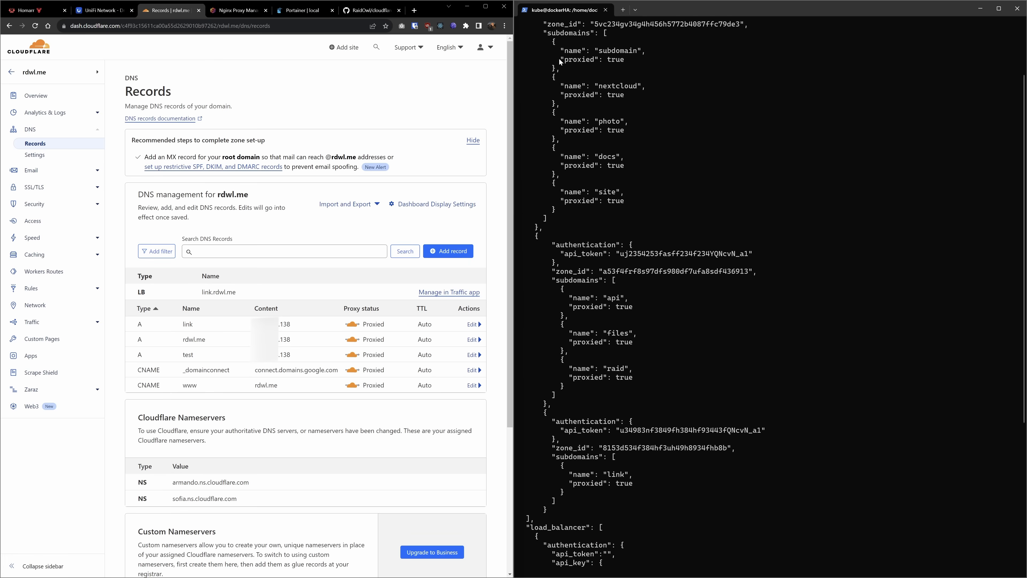
type("cat example.json")
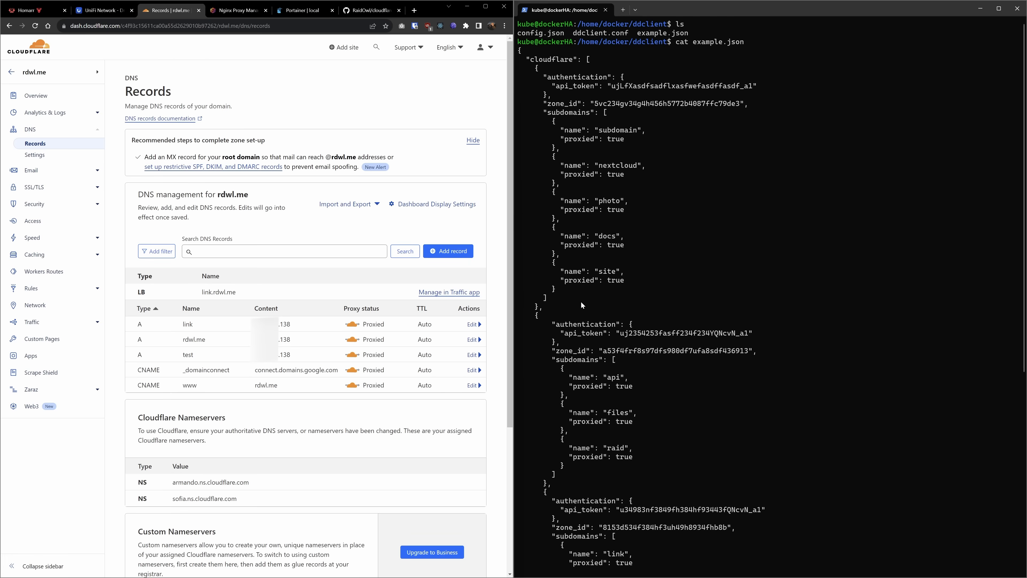
mouse_move(577, 227)
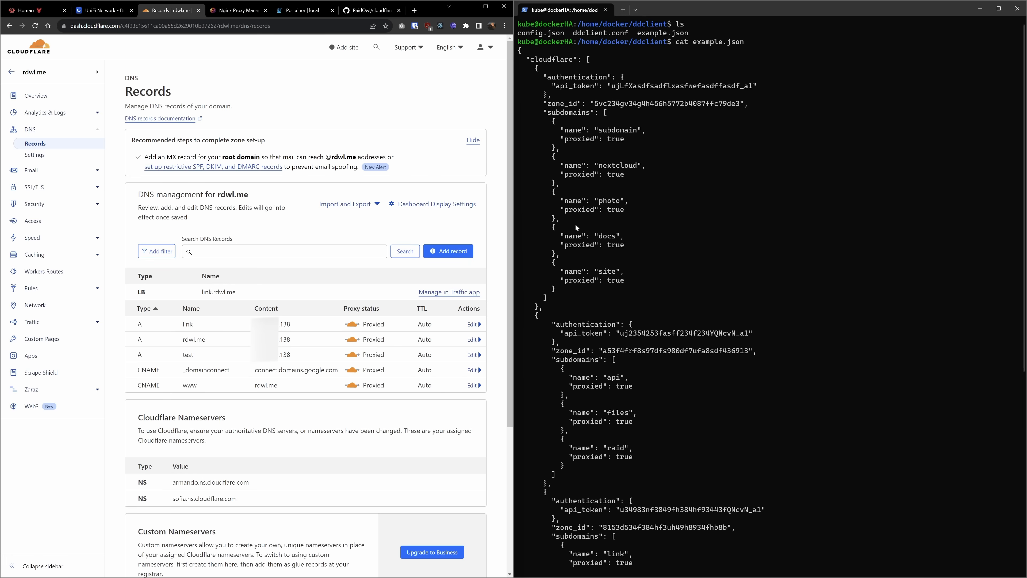
scroll("down", 3)
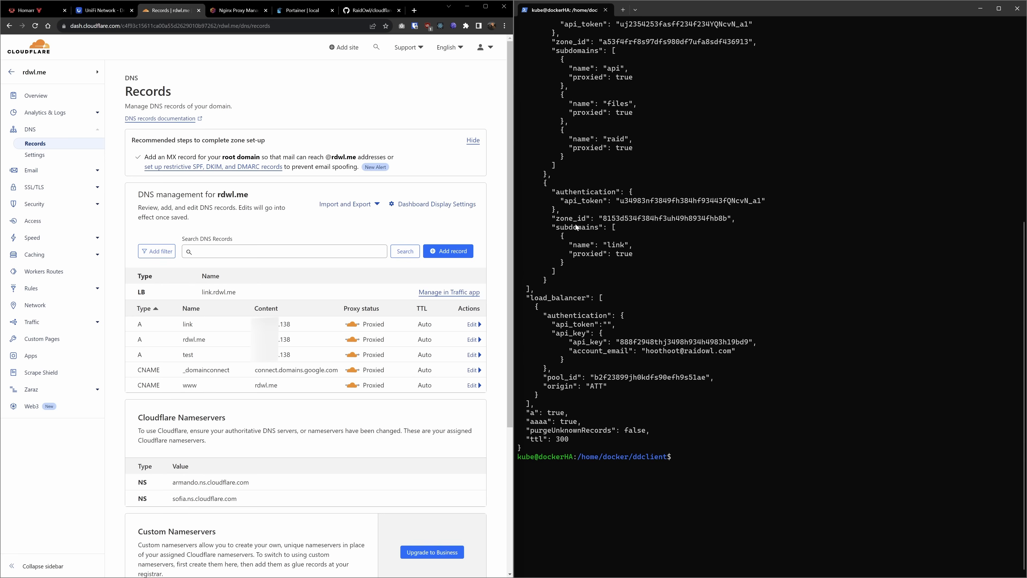
mouse_move(592, 304)
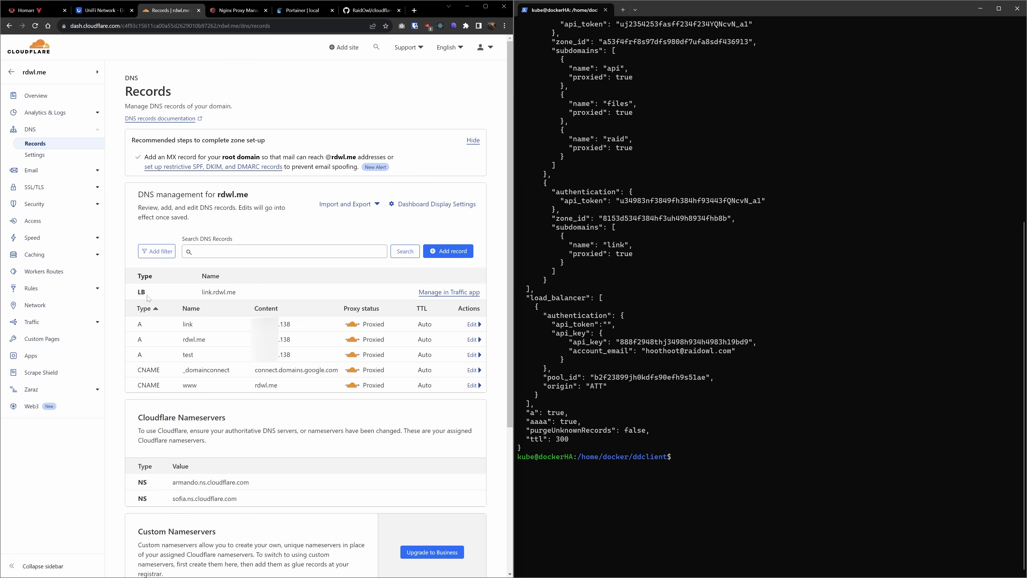
mouse_move(244, 295)
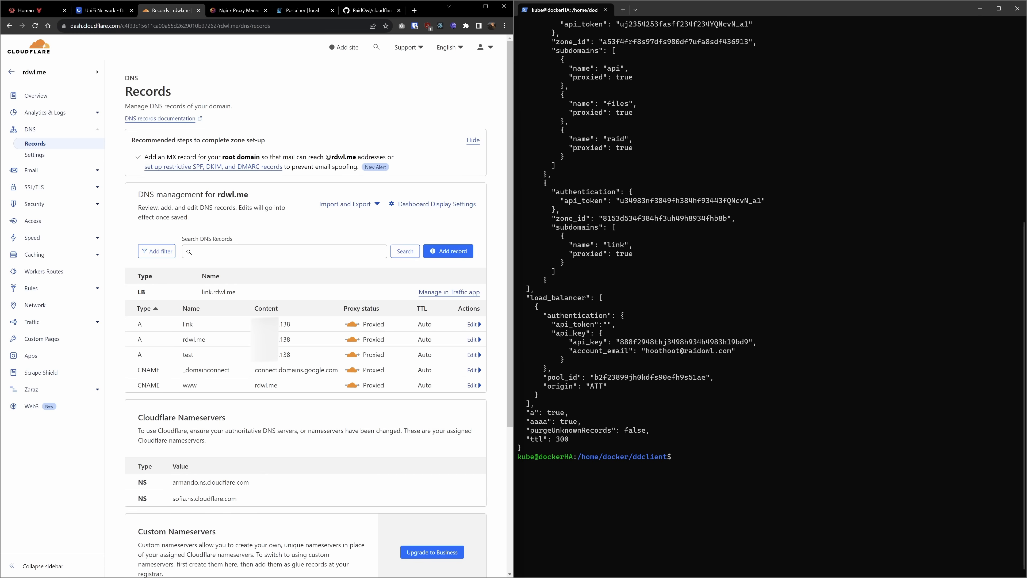
mouse_move(554, 280)
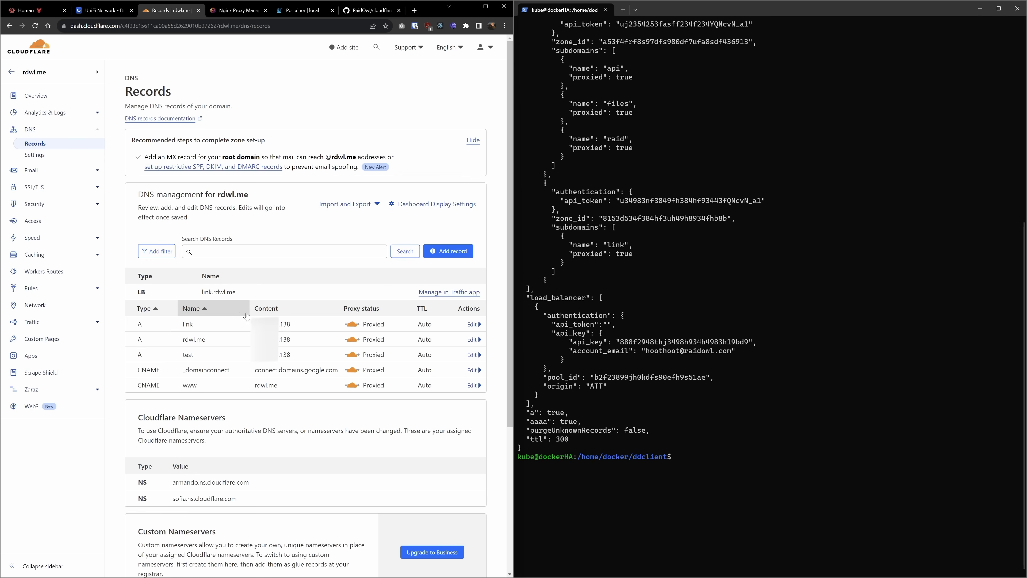
mouse_move(619, 246)
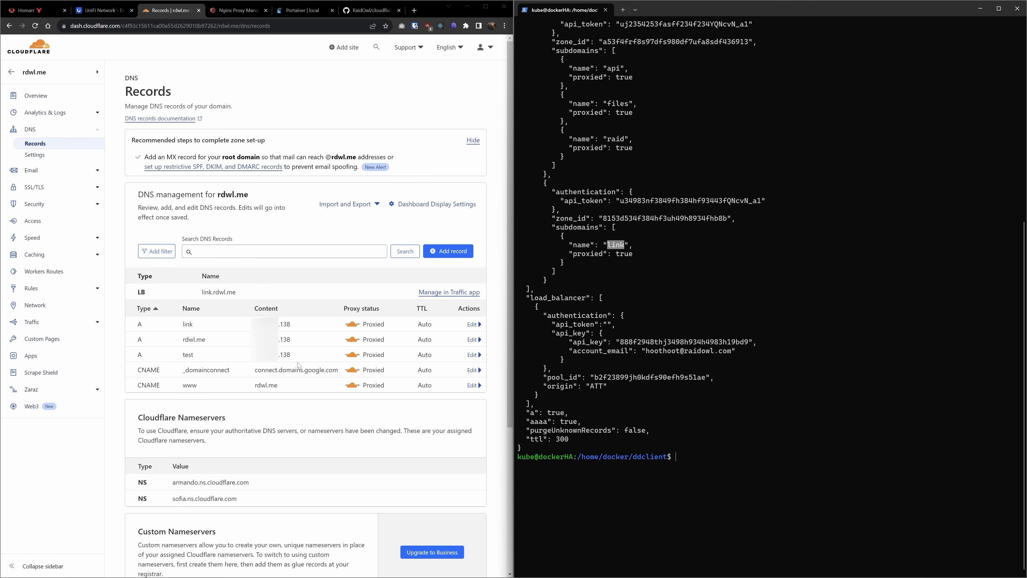
- Reach the Traffic > Load Balancing page for rdwl.me showing the healthy link load balancer
type("t")
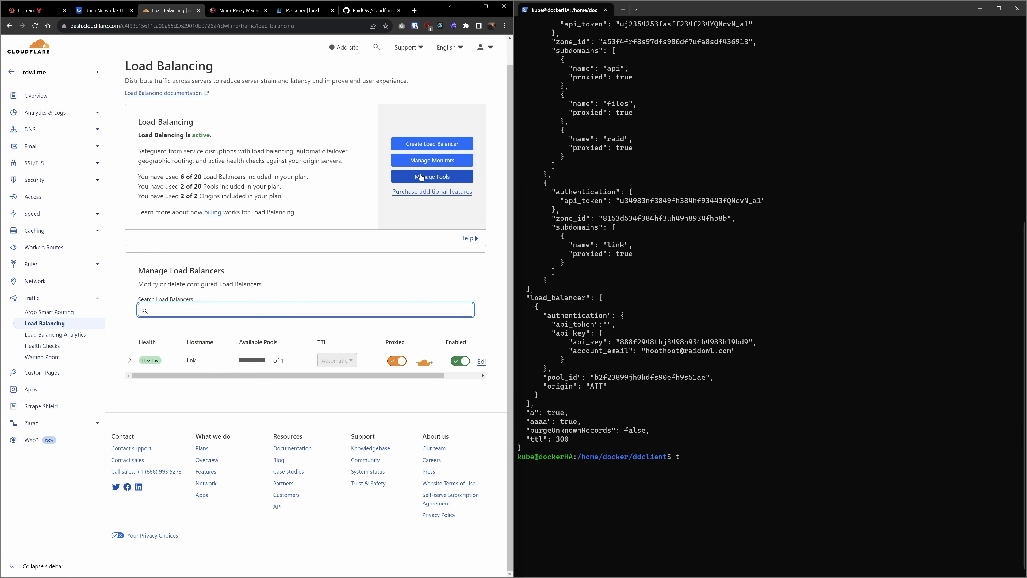
left_click(431, 176)
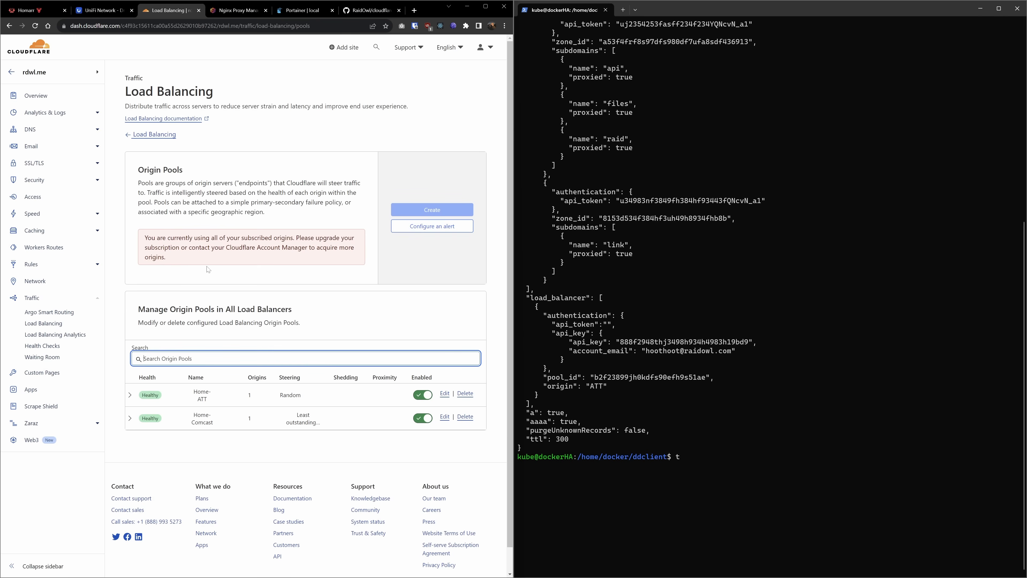
mouse_move(603, 312)
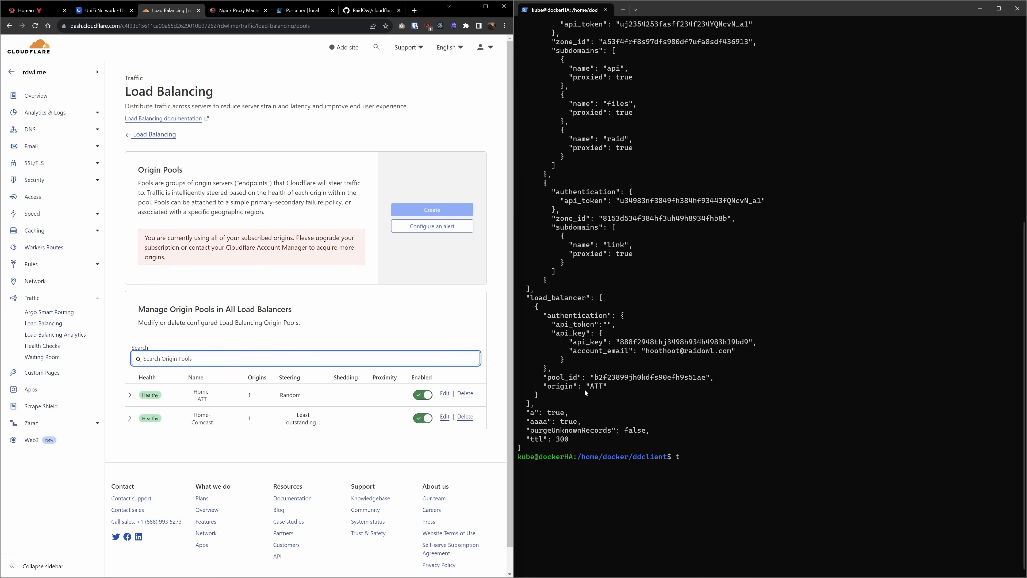
mouse_move(590, 352)
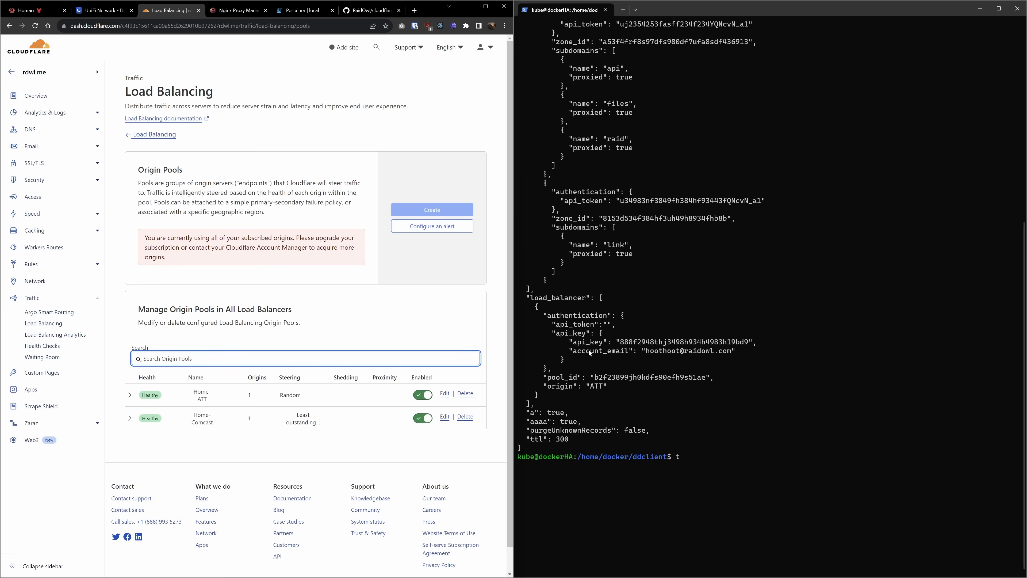
mouse_move(622, 294)
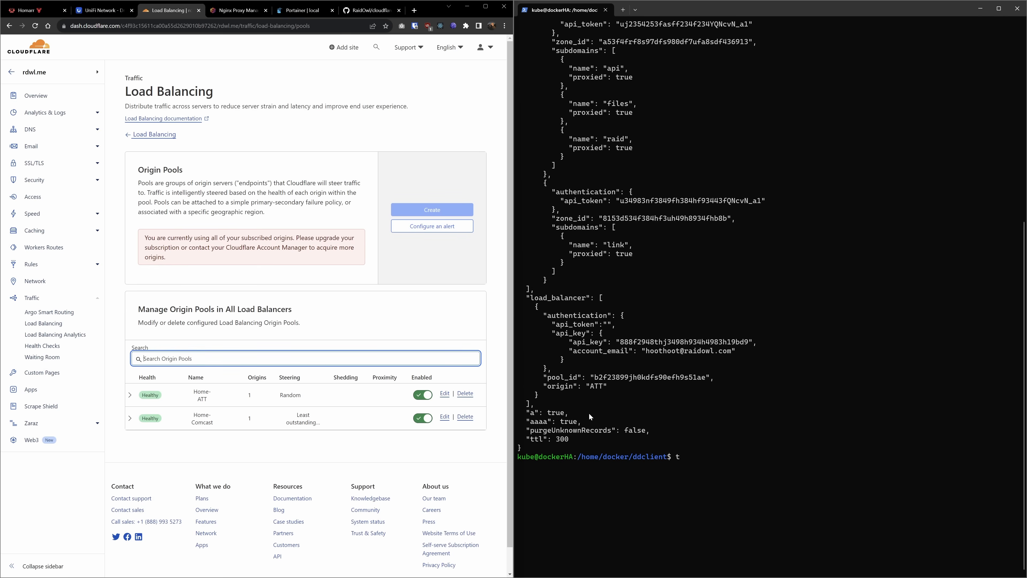
mouse_move(576, 392)
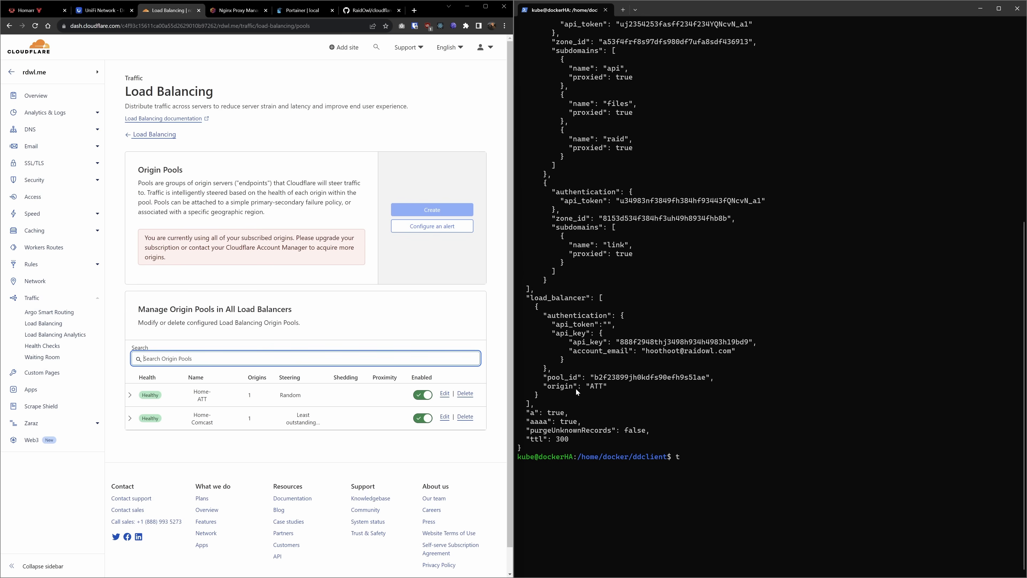
mouse_move(613, 385)
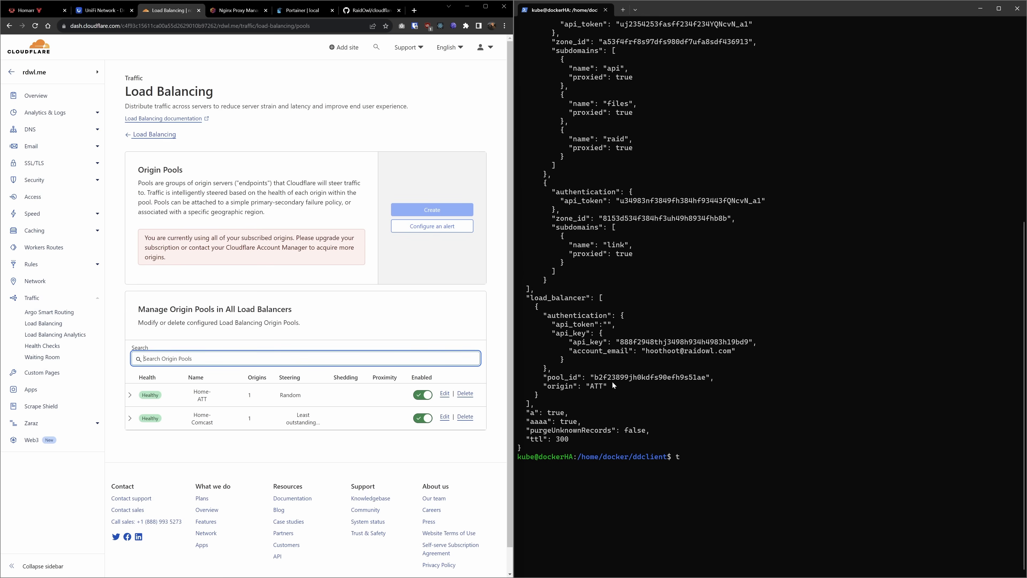
mouse_move(536, 400)
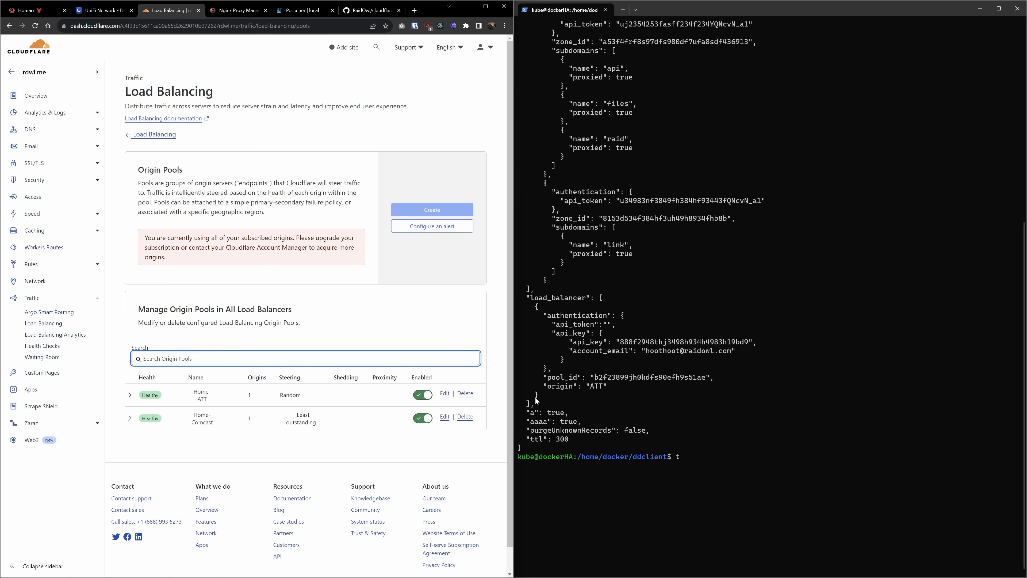
mouse_move(566, 341)
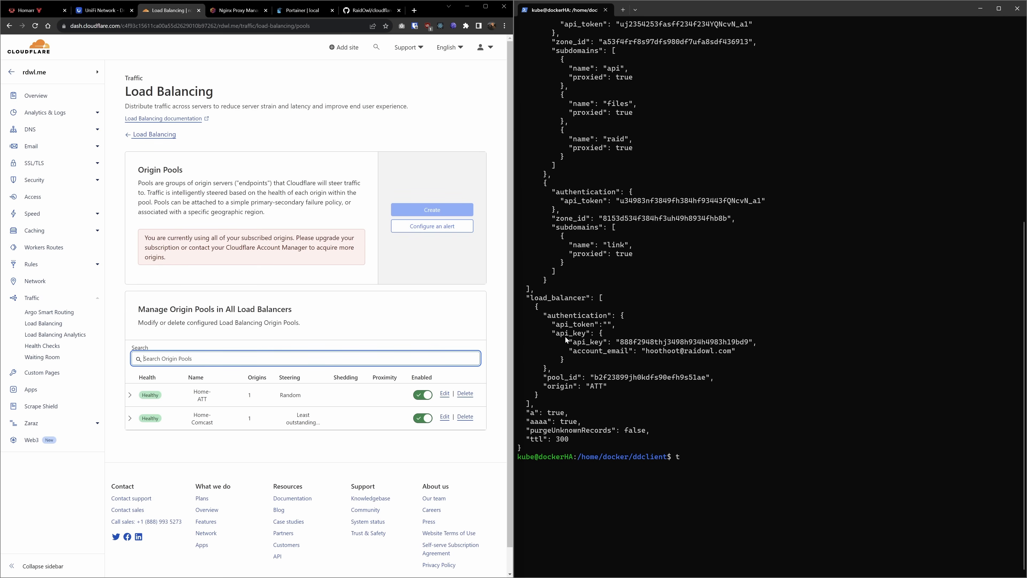
mouse_move(741, 333)
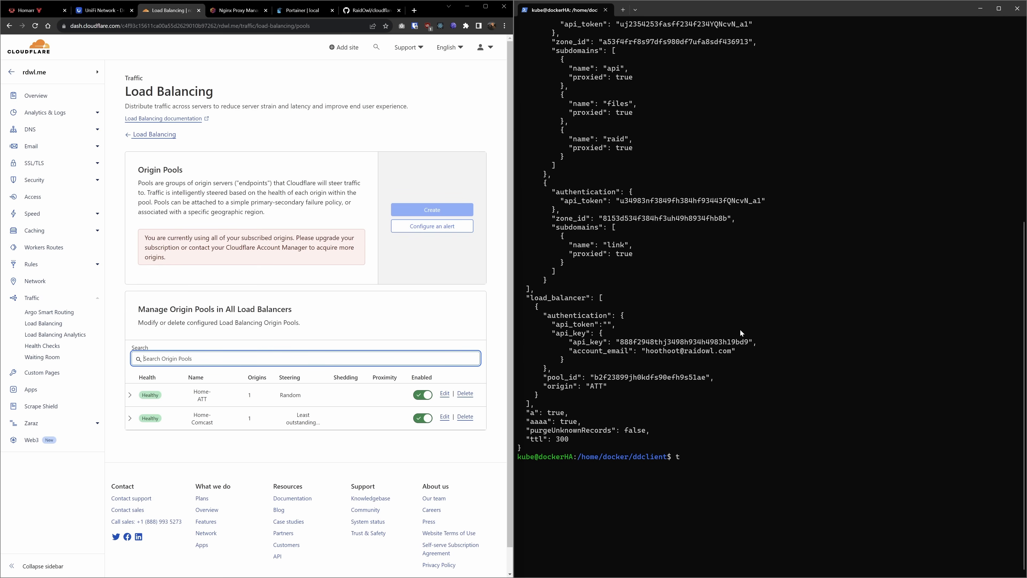
mouse_move(605, 292)
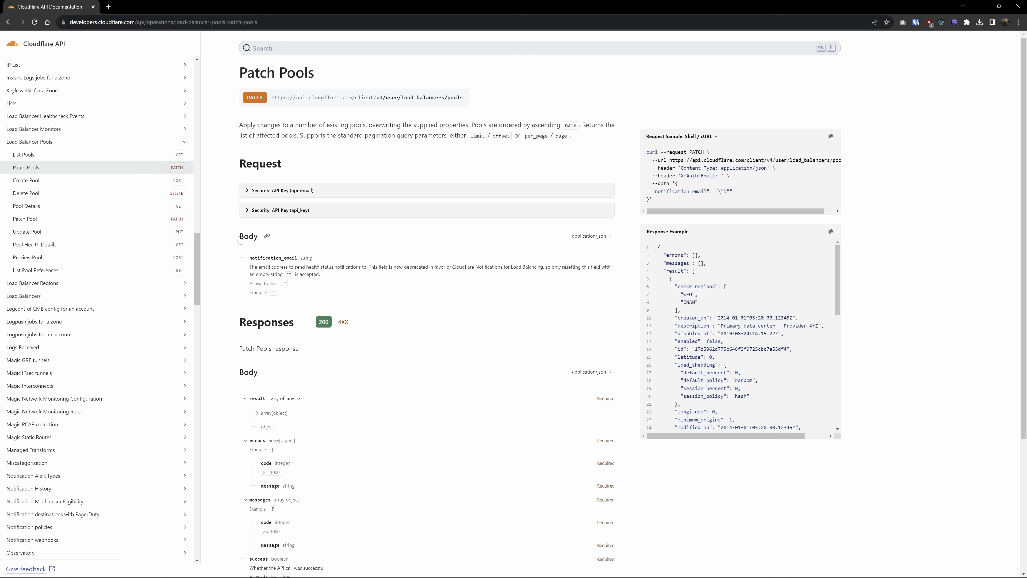
mouse_move(240, 241)
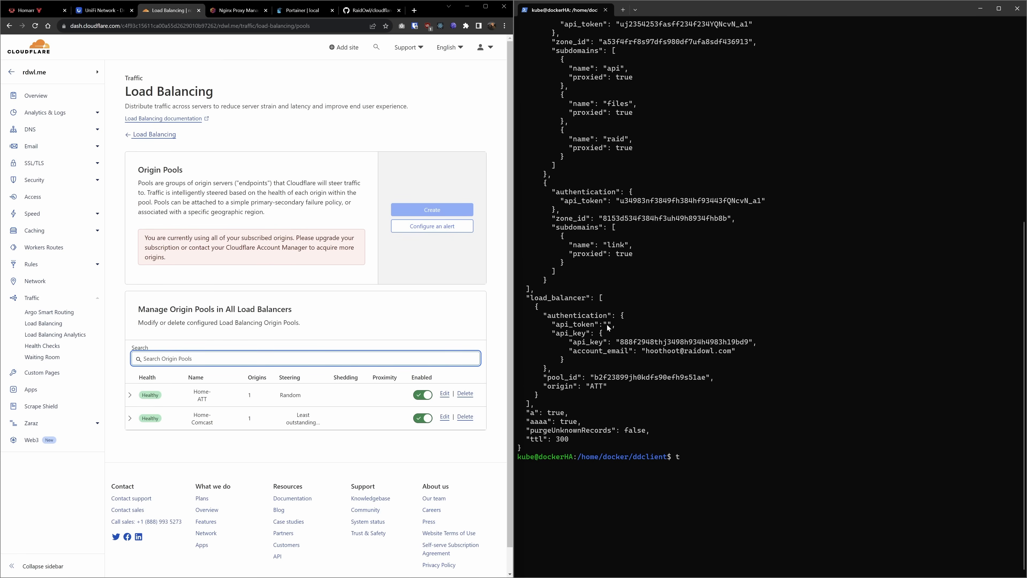
mouse_move(537, 323)
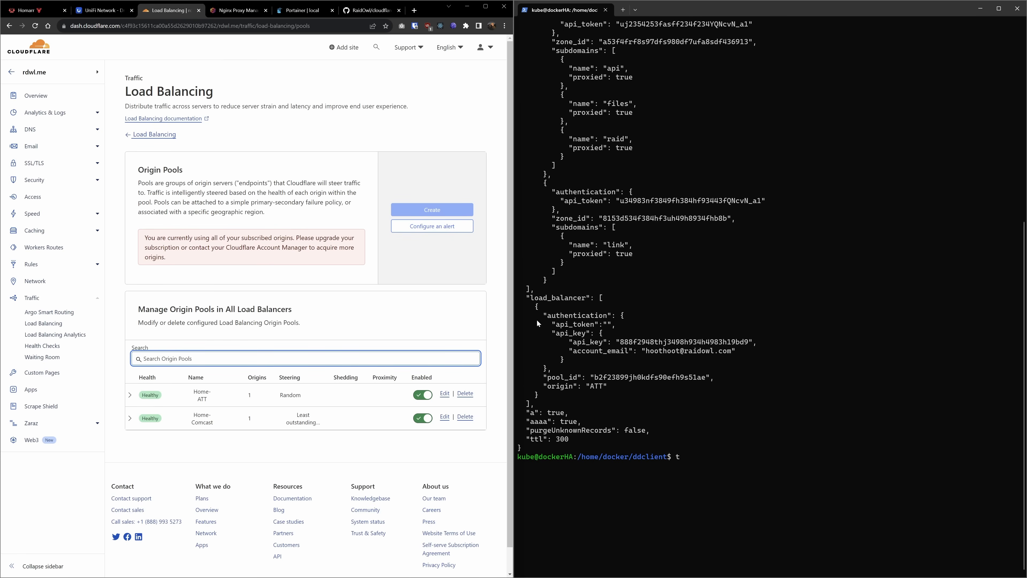
mouse_move(648, 397)
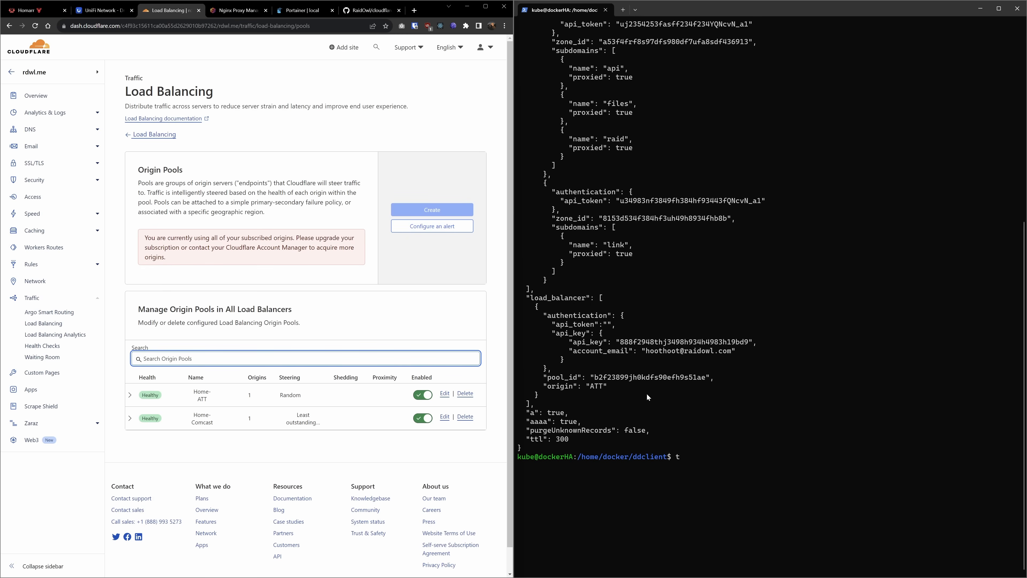
mouse_move(575, 382)
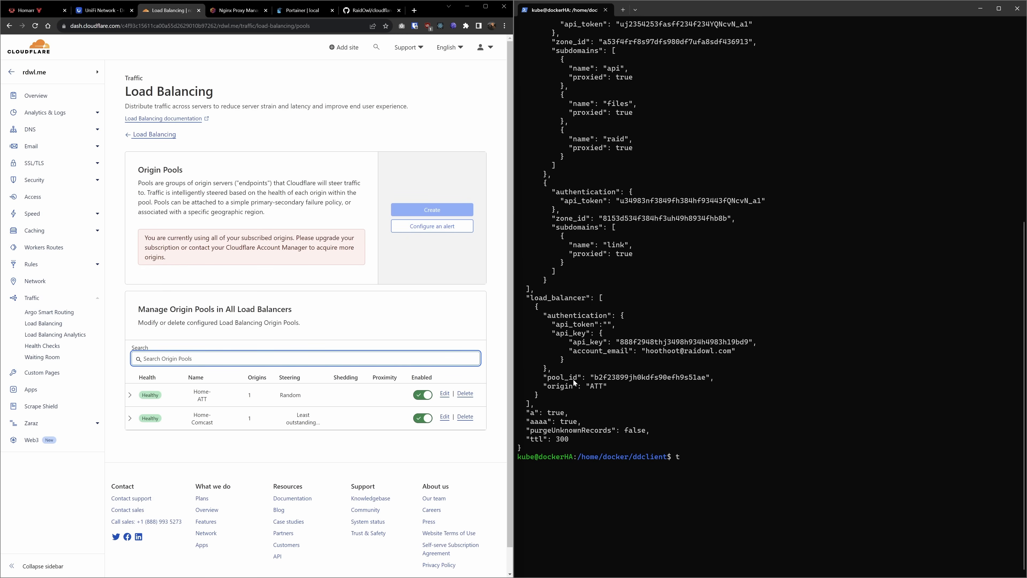
mouse_move(587, 386)
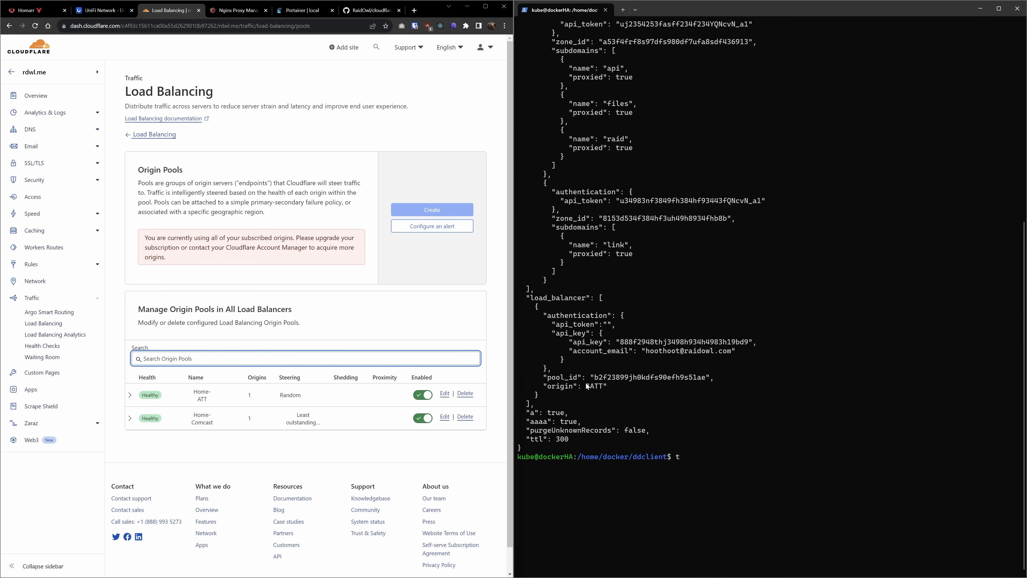
- Edit the Home-ATT origin pool to view and copy its pool ID
left_click(444, 393)
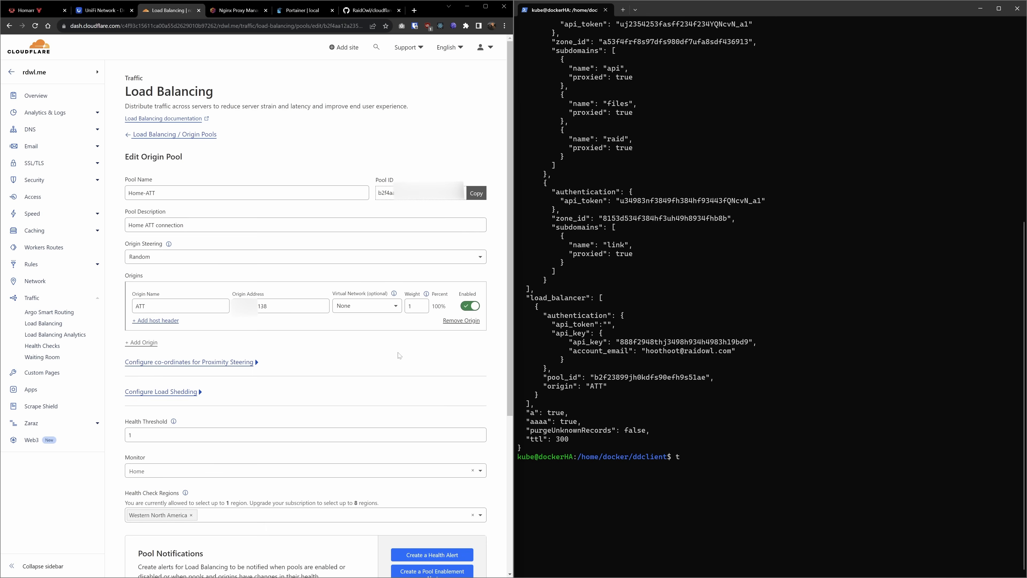
mouse_move(475, 193)
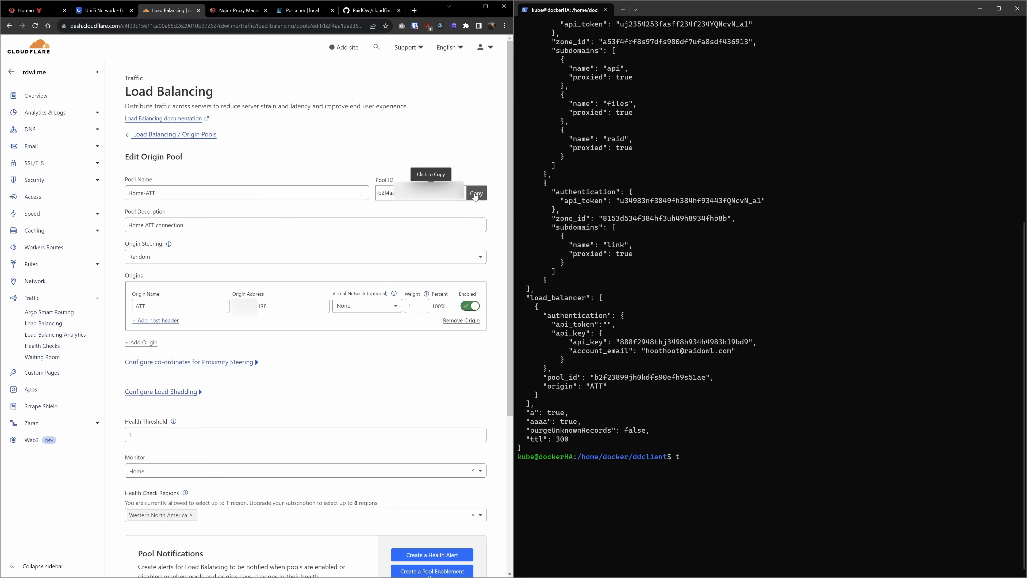
mouse_move(659, 384)
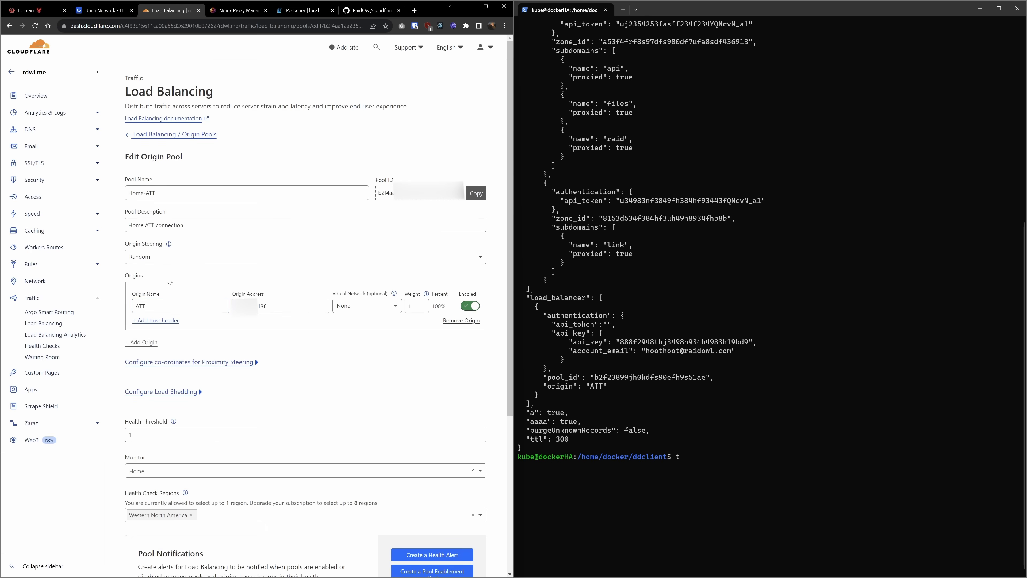
mouse_move(164, 275)
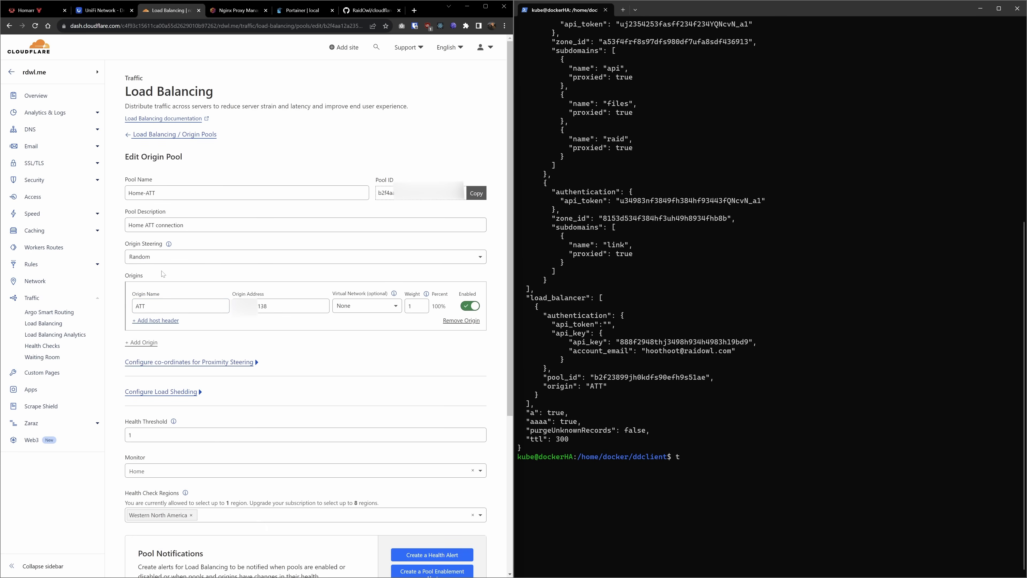
mouse_move(648, 388)
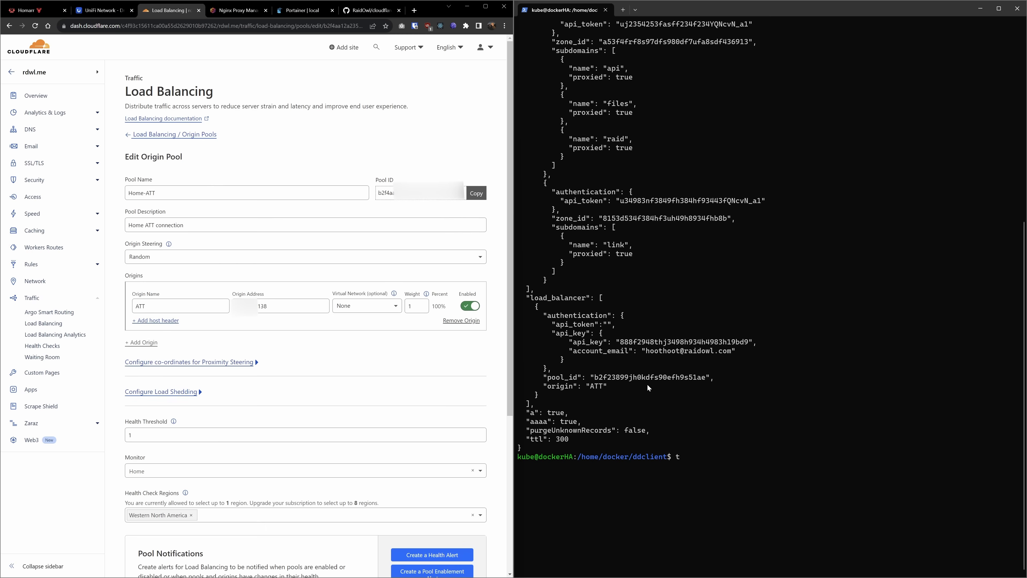
mouse_move(652, 290)
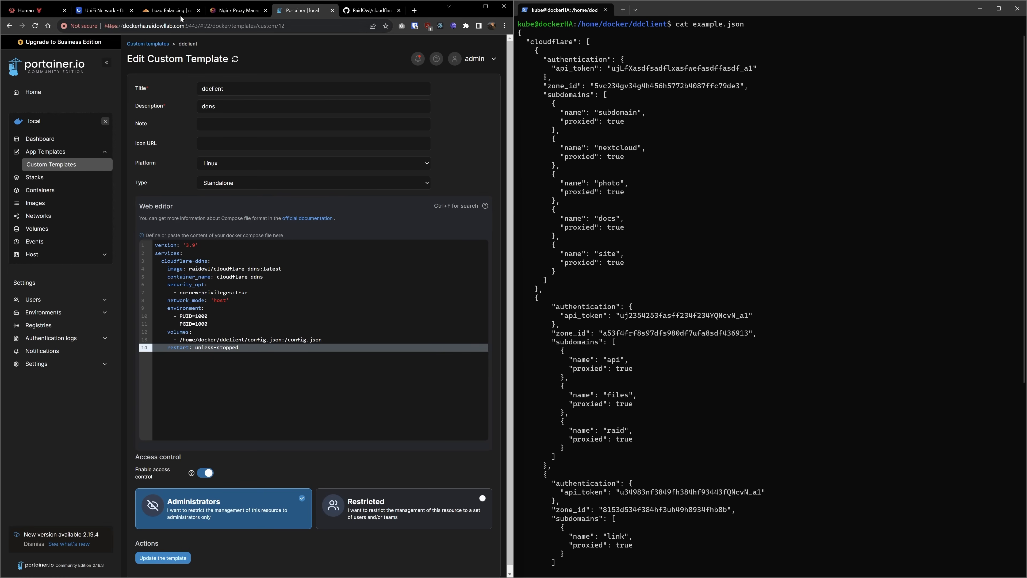
mouse_move(167, 10)
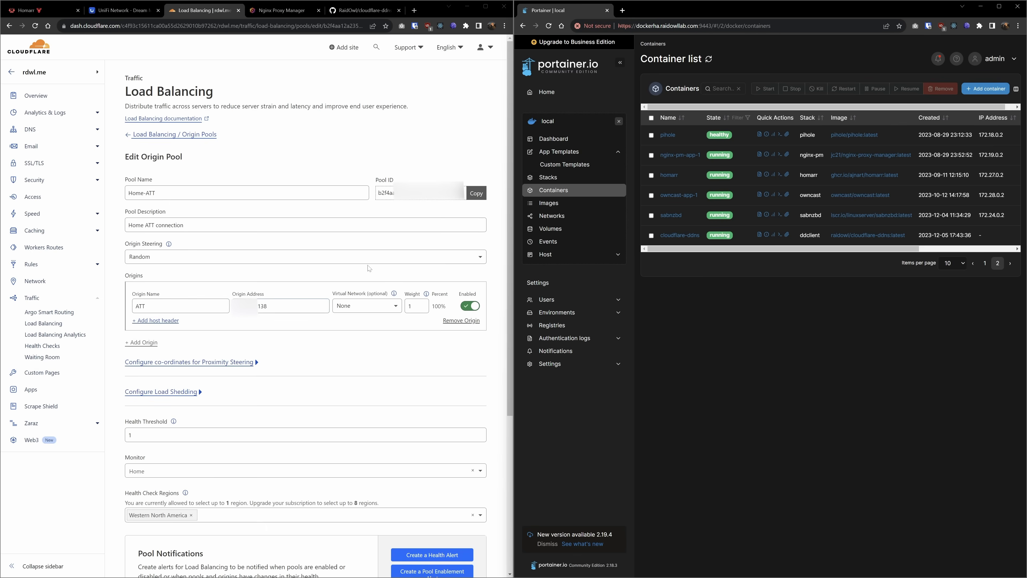
mouse_move(382, 481)
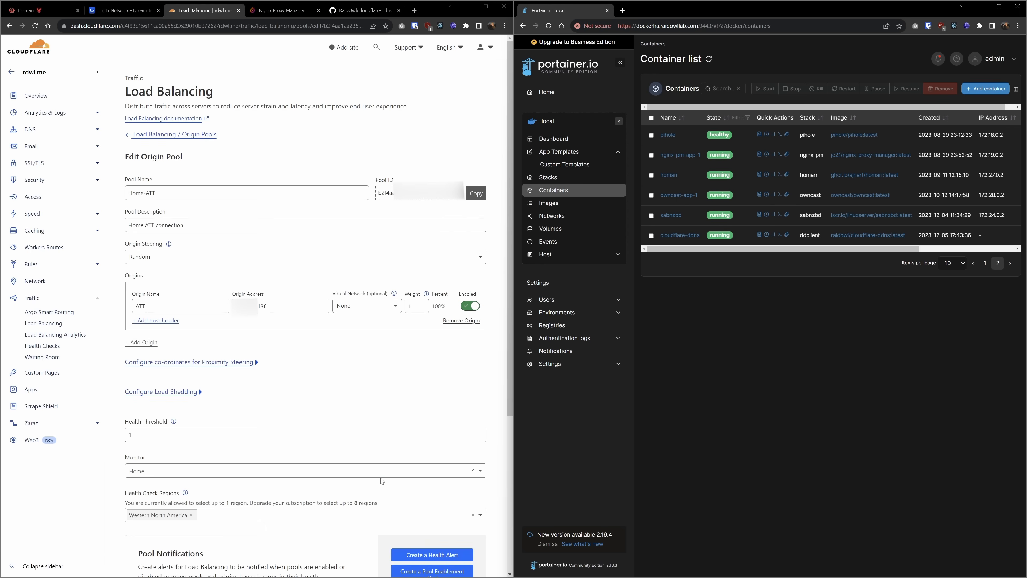
- Change the ATT origin address ending from 138 to 139 and save the Home-ATT pool
left_click(280, 306)
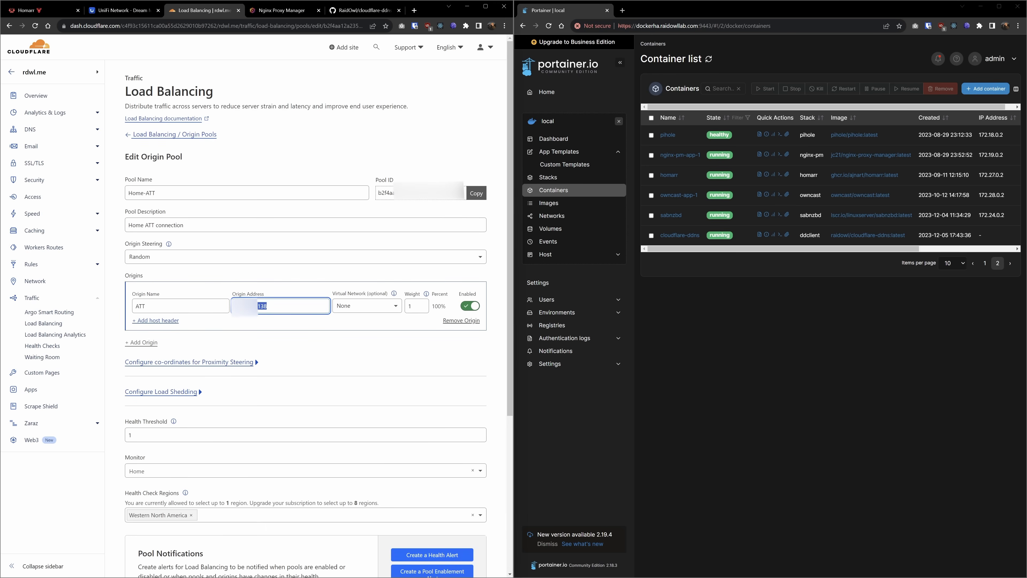
type("139")
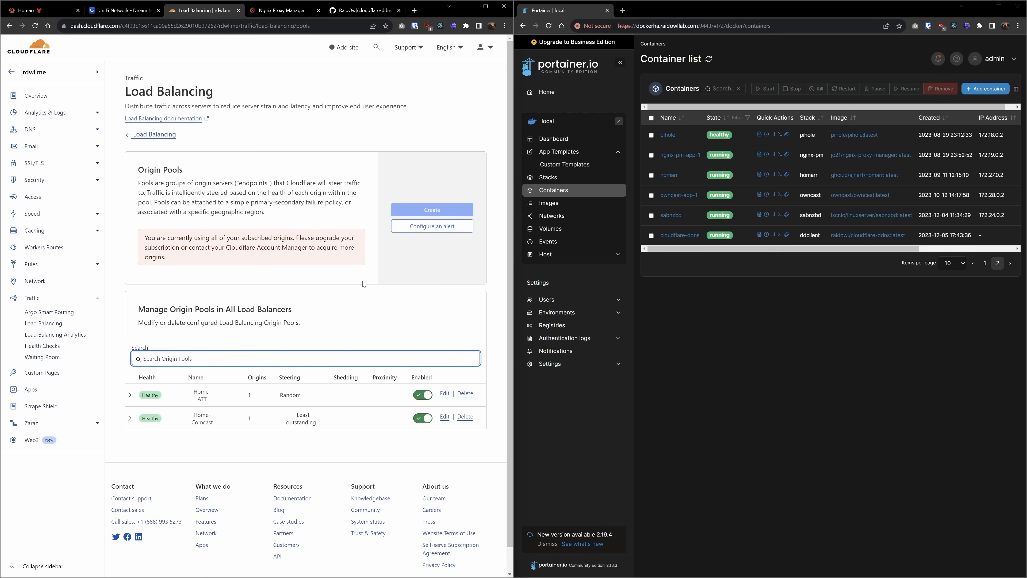
mouse_move(309, 350)
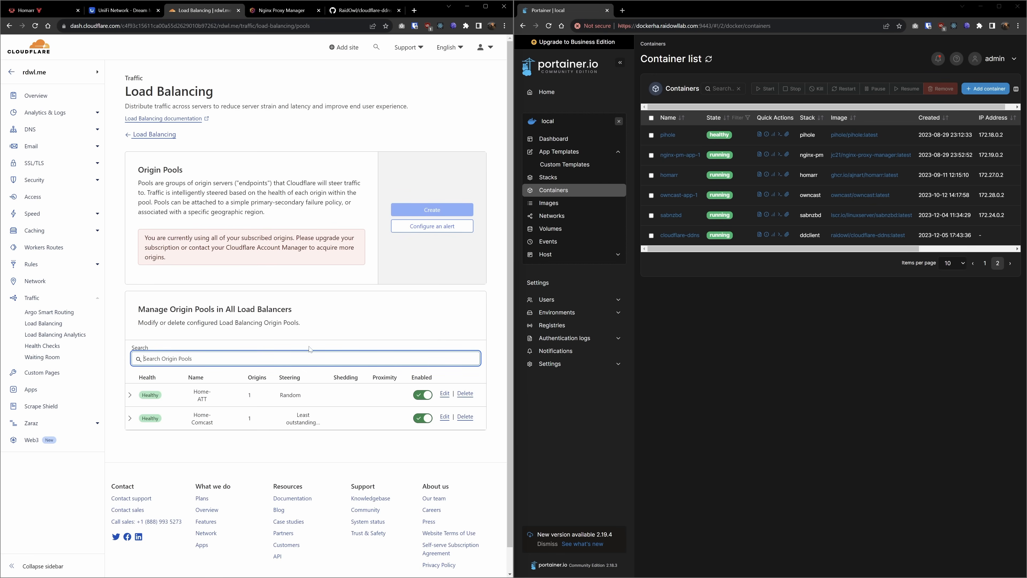
mouse_move(151, 395)
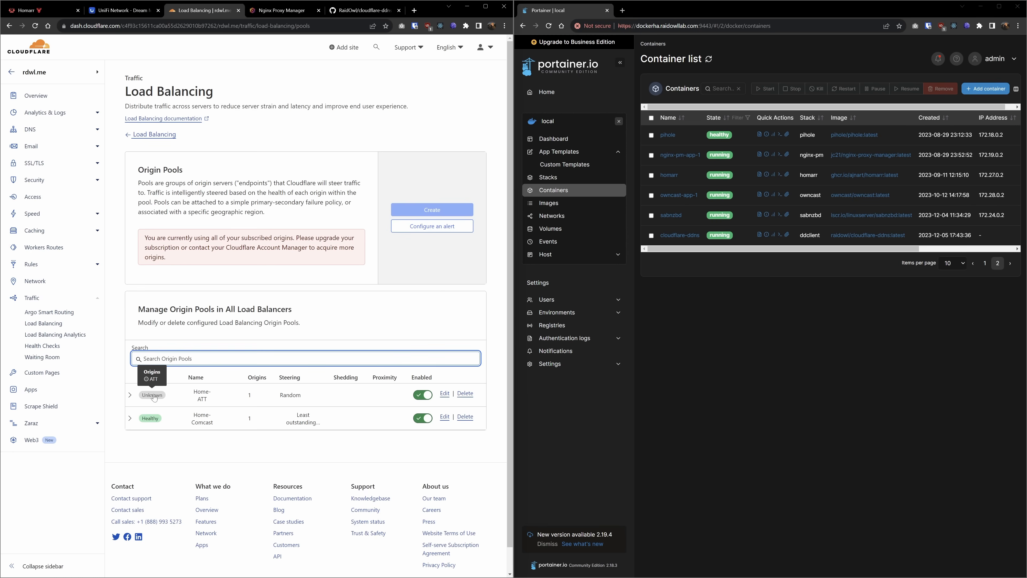
mouse_move(678, 237)
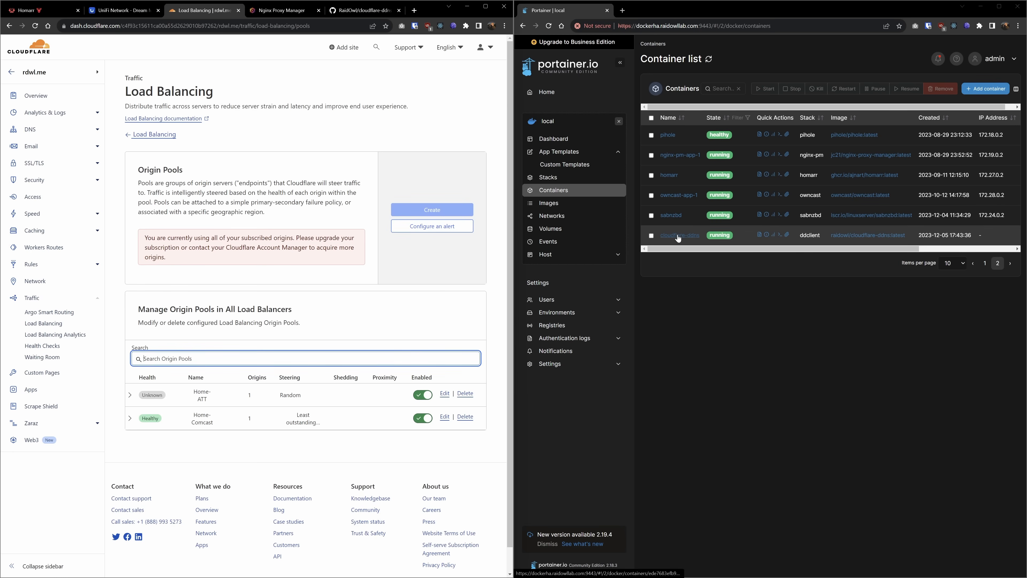
mouse_move(680, 236)
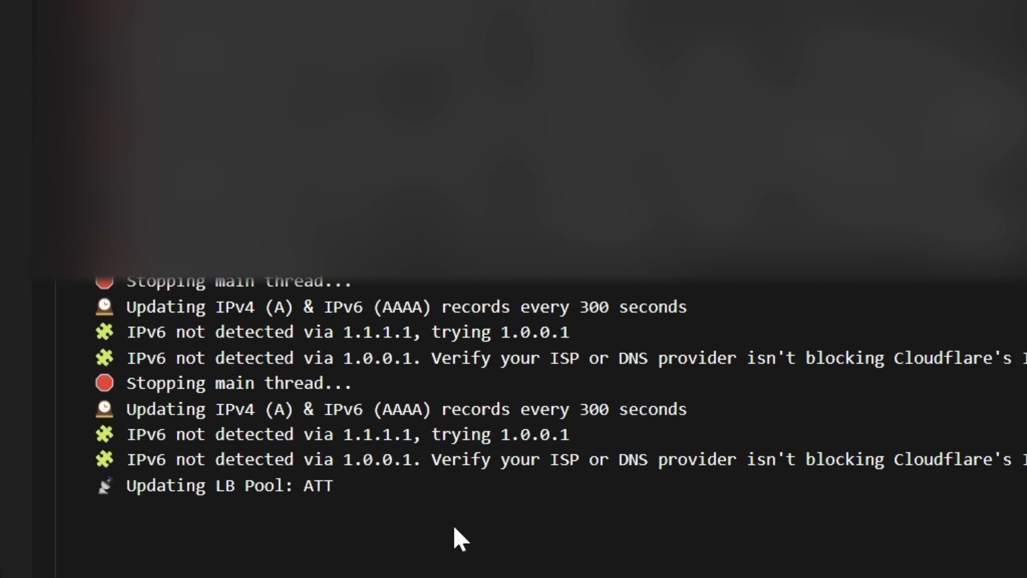
mouse_move(187, 288)
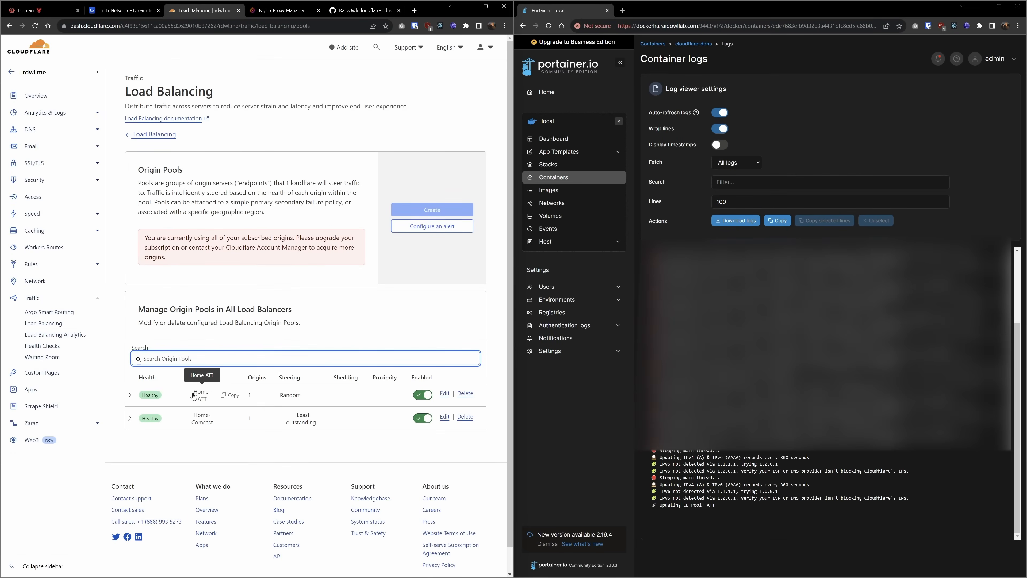
- Expand the Home-ATT pool row to confirm its ATT origin, back on 138, is healthy
left_click(129, 395)
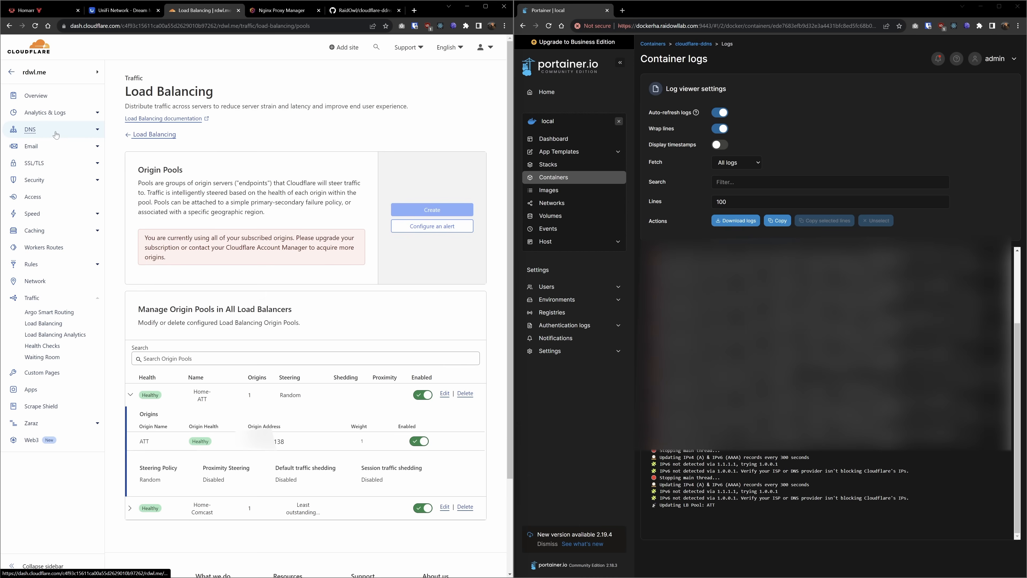
mouse_move(284, 138)
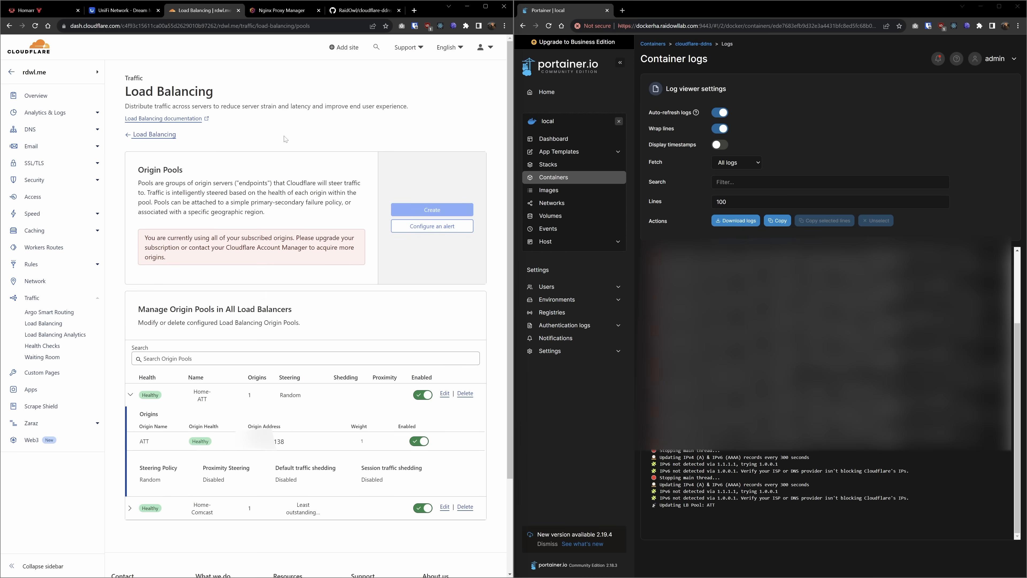